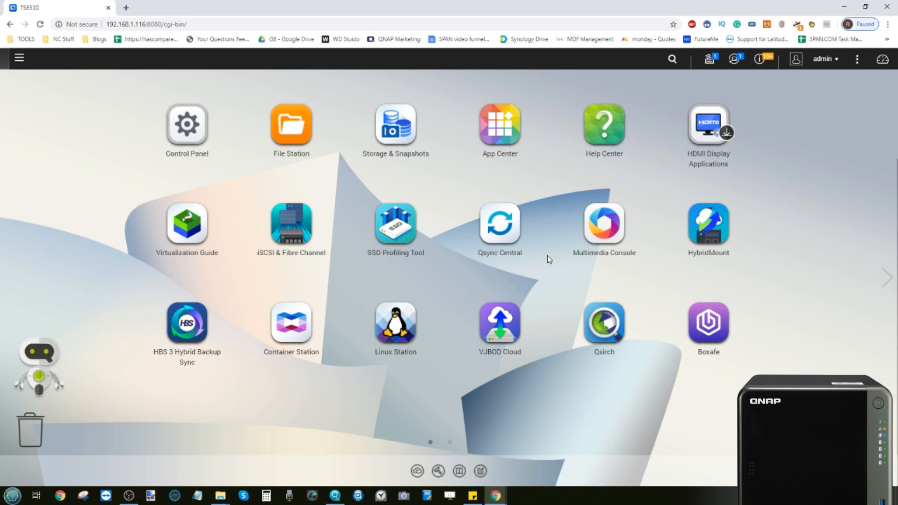
mouse_move(500, 222)
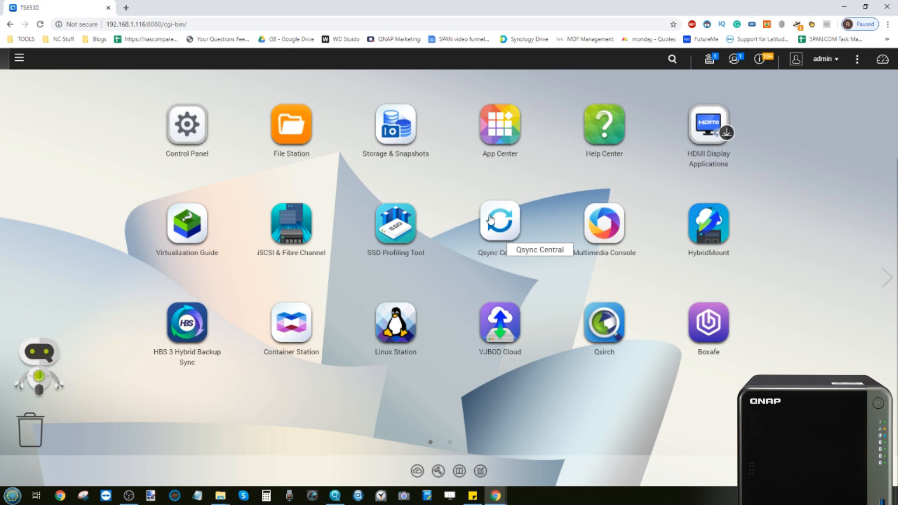
mouse_move(395, 223)
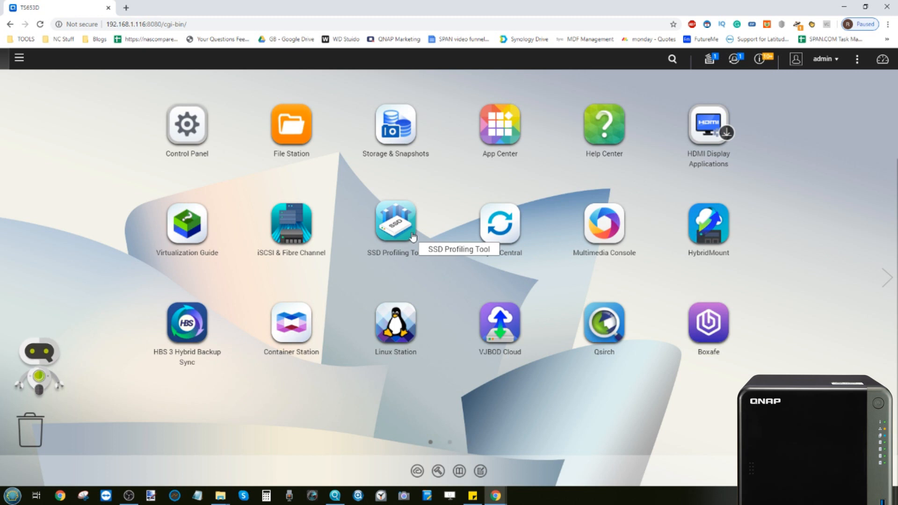
mouse_move(381, 178)
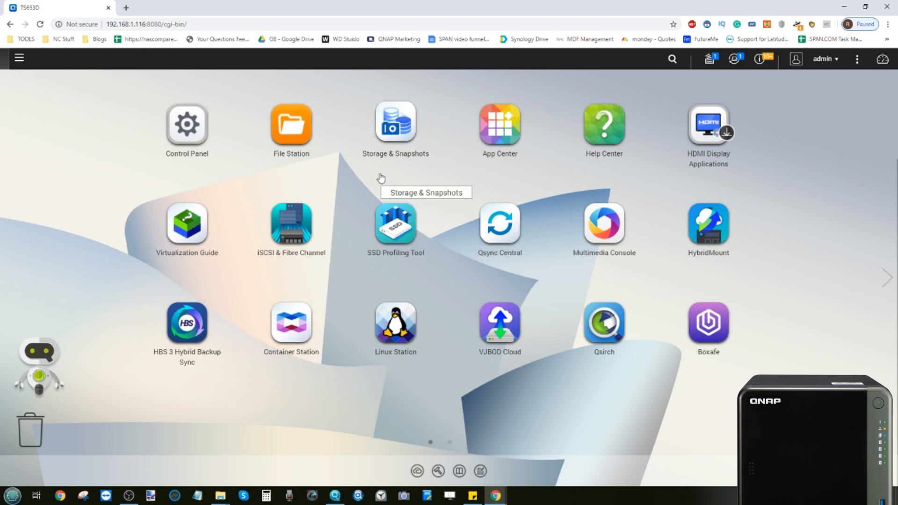
mouse_move(388, 191)
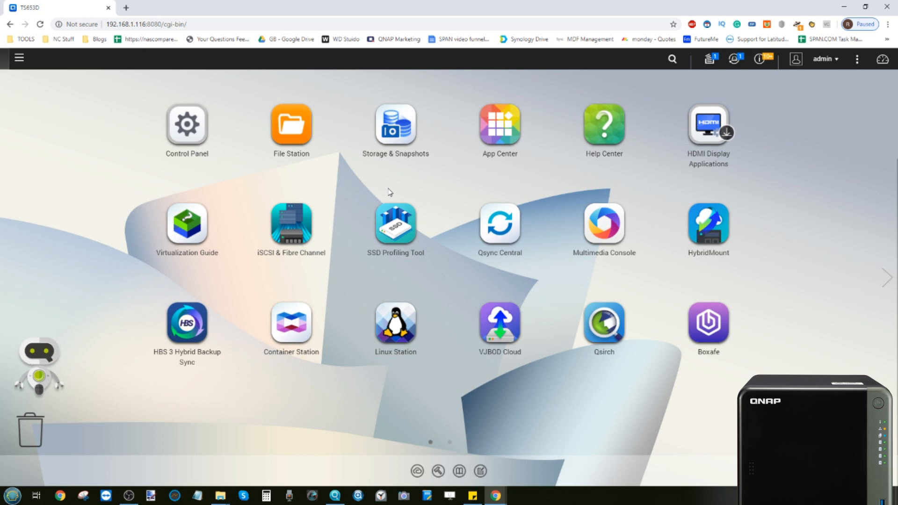
mouse_move(395, 223)
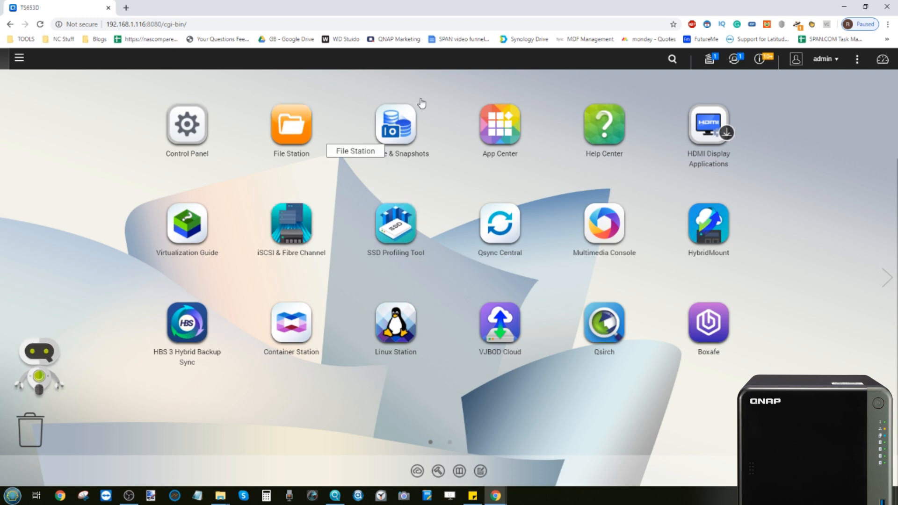
mouse_move(455, 223)
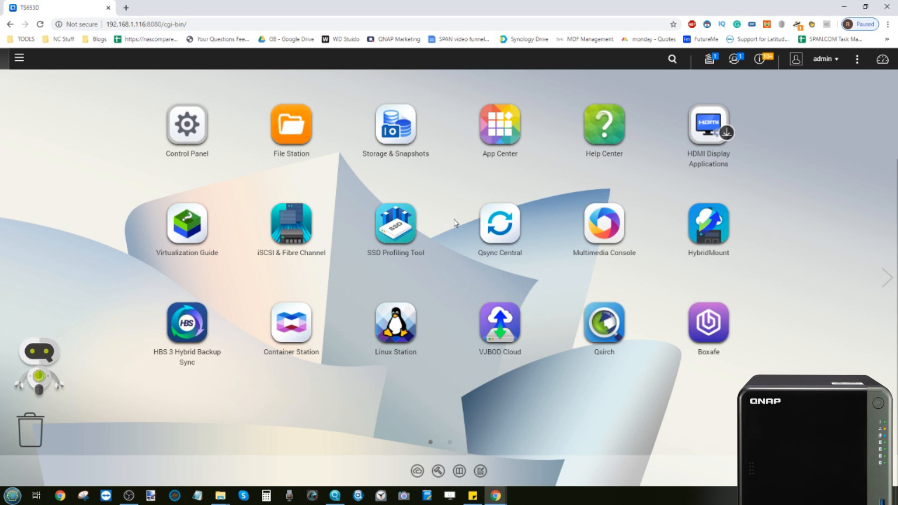
mouse_move(499, 224)
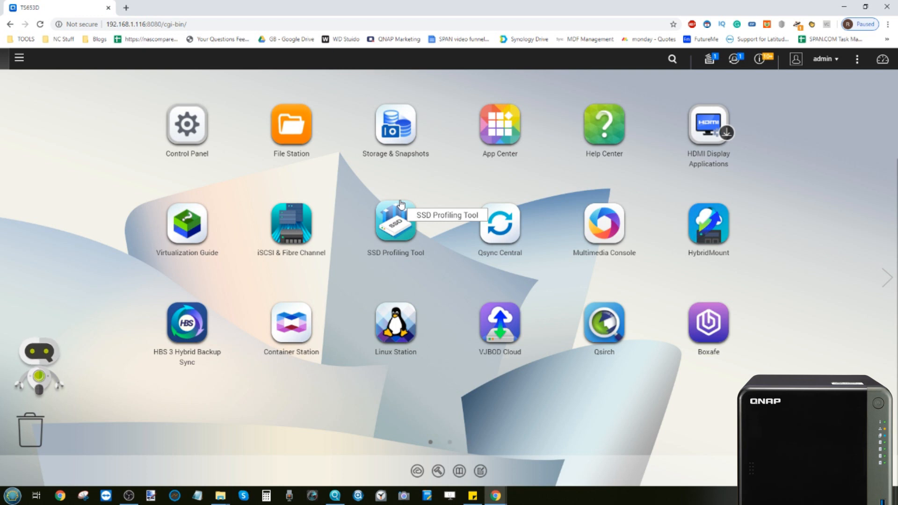
mouse_move(499, 222)
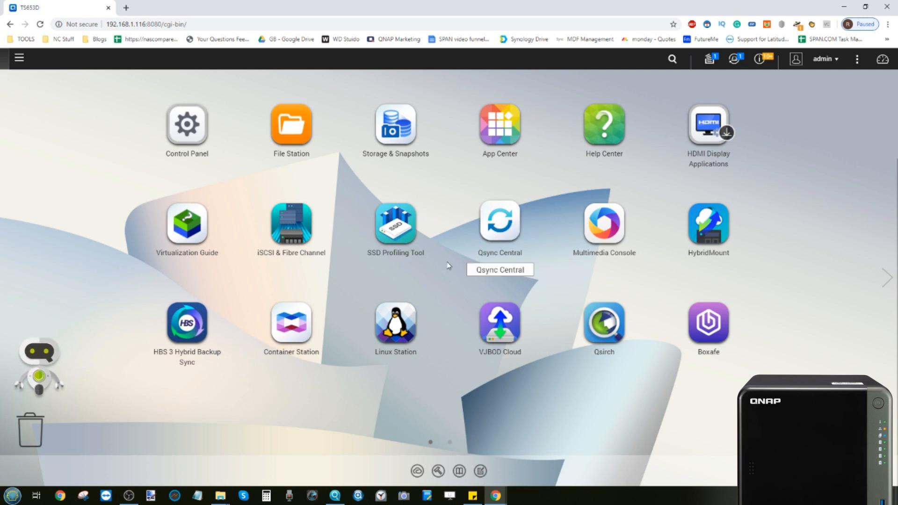
mouse_move(394, 220)
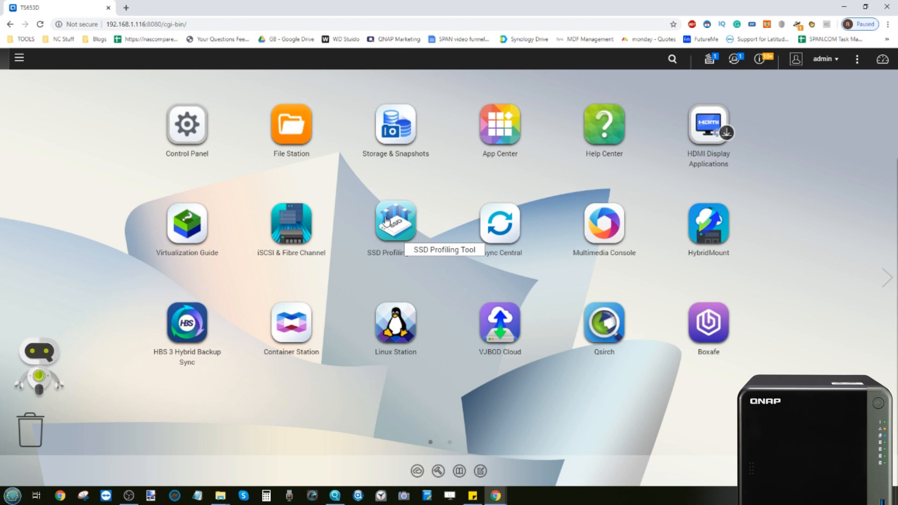
mouse_move(369, 199)
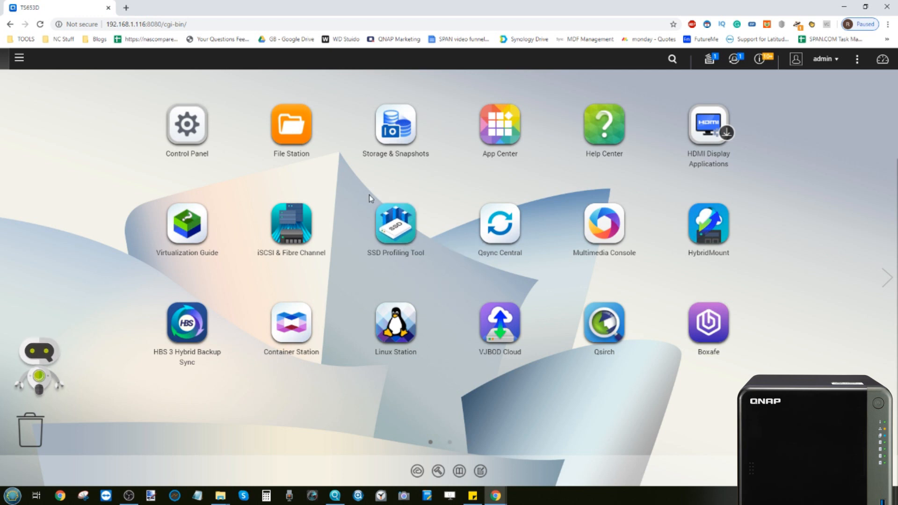
mouse_move(291, 123)
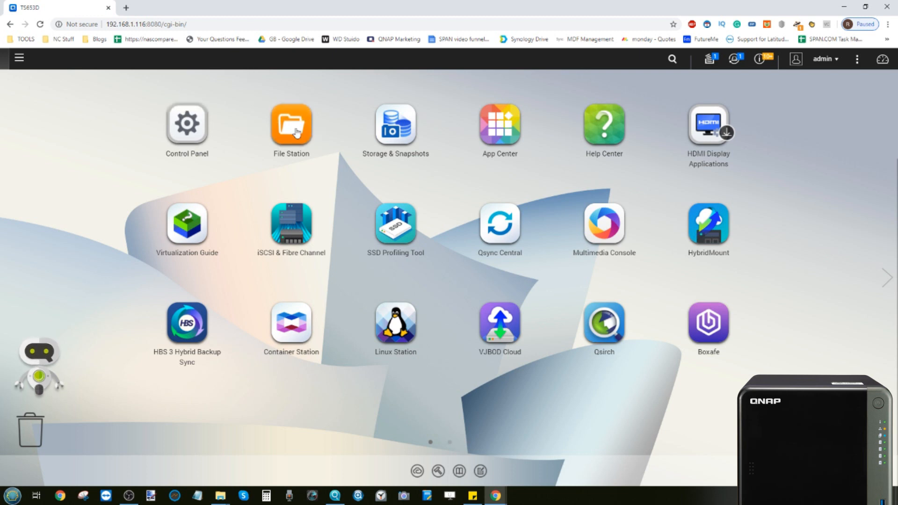
mouse_move(321, 143)
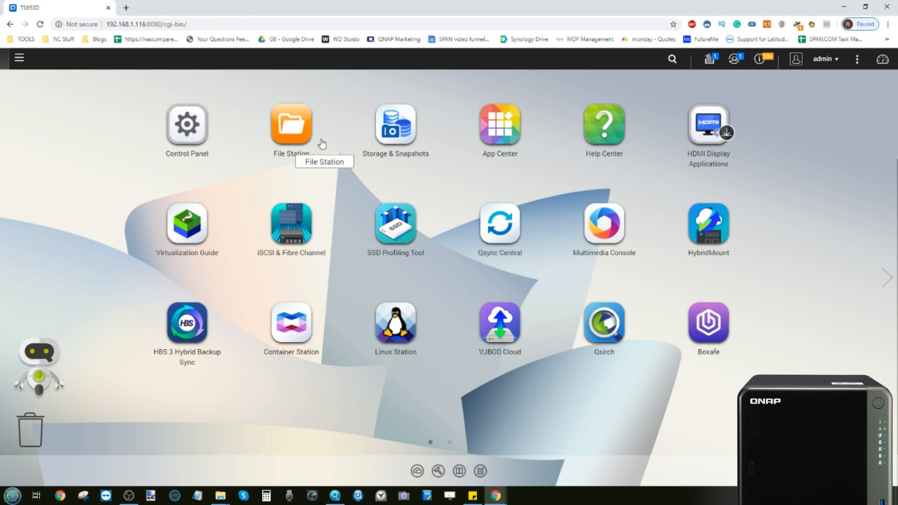
mouse_move(439, 177)
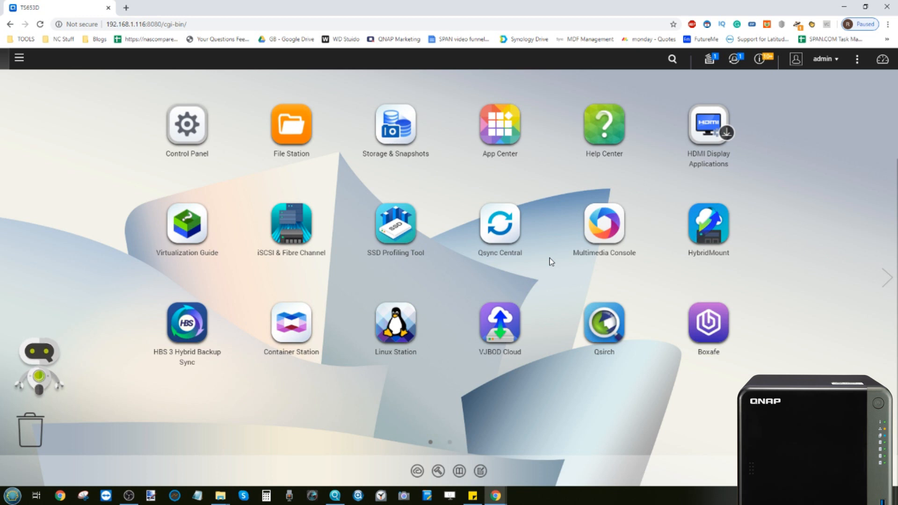
mouse_move(708, 224)
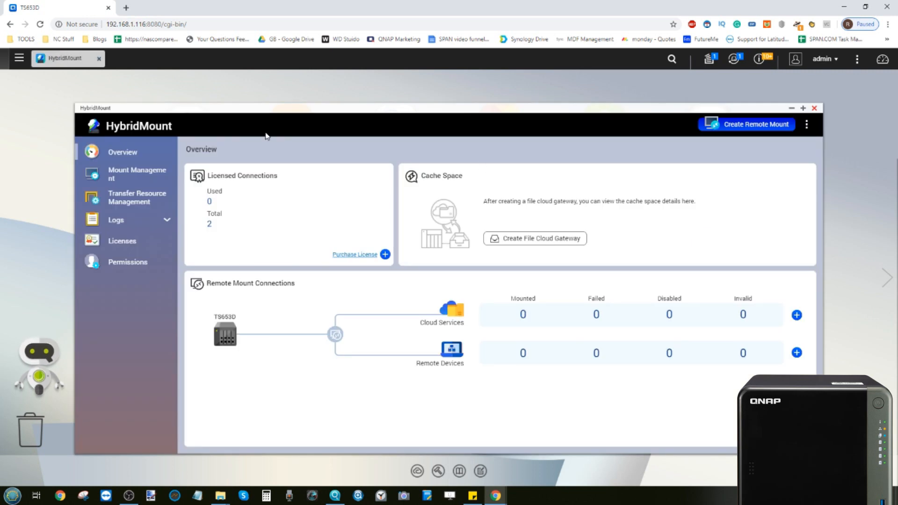
mouse_move(312, 172)
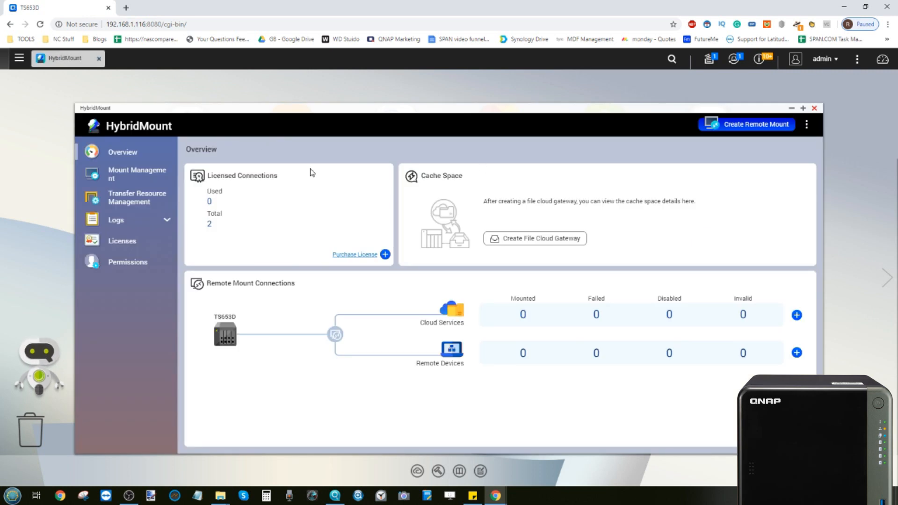
mouse_move(250, 199)
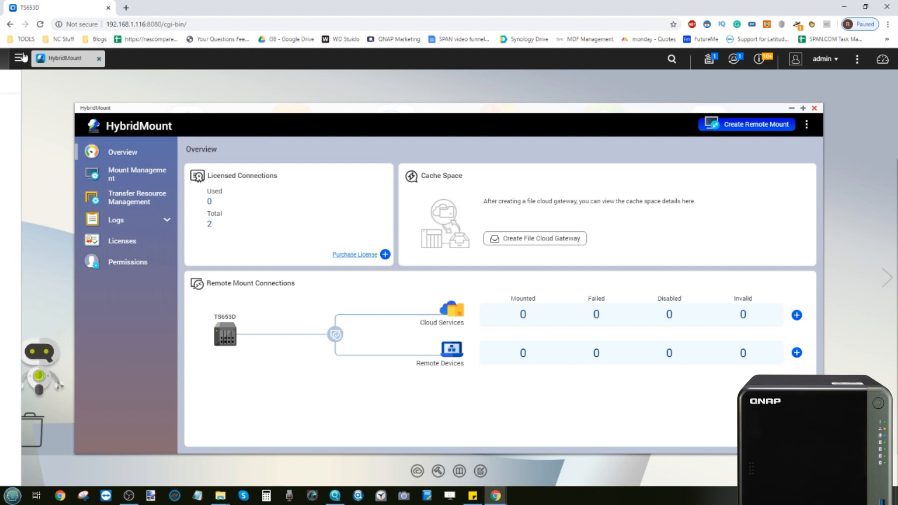
- Open the main applications menu over HybridMount to launch File Station
left_click(19, 58)
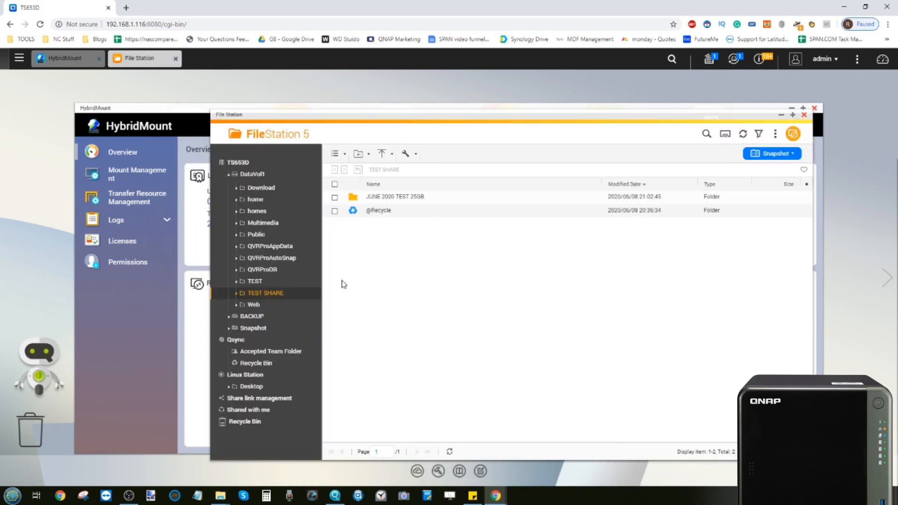
- Browse the home and Public shared folders, ending in QVRProAutoSnap
left_click(255, 200)
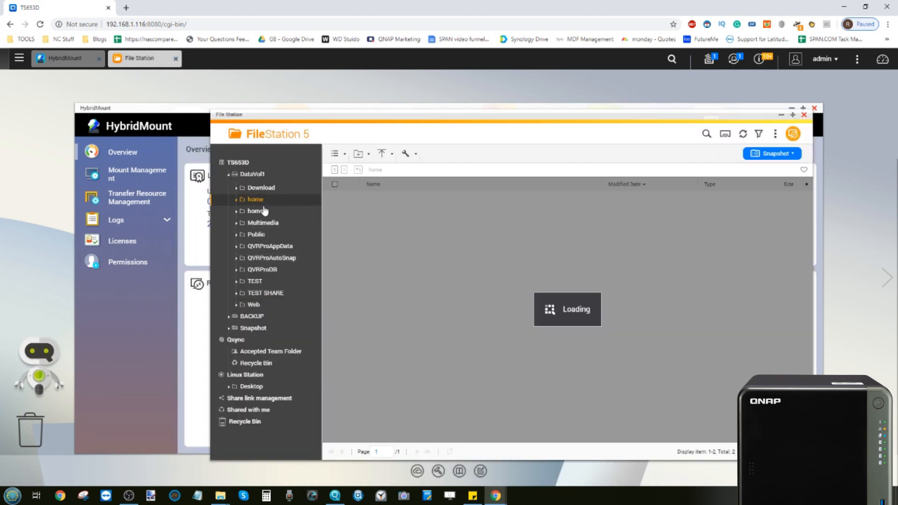
left_click(256, 234)
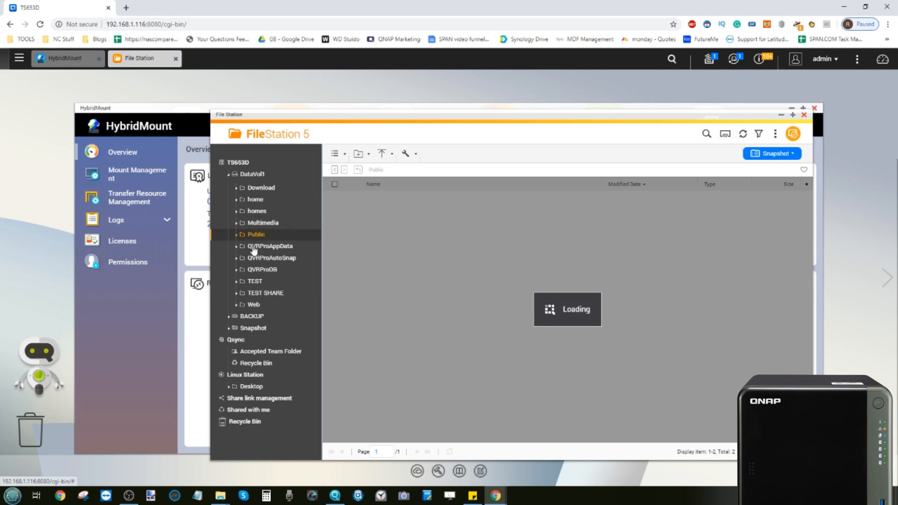
left_click(272, 258)
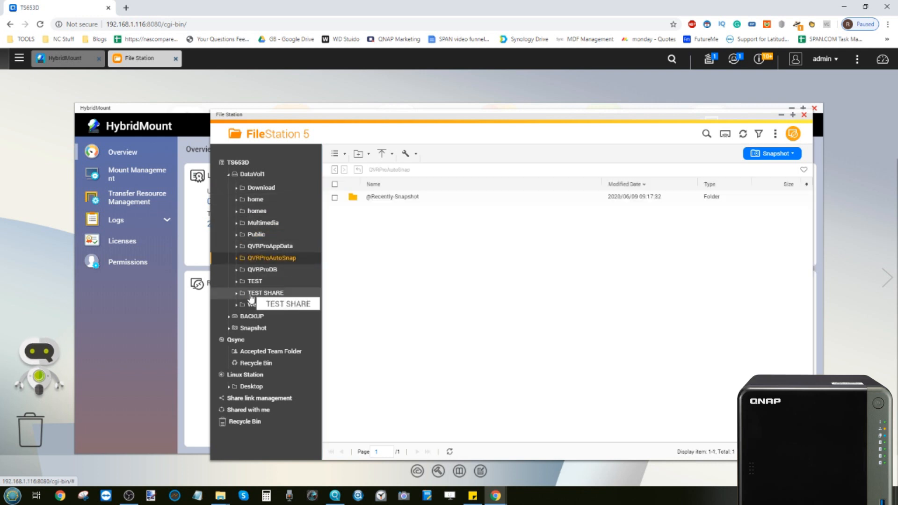
mouse_move(263, 200)
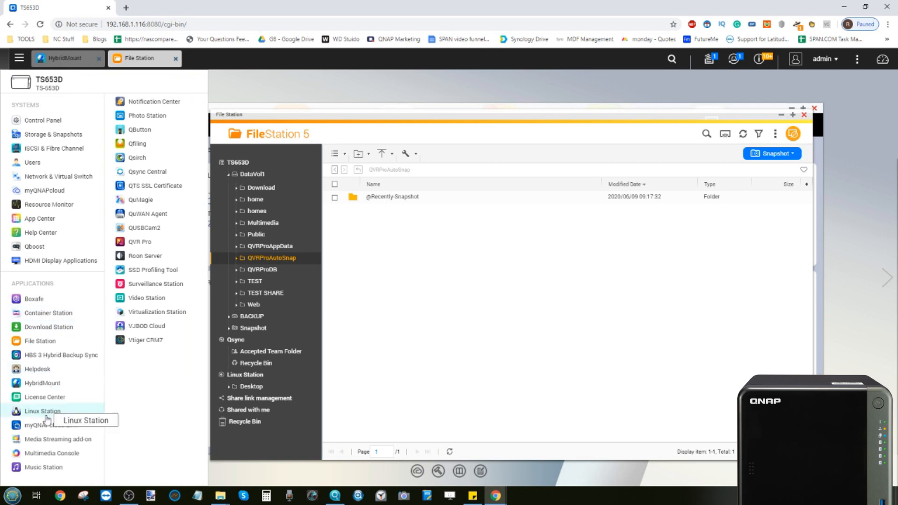
mouse_move(147, 171)
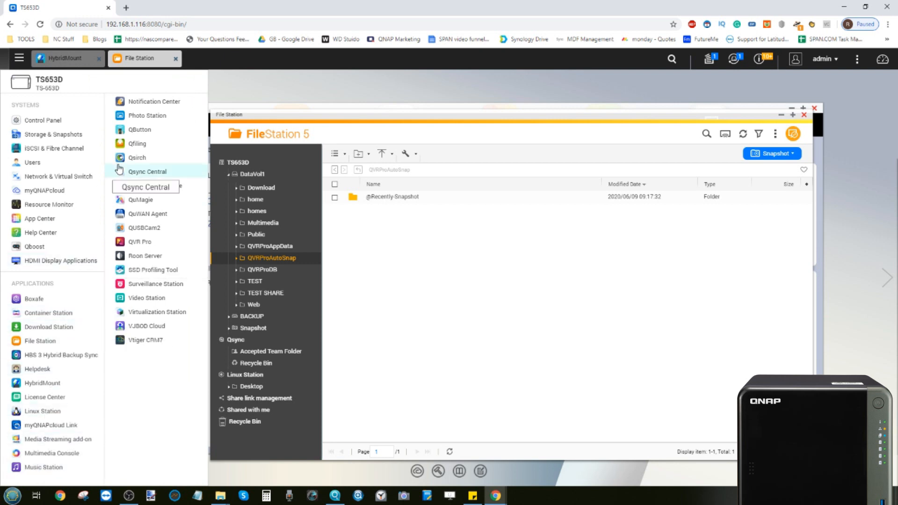
mouse_move(142, 242)
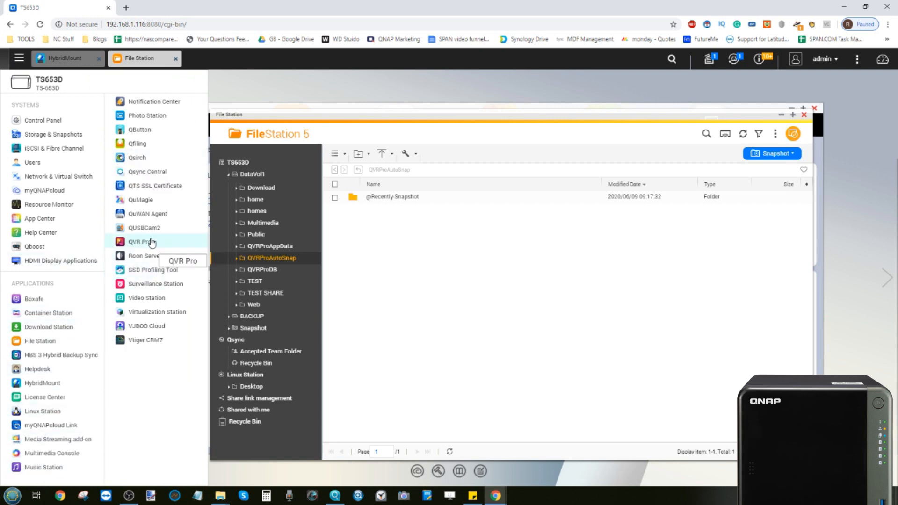
mouse_move(51, 337)
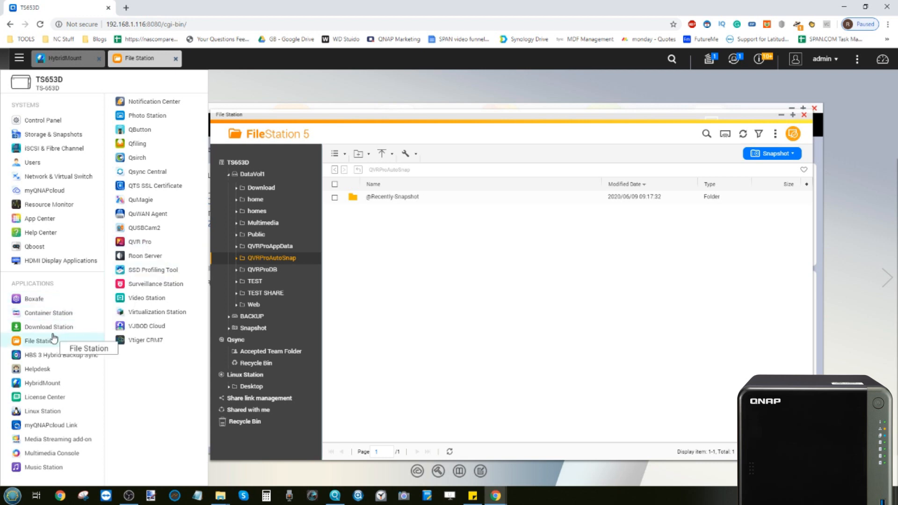
mouse_move(38, 427)
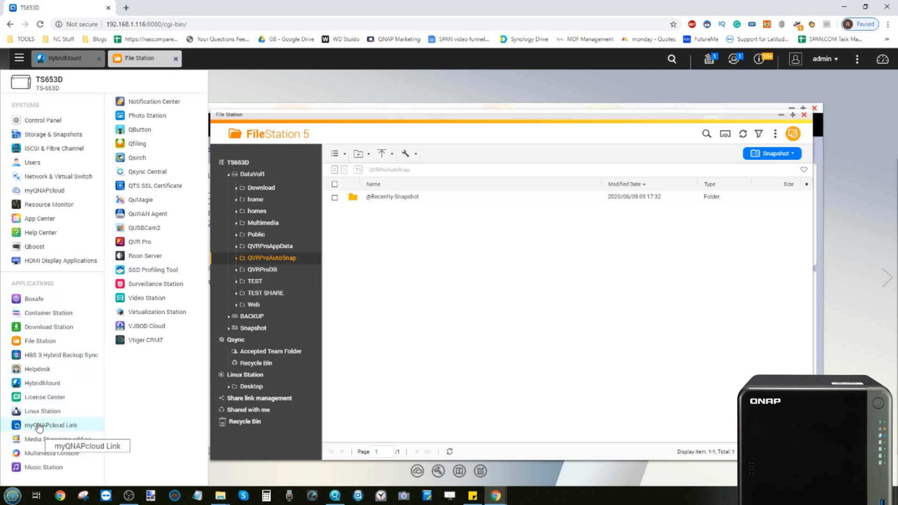
mouse_move(82, 311)
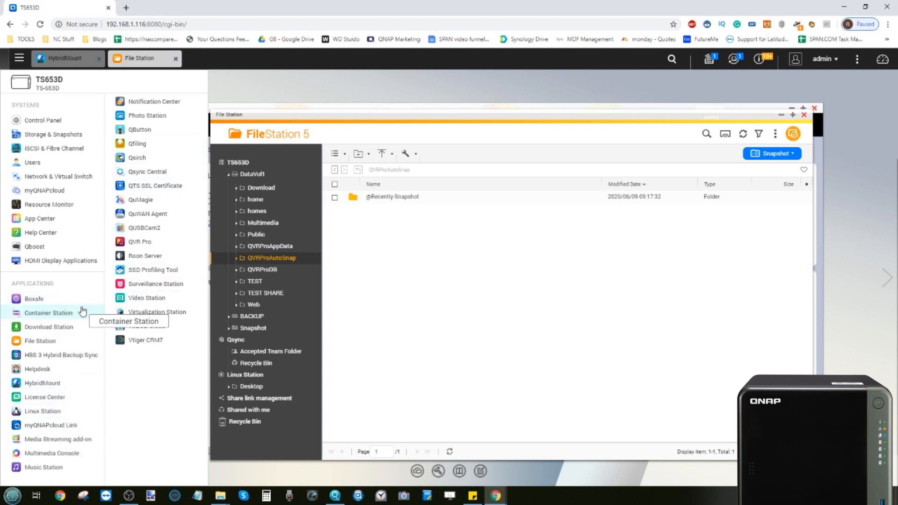
mouse_move(140, 242)
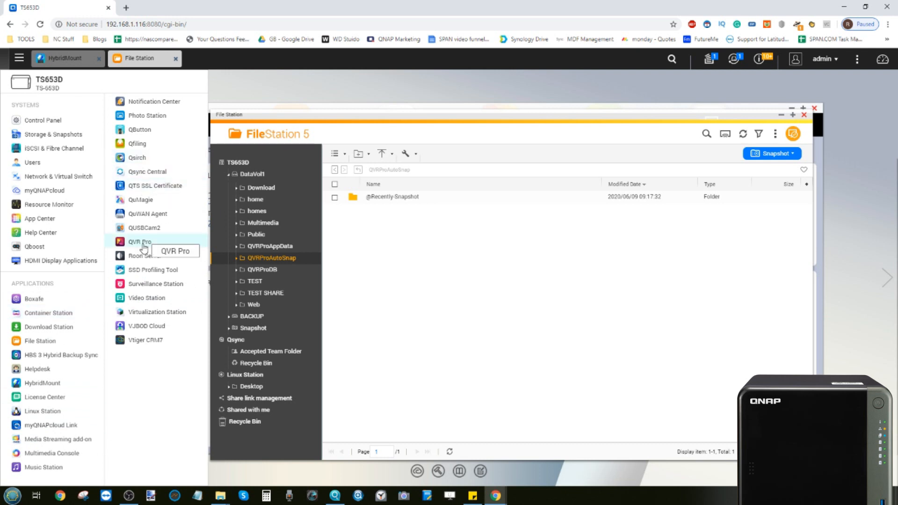
mouse_move(277, 259)
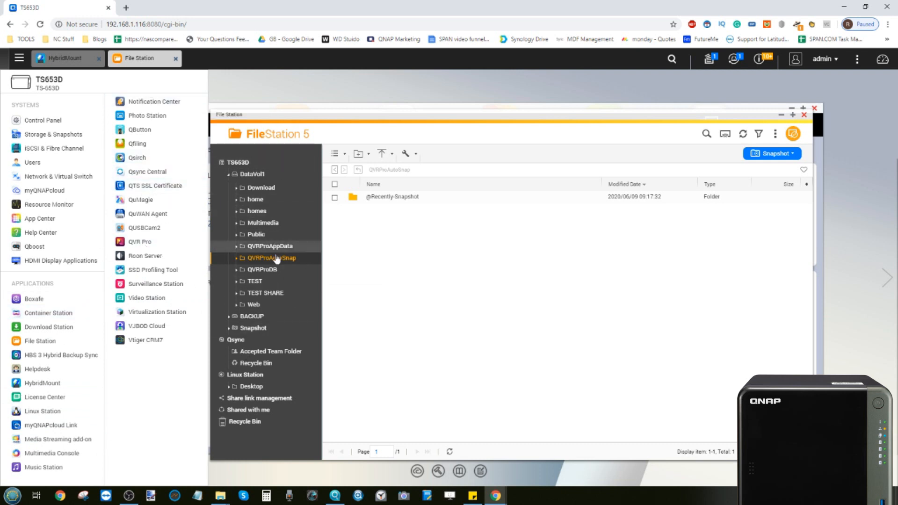
mouse_move(312, 258)
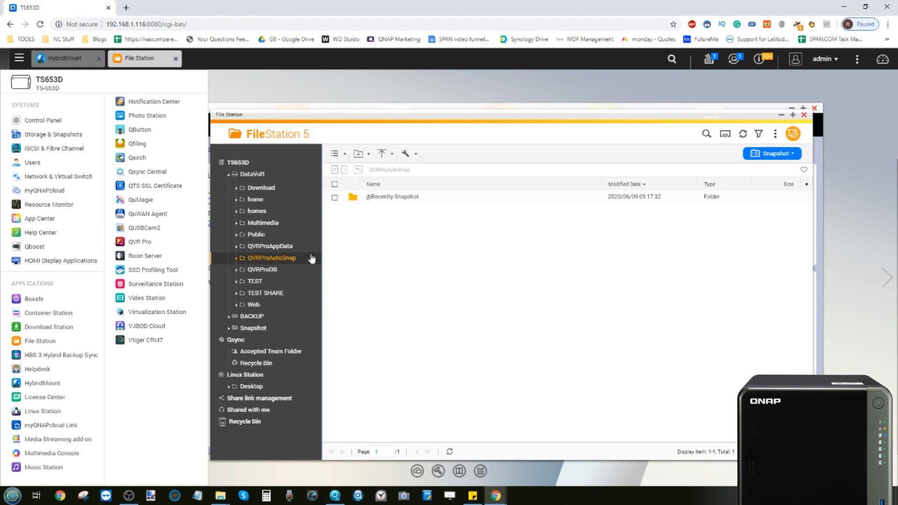
mouse_move(41, 411)
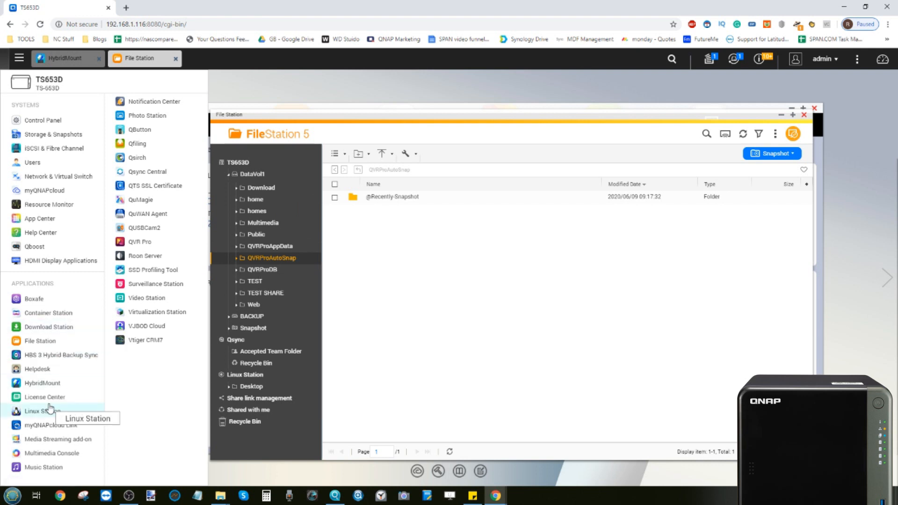
mouse_move(42, 382)
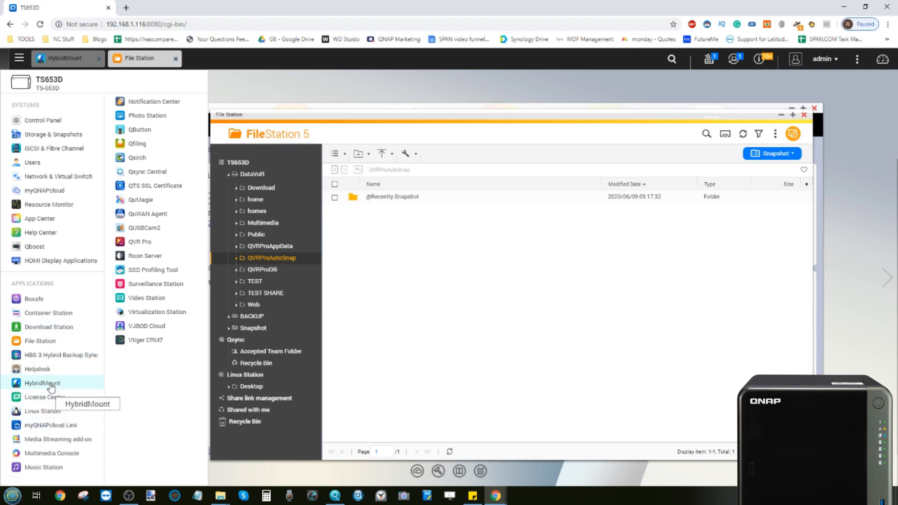
- Launch HBS 3 Hybrid Backup Sync from the Applications menu
left_click(42, 383)
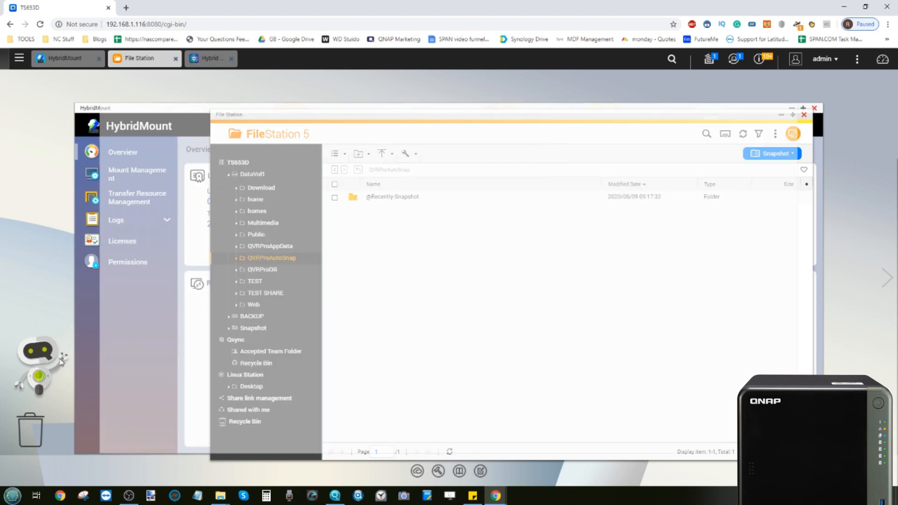
left_click(217, 58)
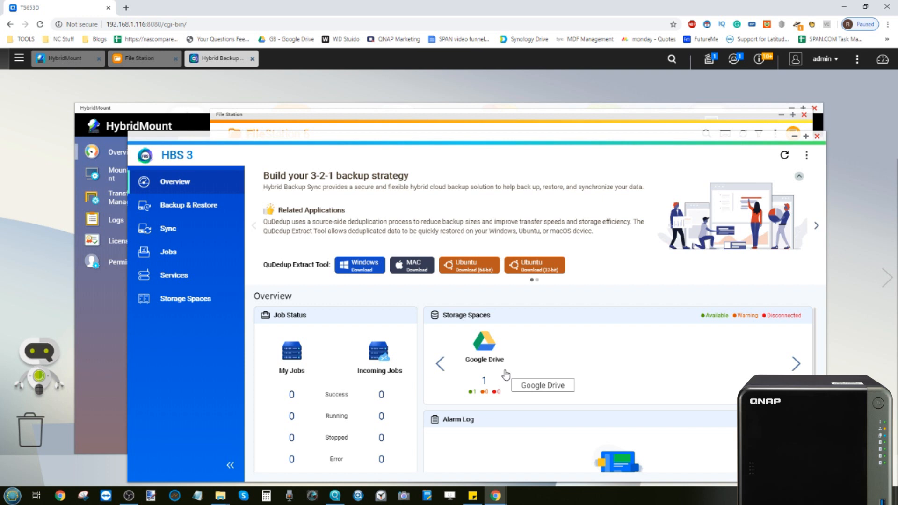
mouse_move(814, 128)
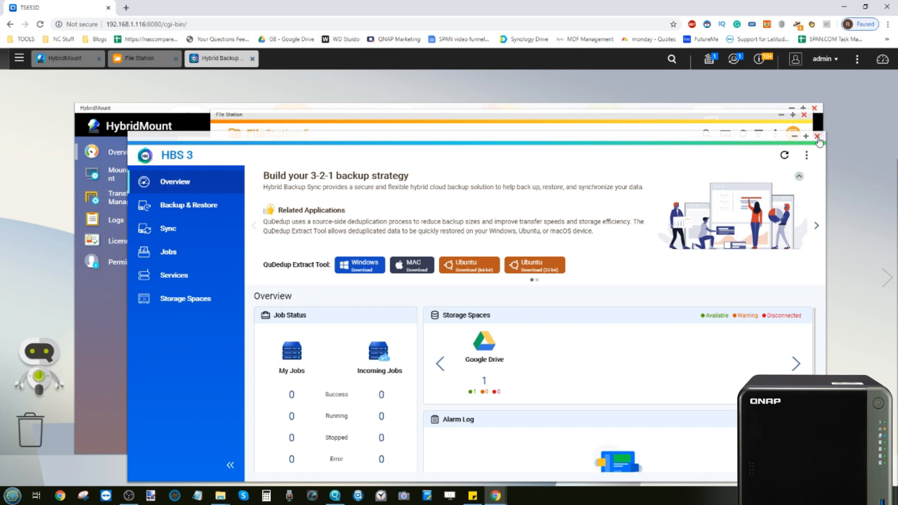
- Close HBS 3 after reviewing its Google Drive storage space overview
left_click(819, 137)
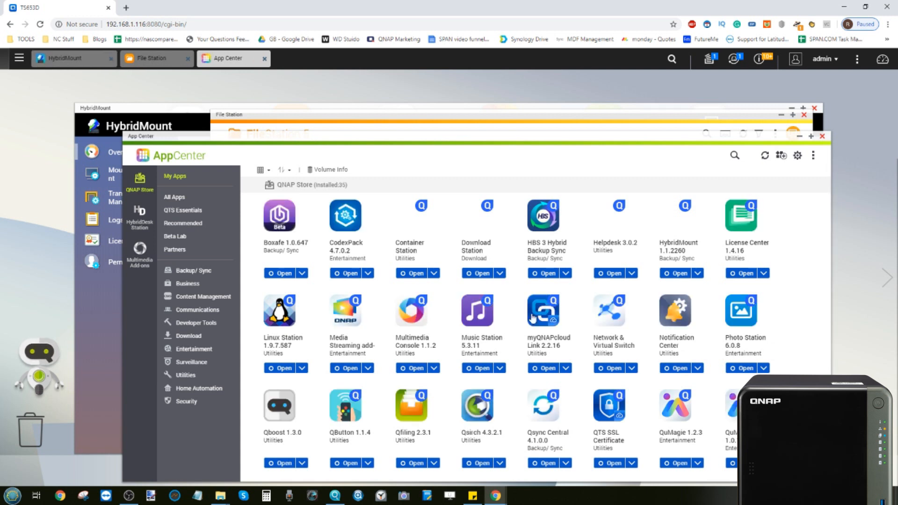
mouse_move(556, 283)
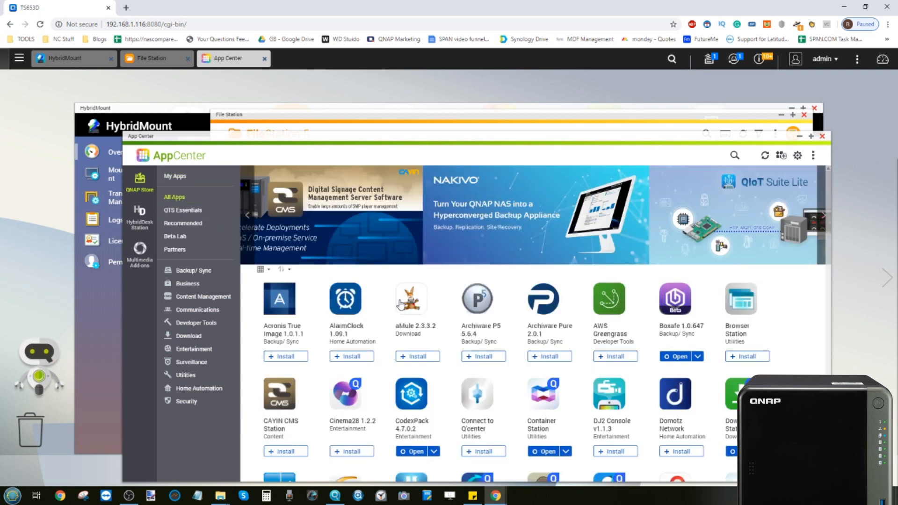
- Scroll through the All Apps catalogue, then close App Center
scroll("down", 3)
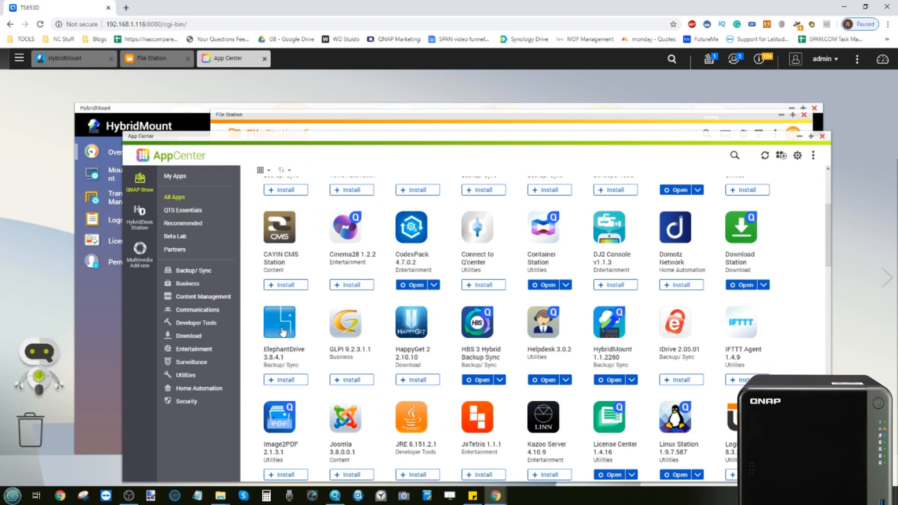
mouse_move(460, 335)
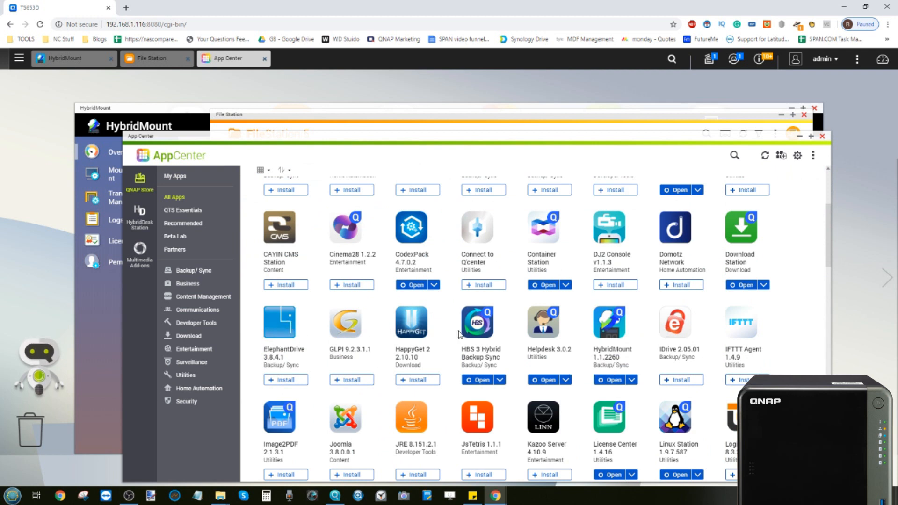
mouse_move(255, 292)
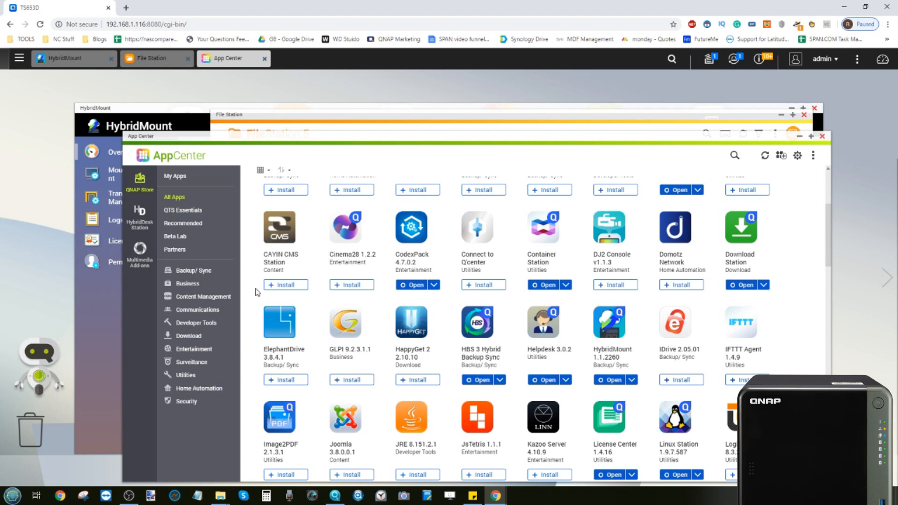
mouse_move(283, 344)
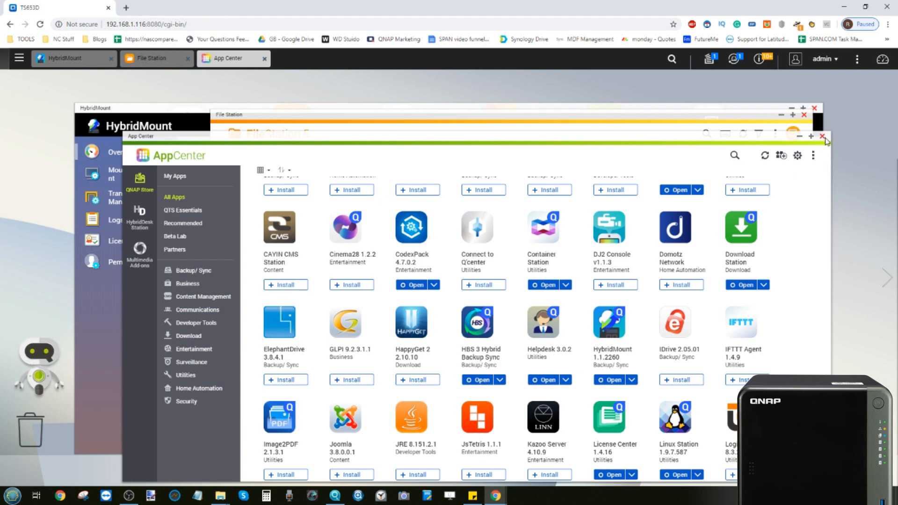
left_click(824, 141)
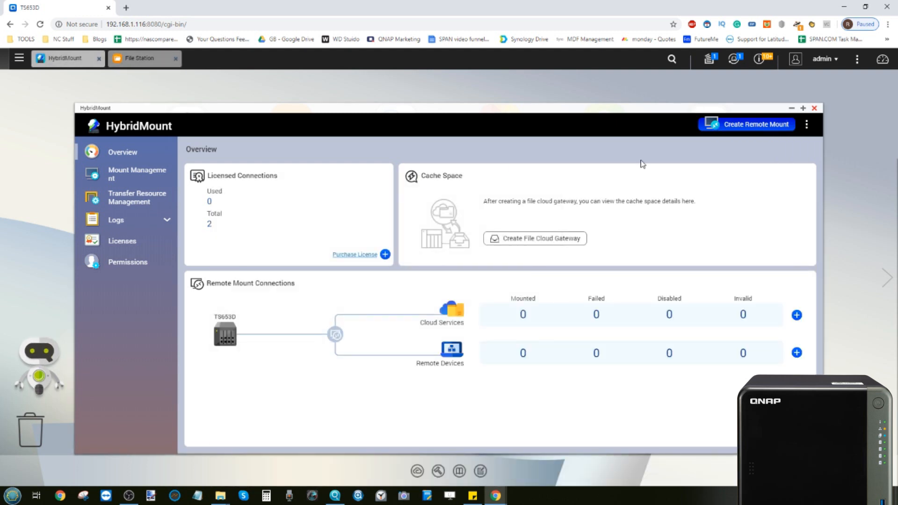
mouse_move(403, 246)
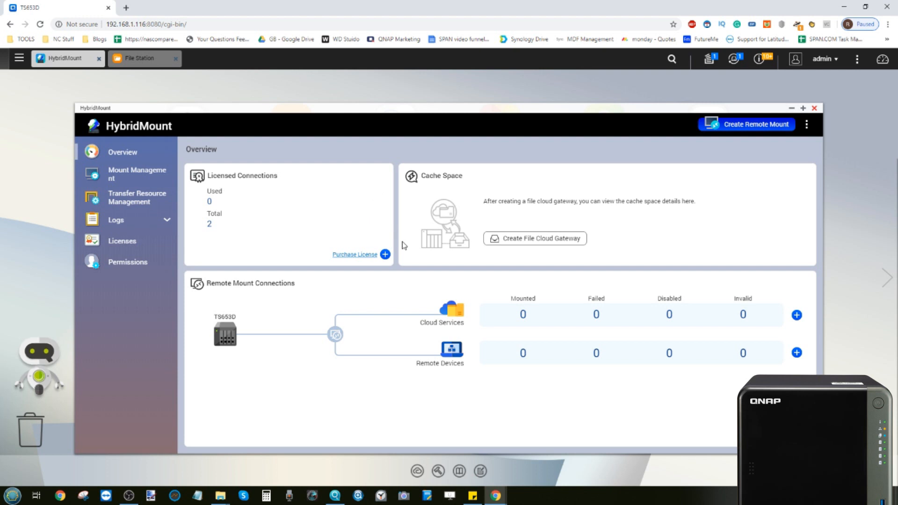
mouse_move(214, 212)
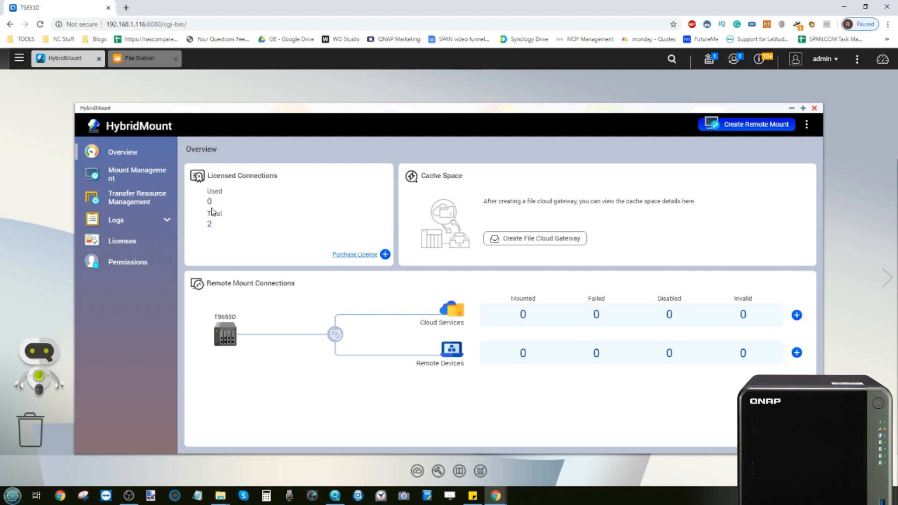
mouse_move(429, 271)
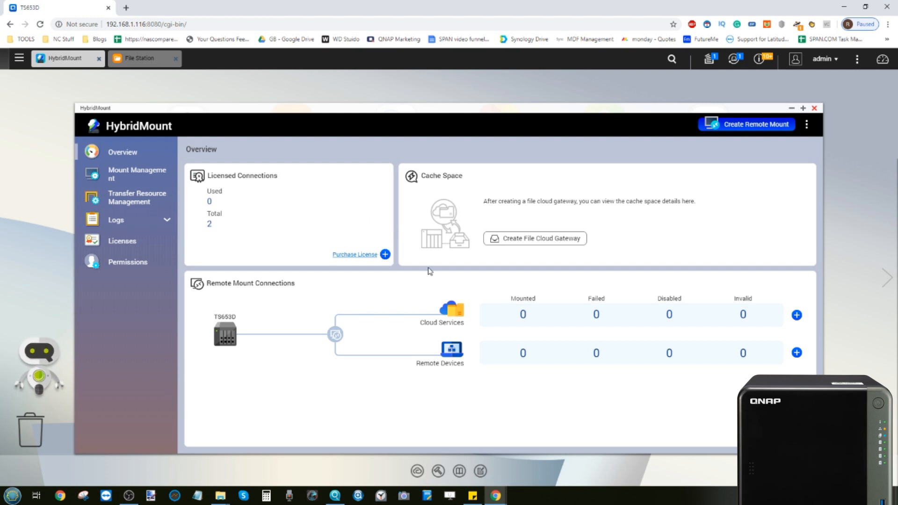
mouse_move(449, 296)
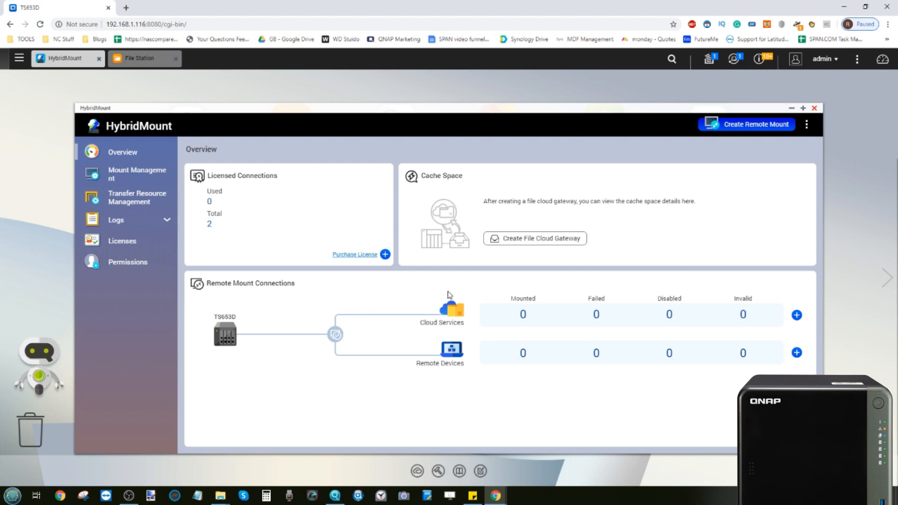
mouse_move(430, 327)
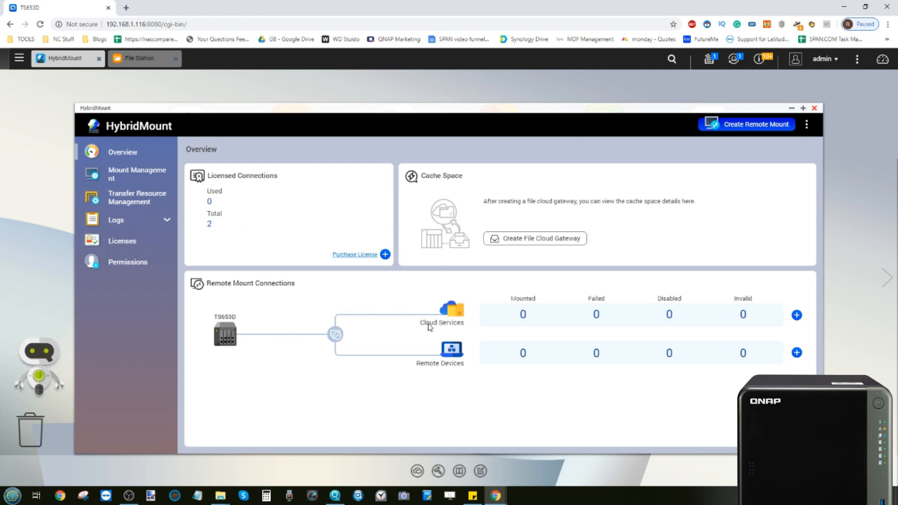
mouse_move(429, 360)
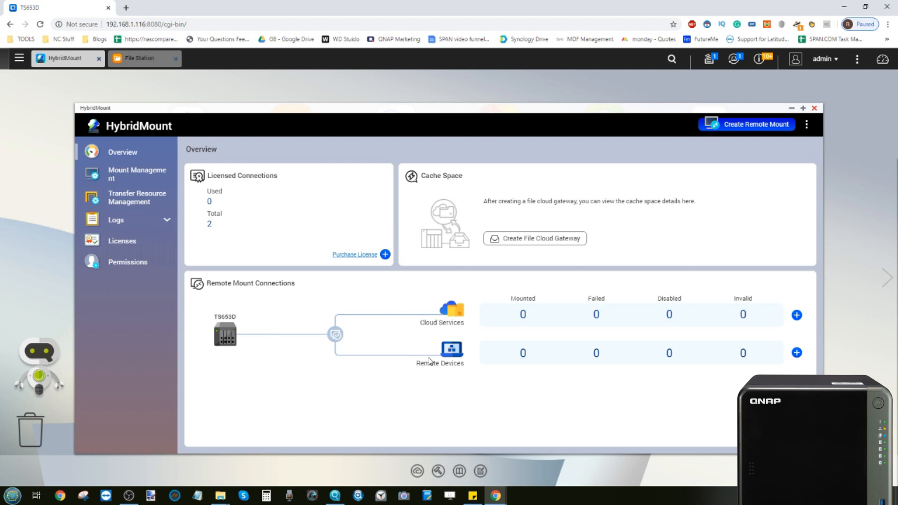
mouse_move(457, 320)
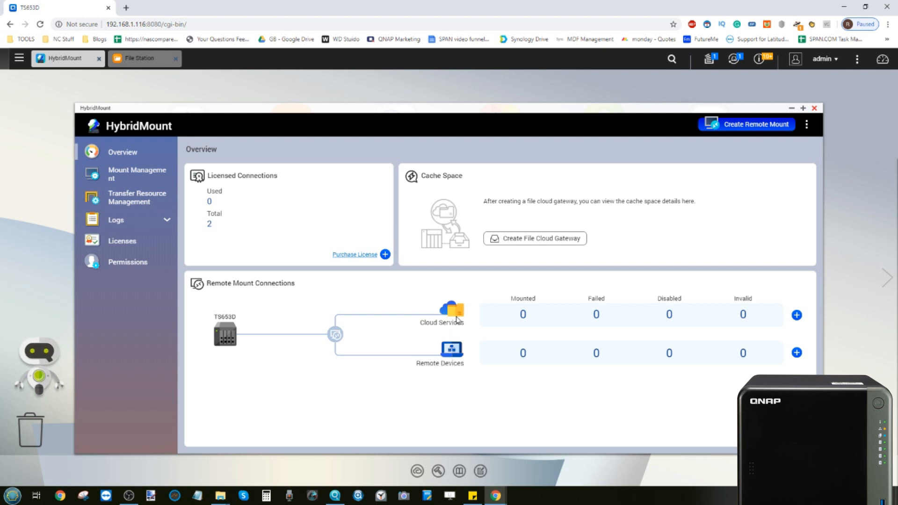
mouse_move(462, 316)
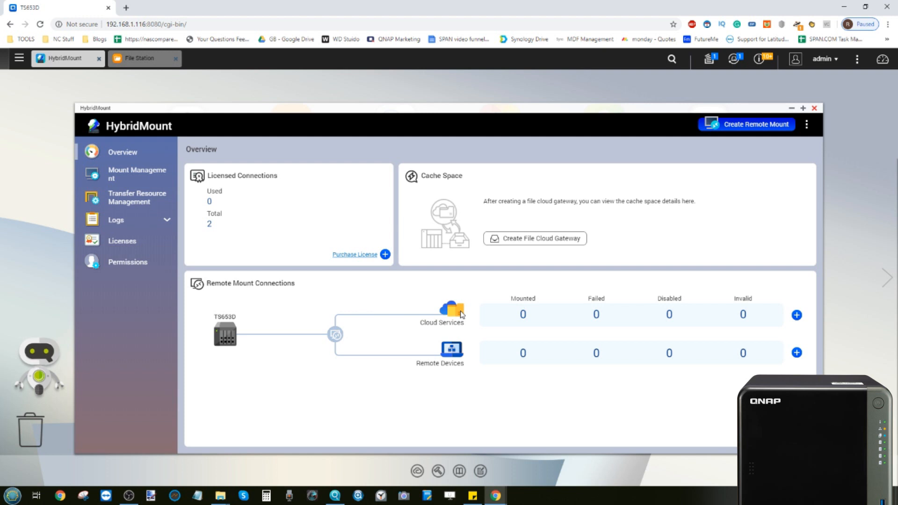
mouse_move(451, 357)
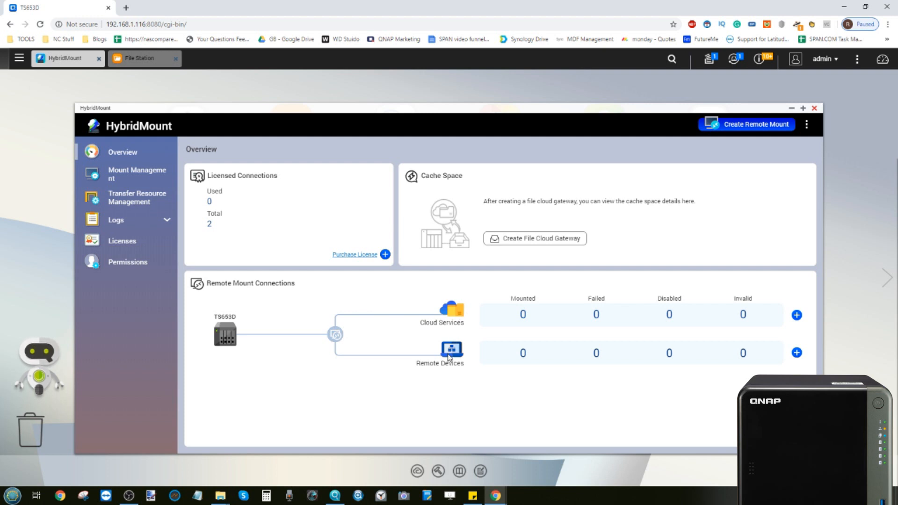
mouse_move(534, 238)
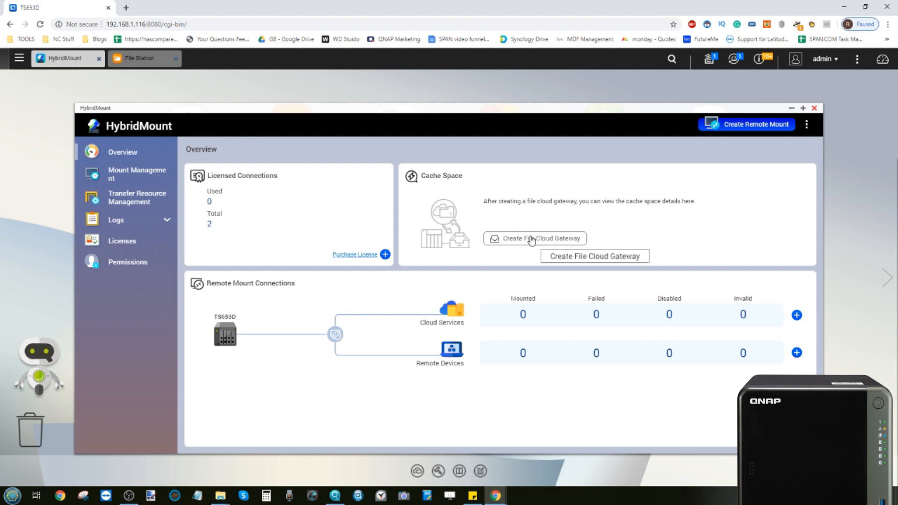
mouse_move(536, 239)
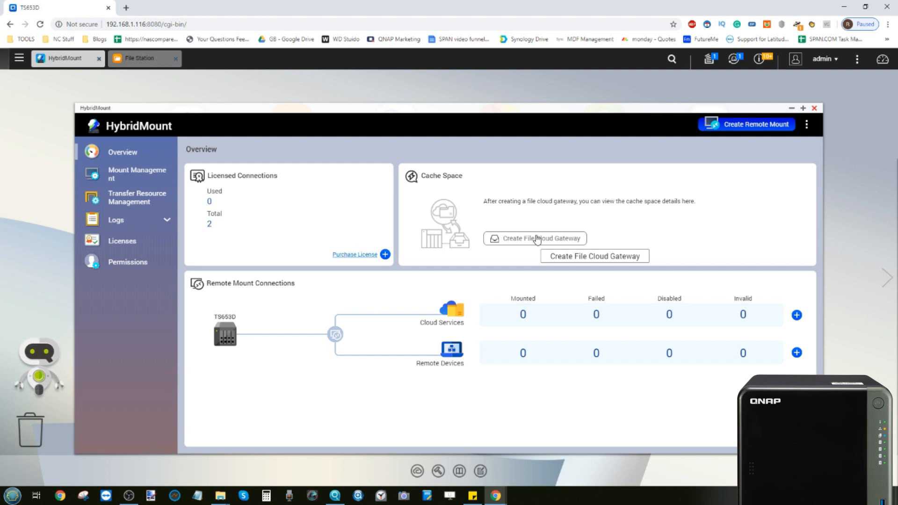
mouse_move(485, 263)
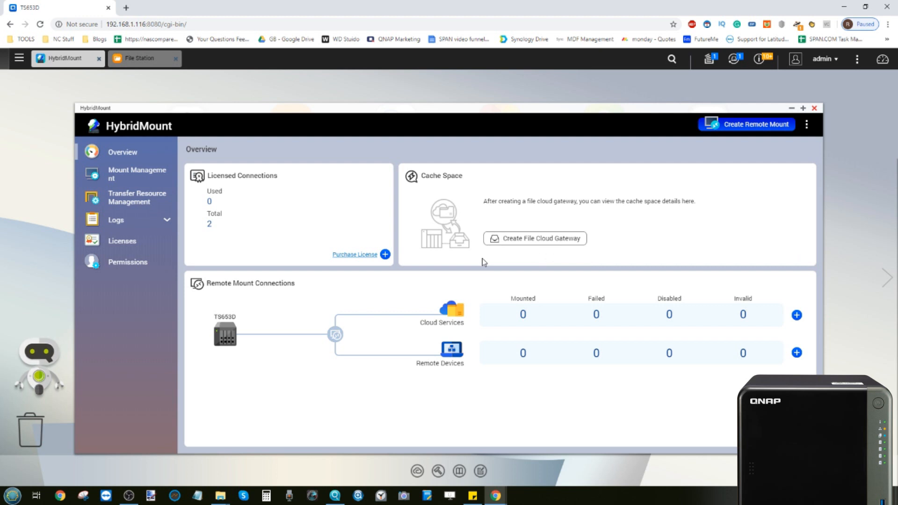
mouse_move(498, 241)
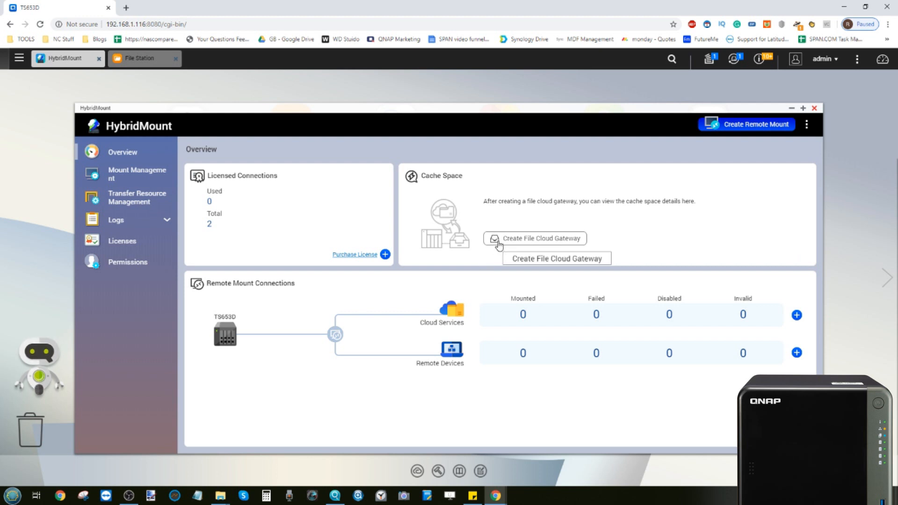
mouse_move(533, 256)
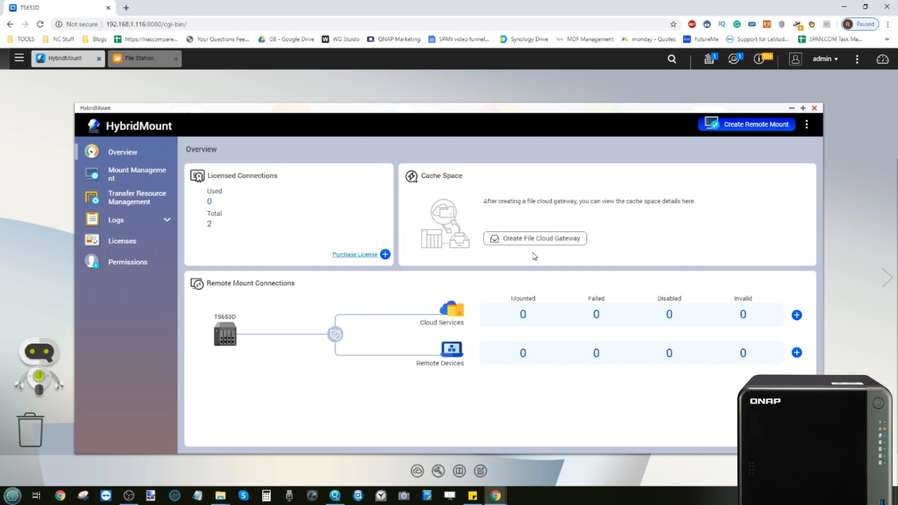
mouse_move(454, 319)
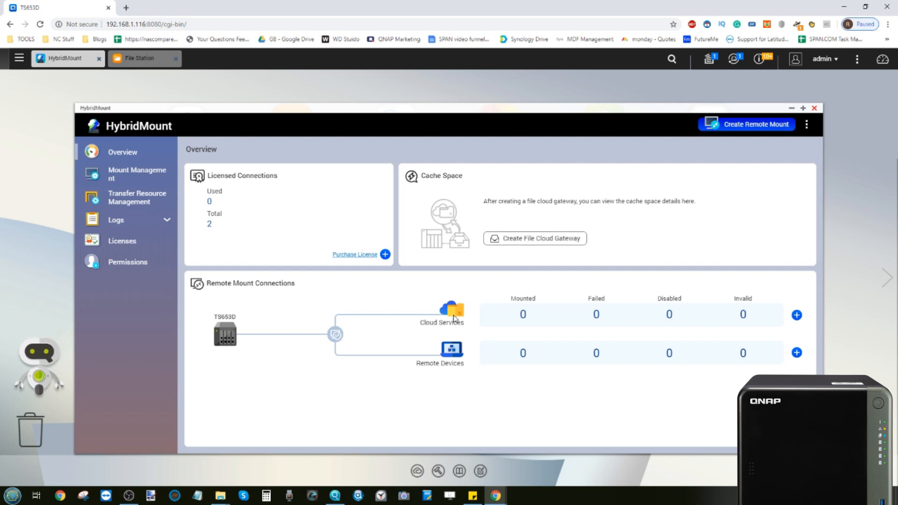
mouse_move(433, 320)
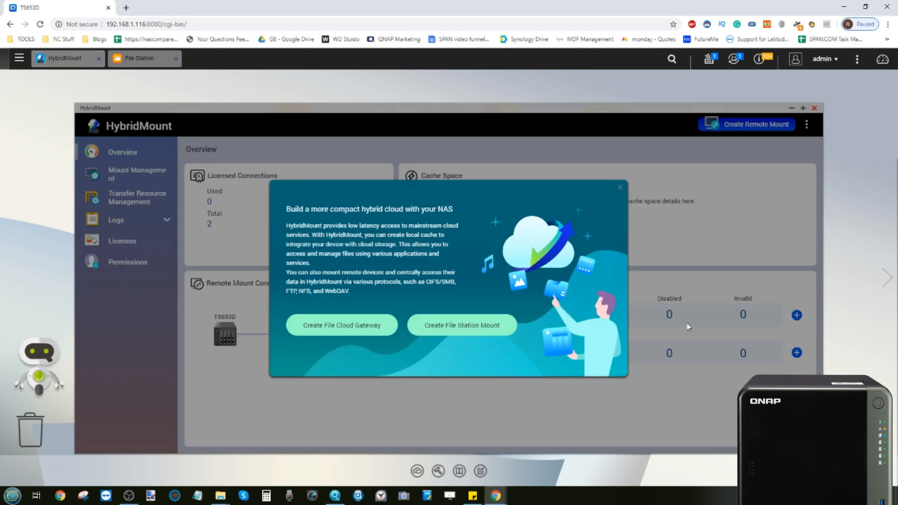
mouse_move(461, 325)
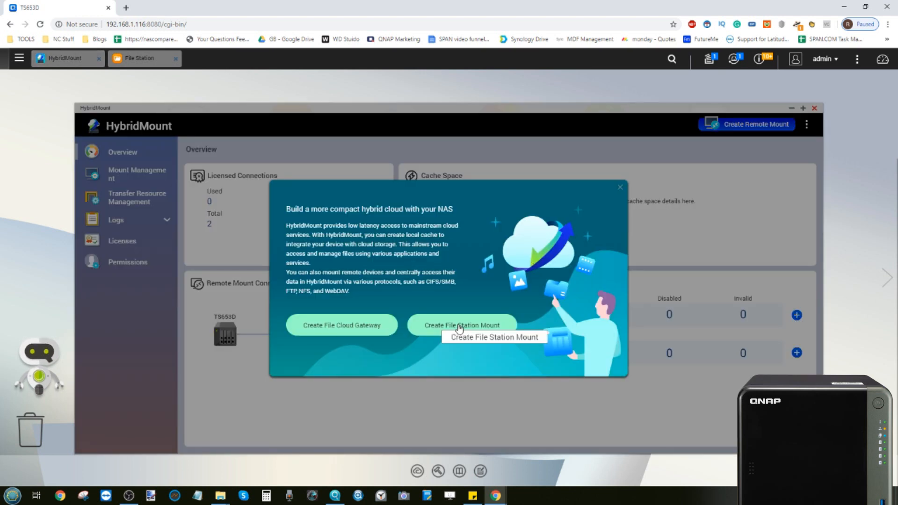
mouse_move(462, 331)
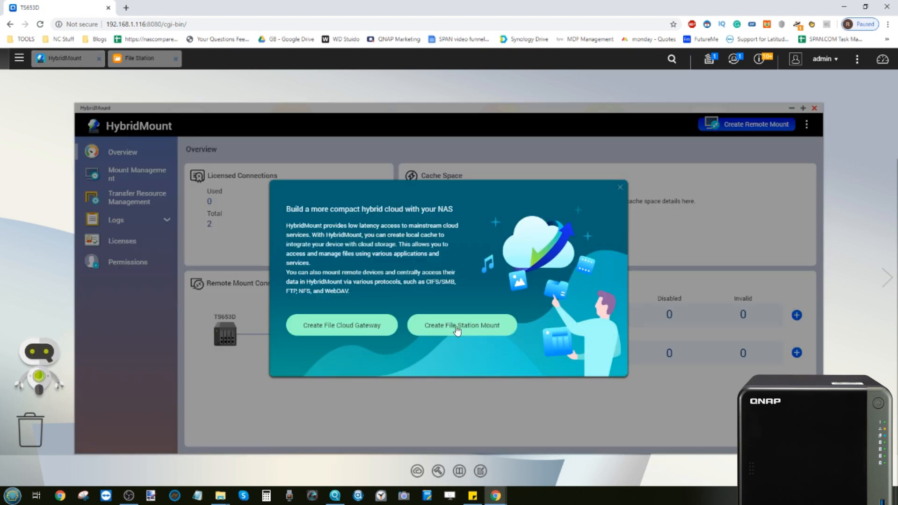
mouse_move(462, 326)
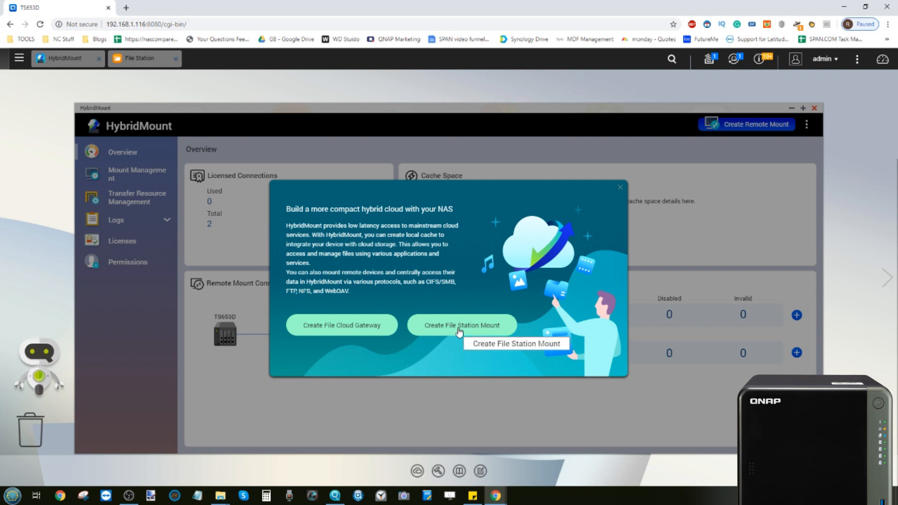
mouse_move(151, 34)
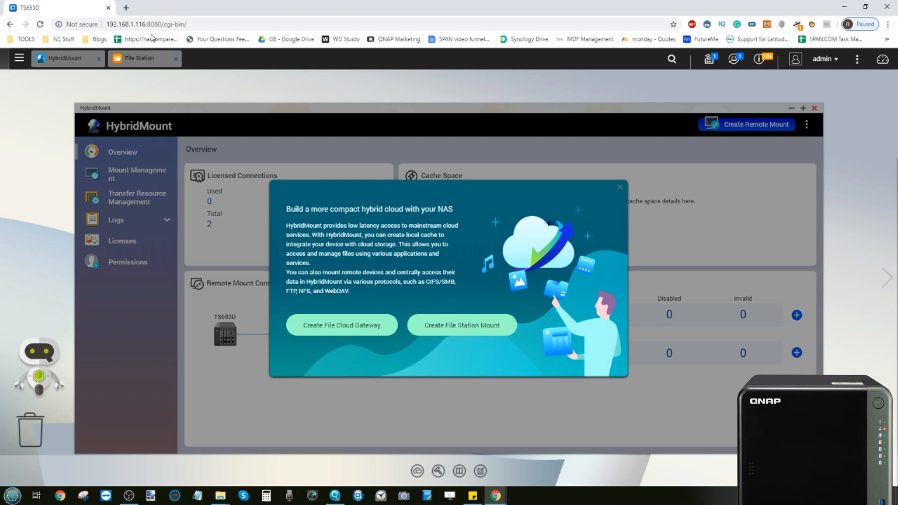
mouse_move(427, 298)
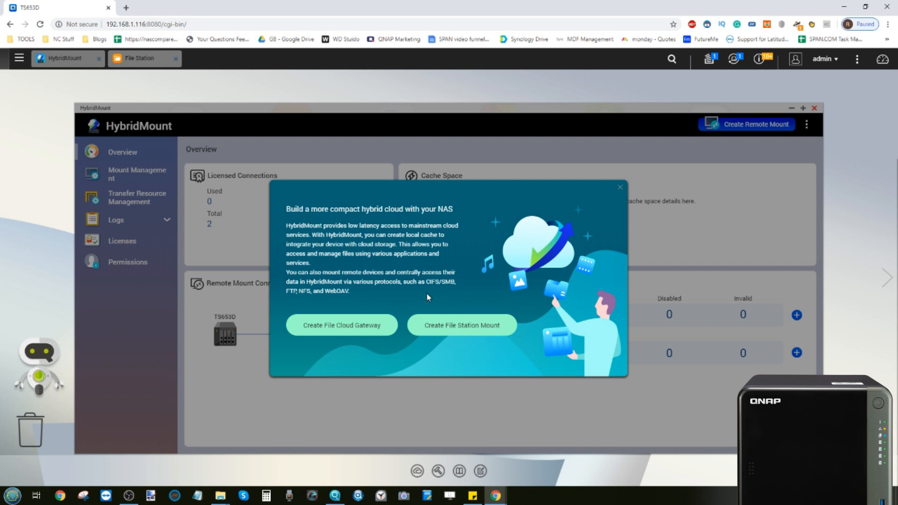
mouse_move(342, 325)
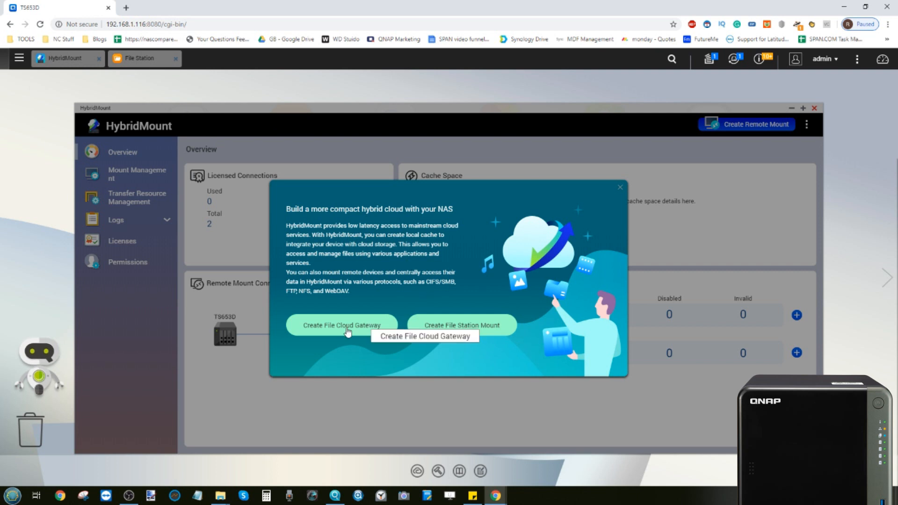
- Start the File Cloud Gateway wizard and pick Google Drive as the cloud service
left_click(343, 325)
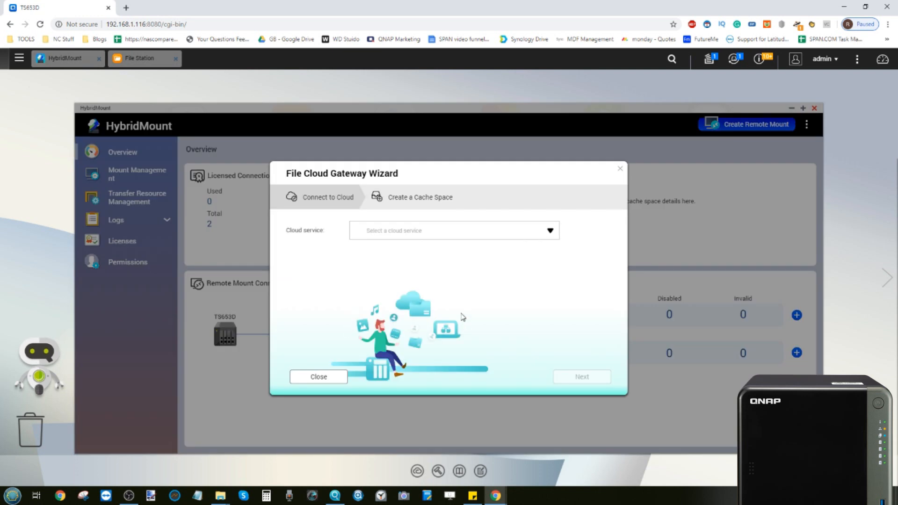
left_click(453, 230)
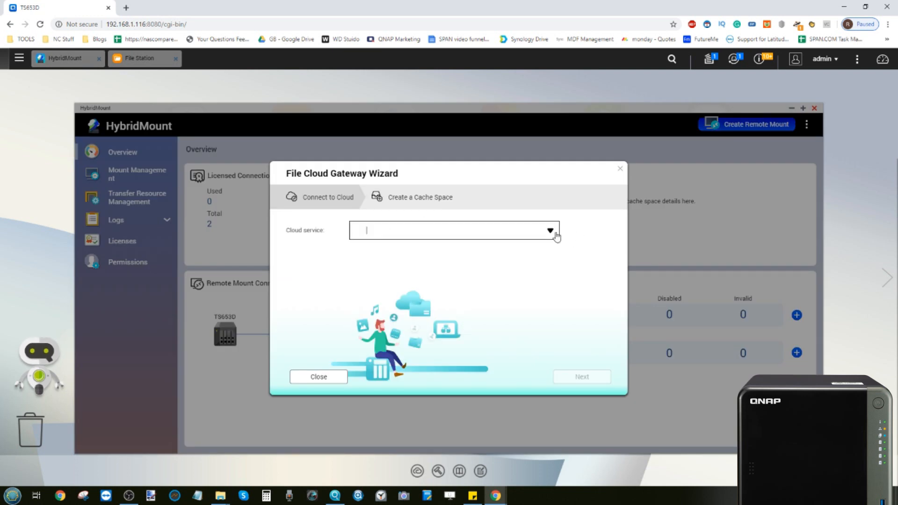
left_click(549, 230)
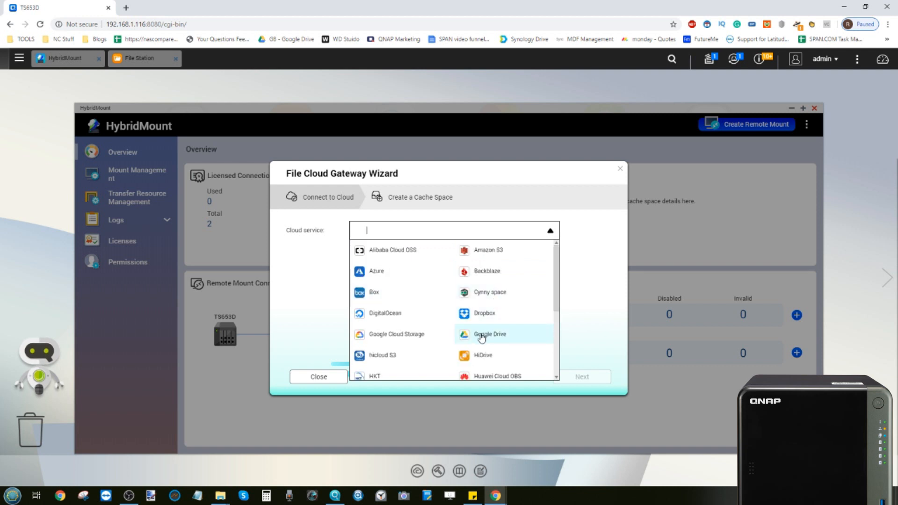
left_click(489, 334)
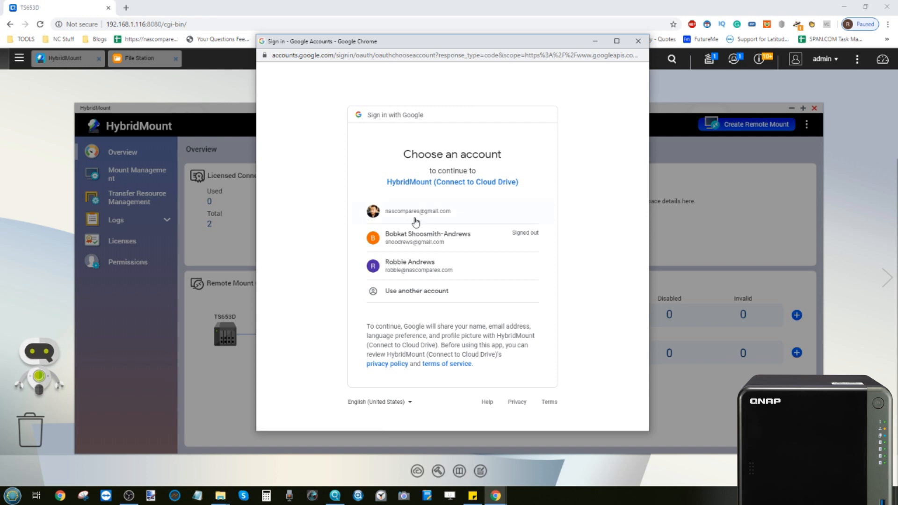
- Pick the Google account and Allow HybridMount access to its Drive files
left_click(418, 211)
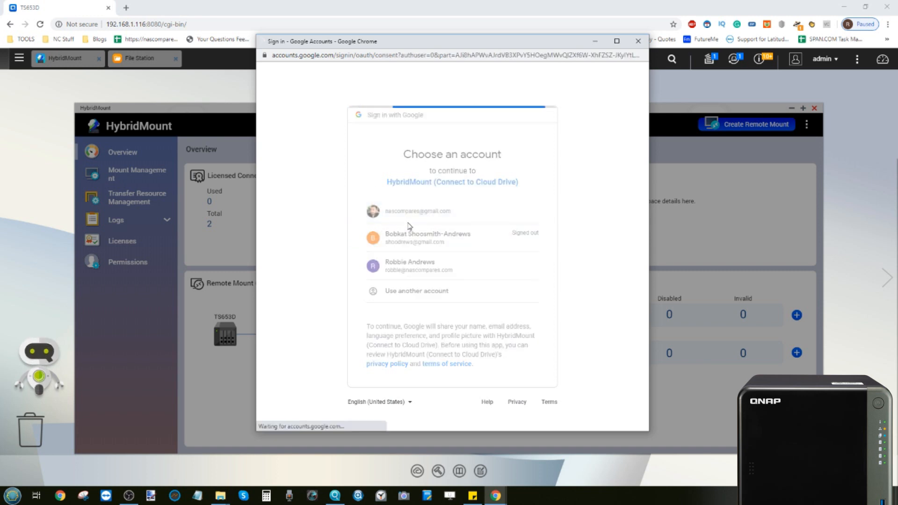
left_click(417, 211)
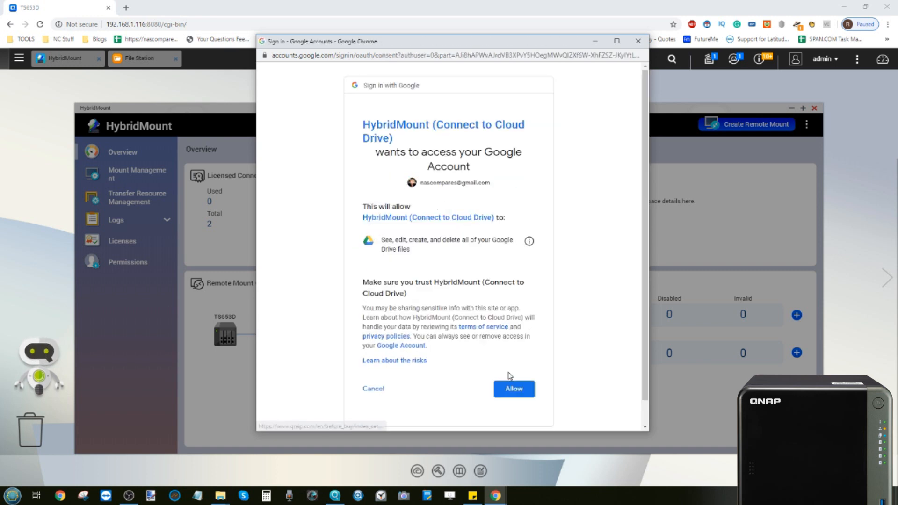
left_click(513, 388)
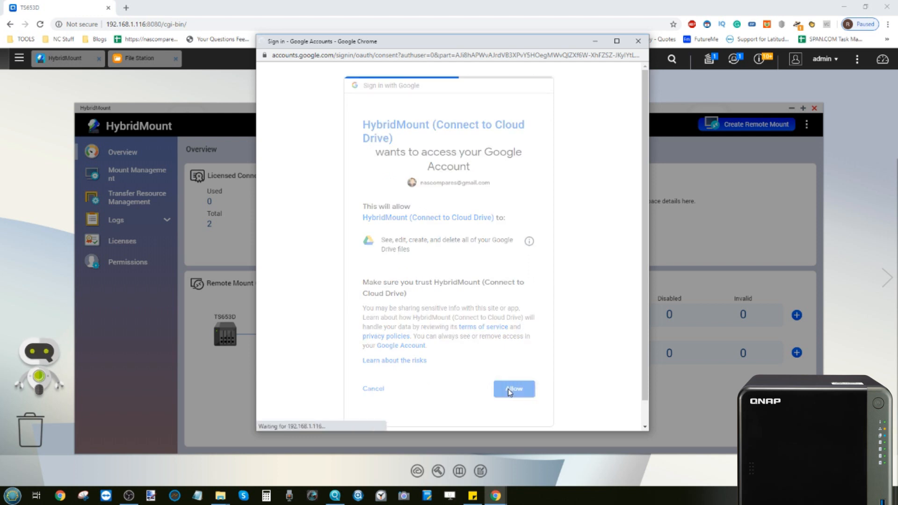
left_click(513, 388)
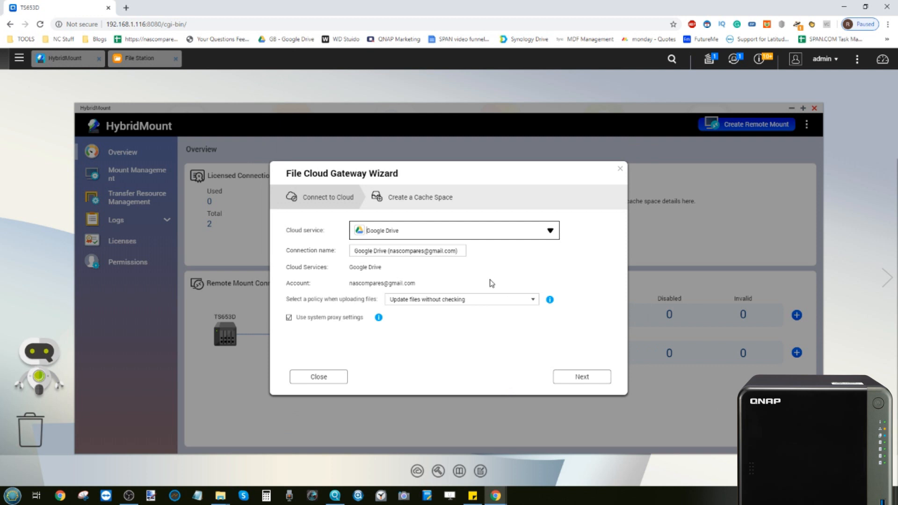
mouse_move(410, 239)
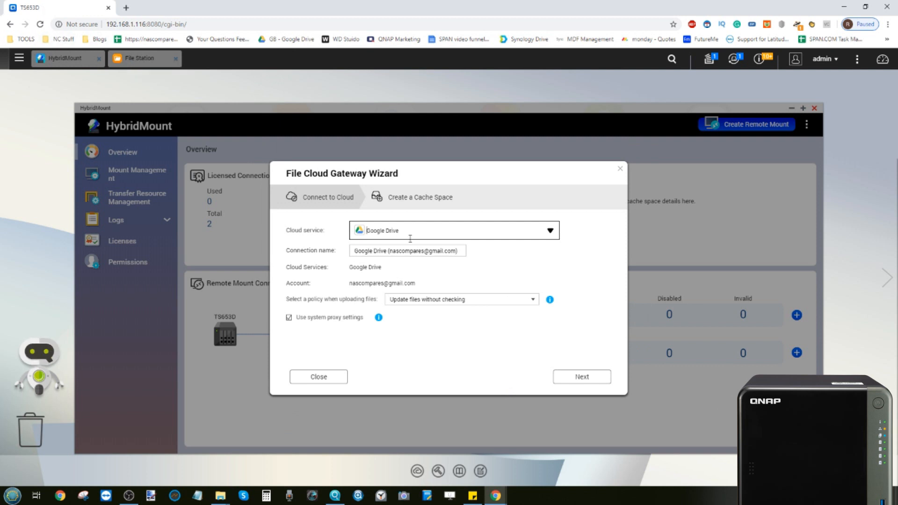
mouse_move(347, 290)
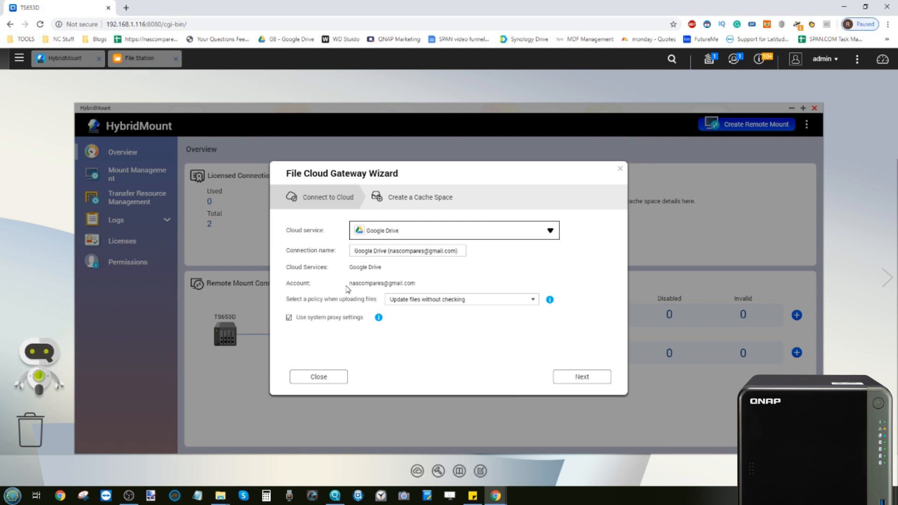
- Keep the upload policy at 'Update files without checking' and move to cache space
left_click(462, 299)
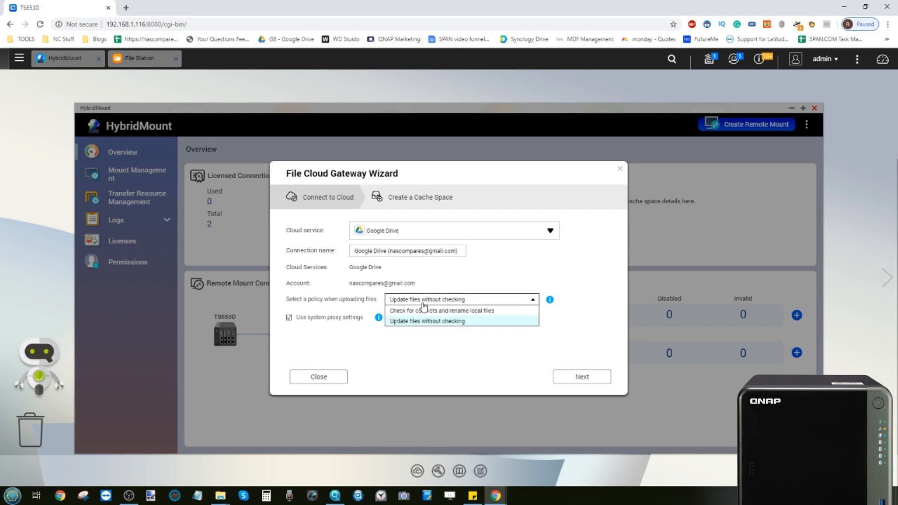
mouse_move(425, 307)
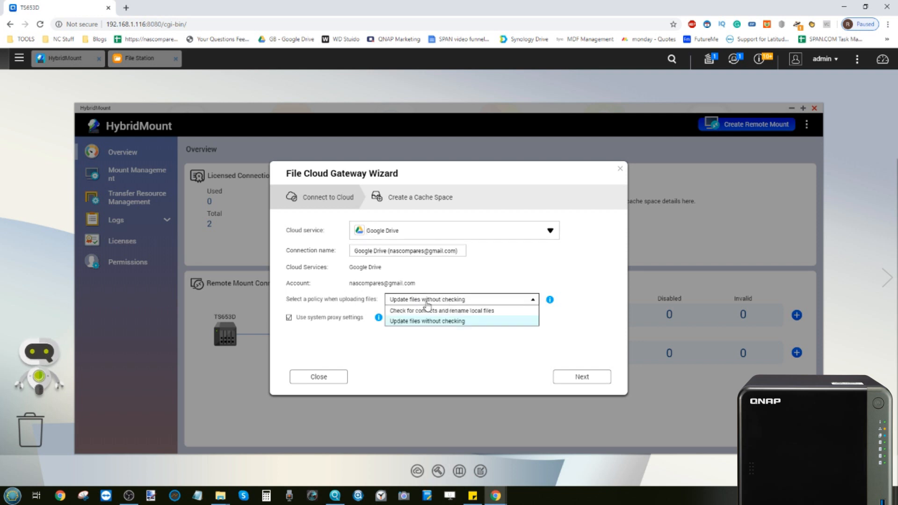
left_click(426, 321)
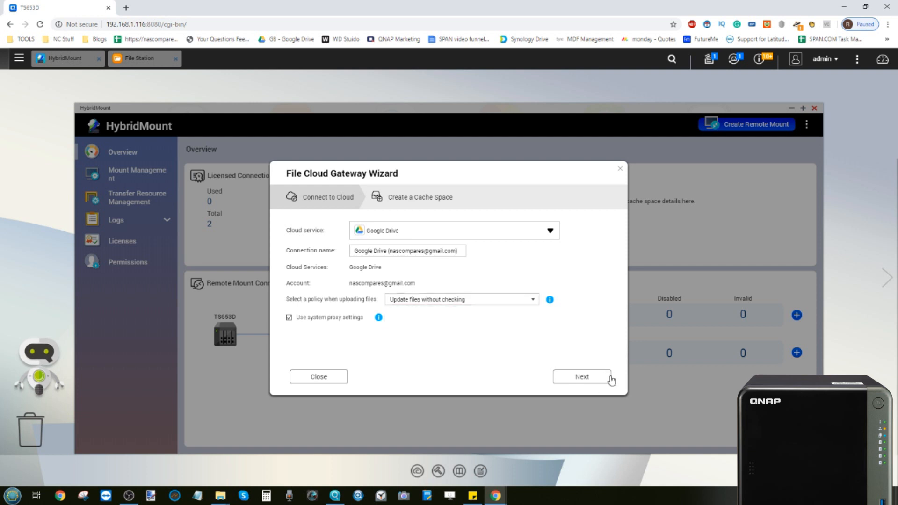
left_click(581, 377)
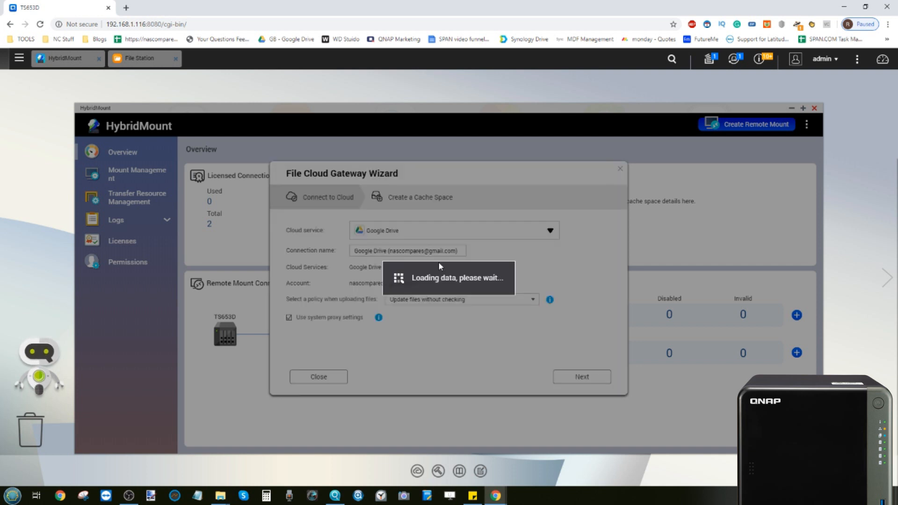
- Put the gateway cache space on Pool 1 with 5 GB capacity
left_click(581, 376)
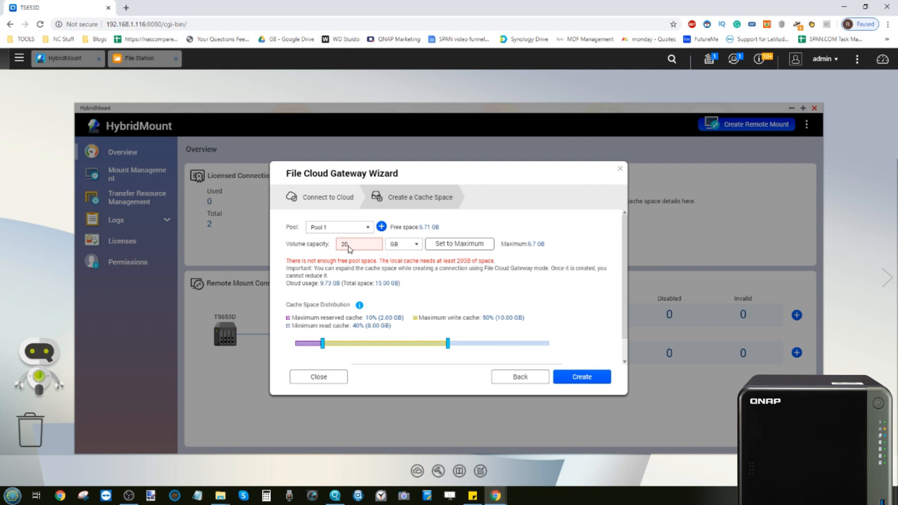
left_click(339, 227)
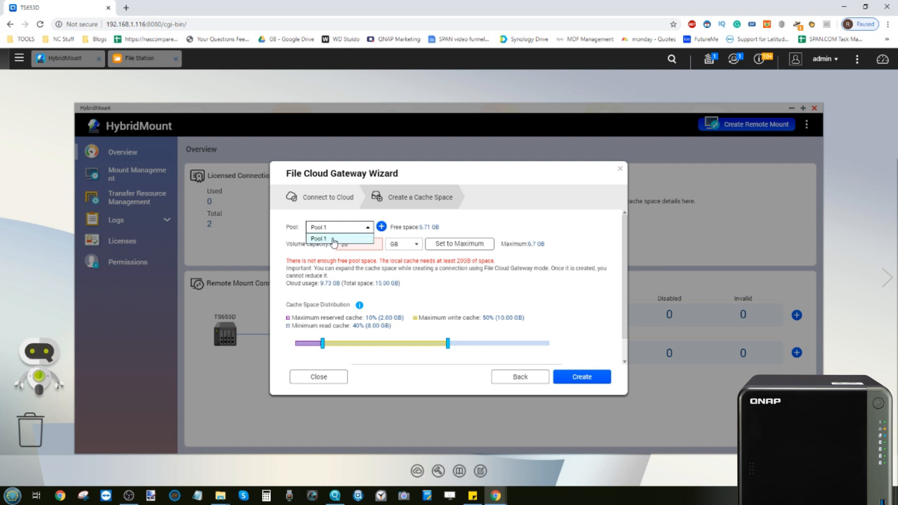
left_click(319, 238)
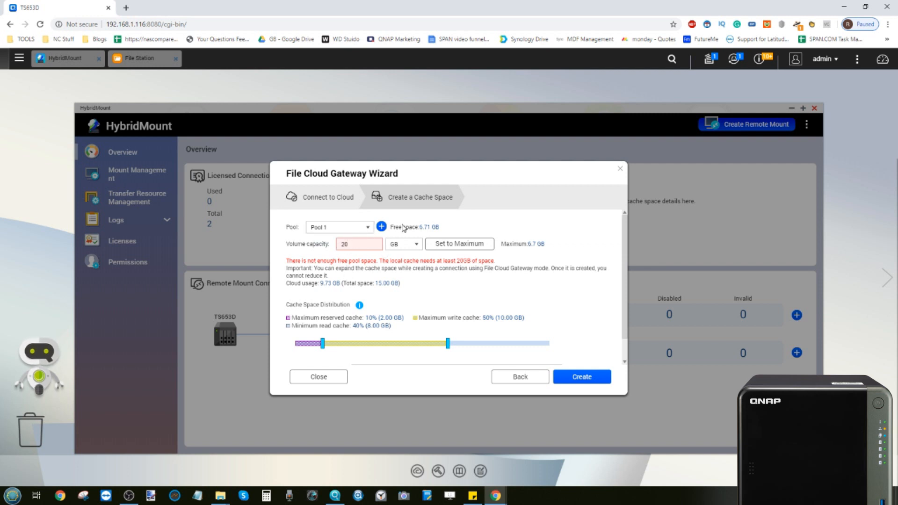
mouse_move(498, 234)
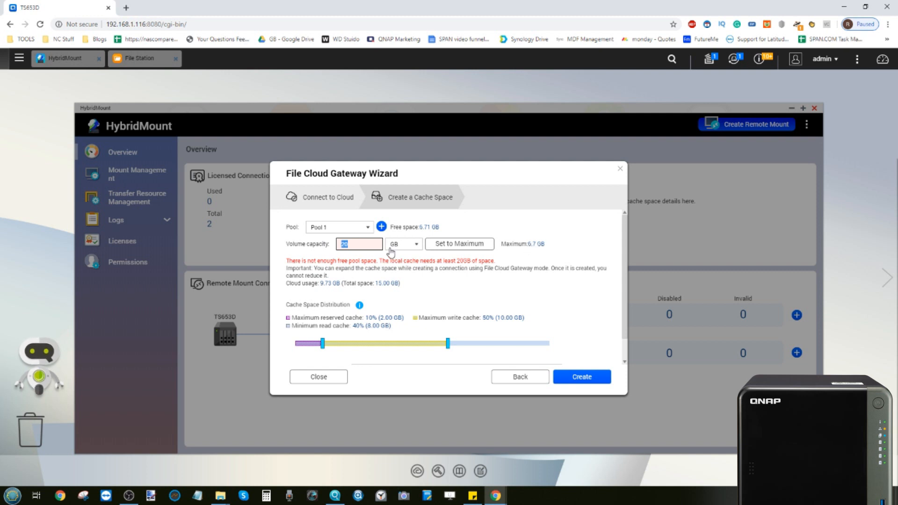
type("5")
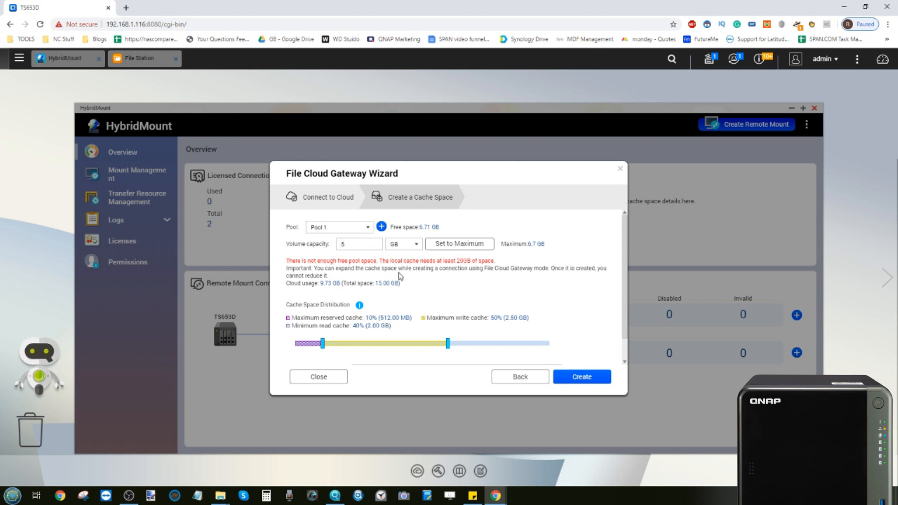
mouse_move(380, 266)
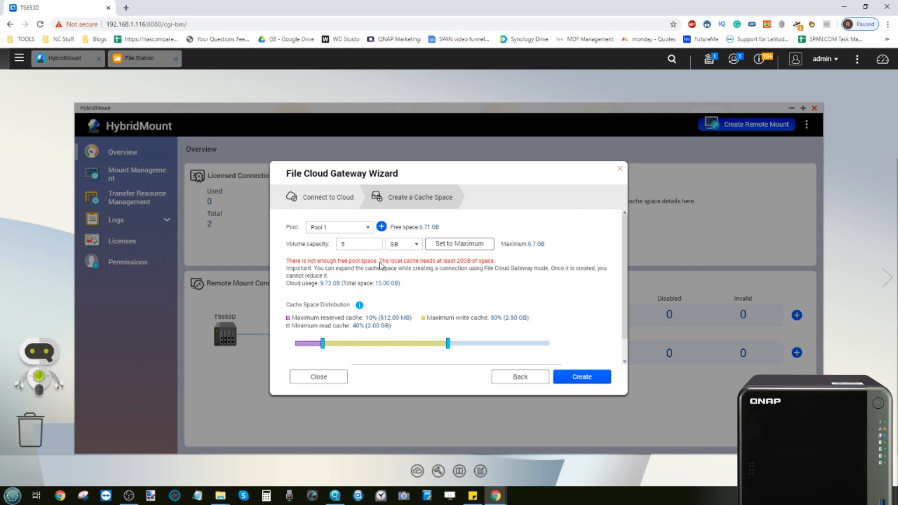
mouse_move(124, 193)
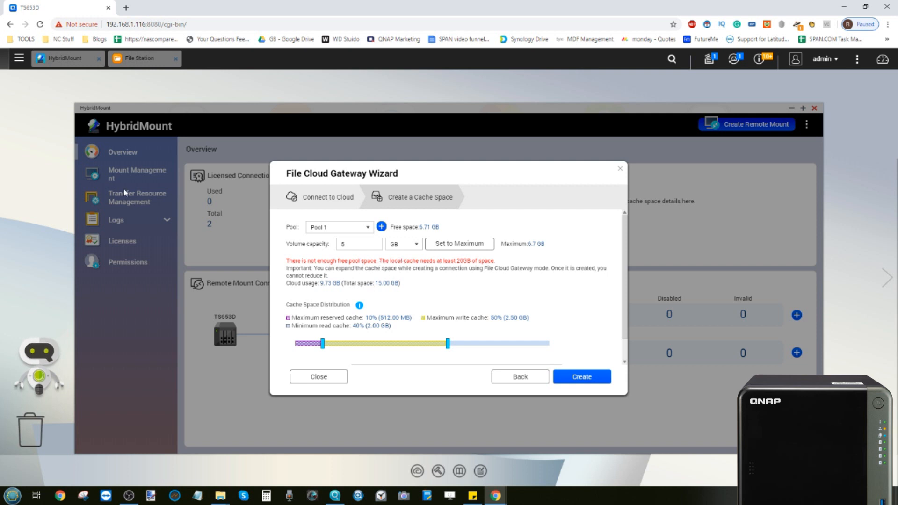
mouse_move(291, 306)
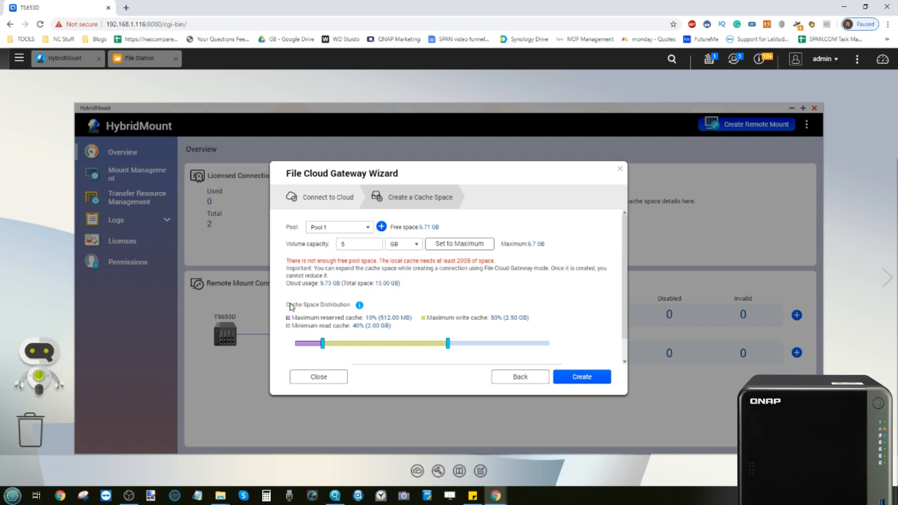
mouse_move(559, 367)
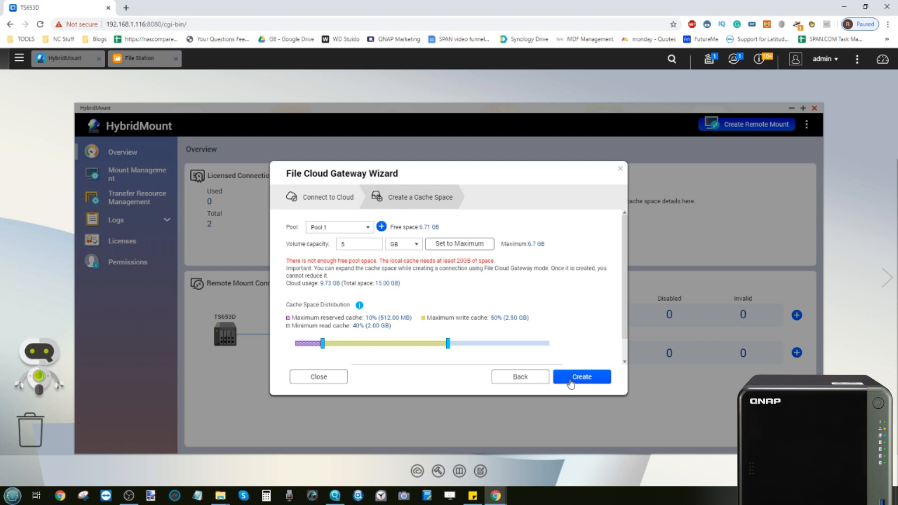
mouse_move(376, 215)
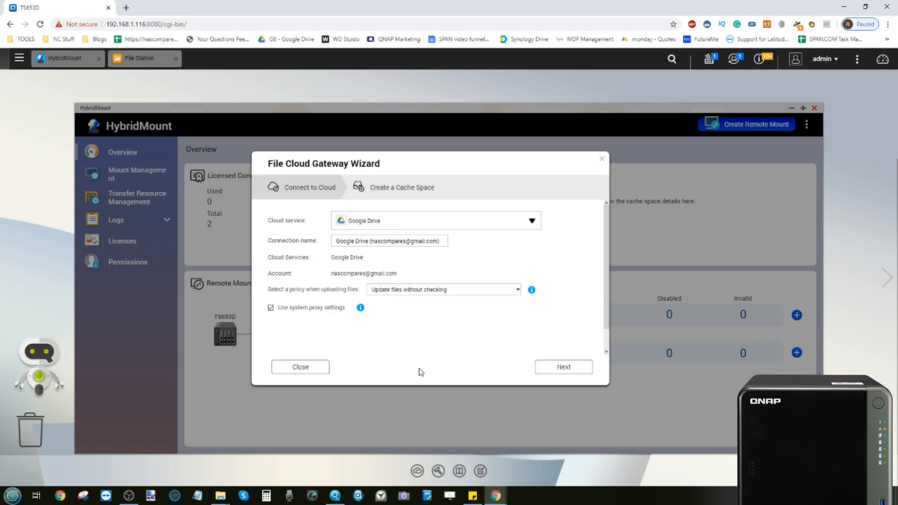
- Leave the gateway wizard and authorize a Google account for a Drive remote mount
left_click(299, 367)
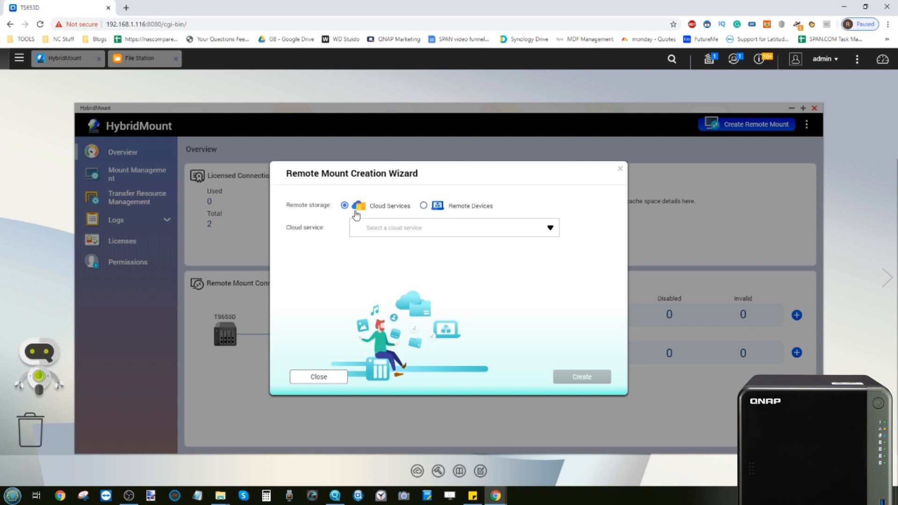
mouse_move(553, 230)
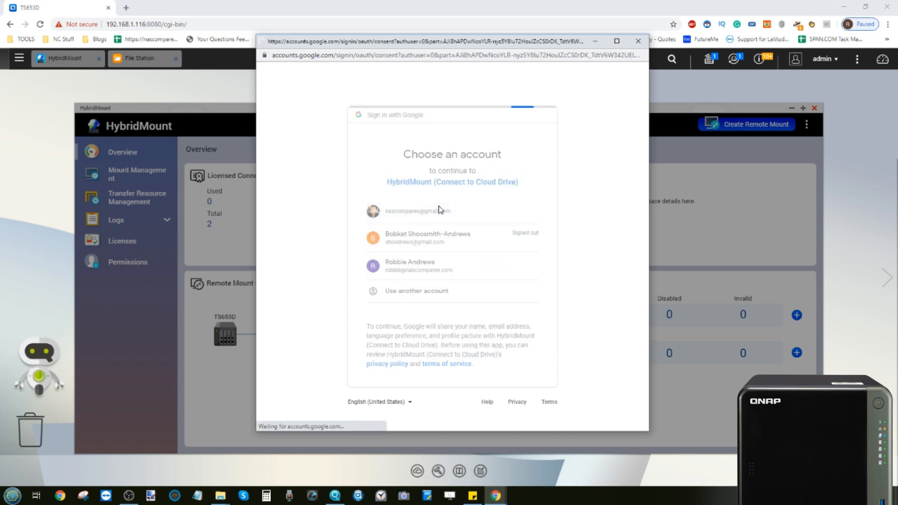
left_click(419, 210)
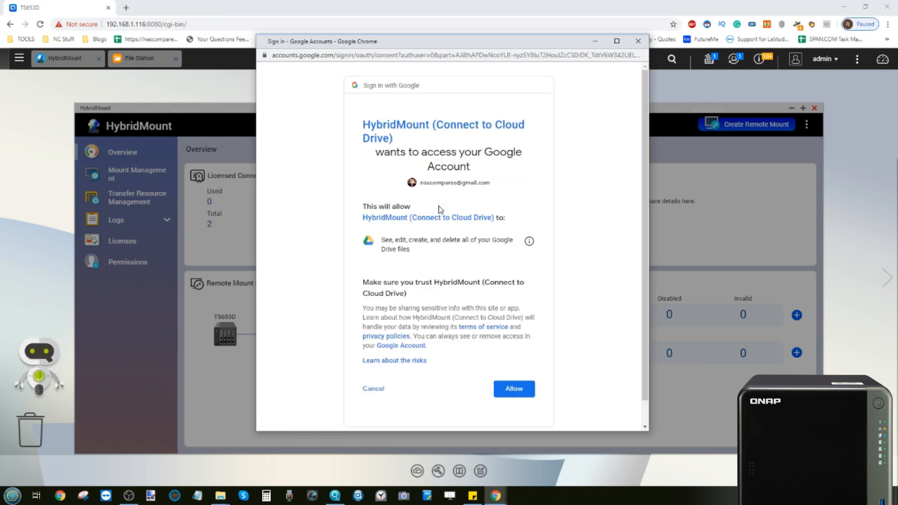
left_click(513, 388)
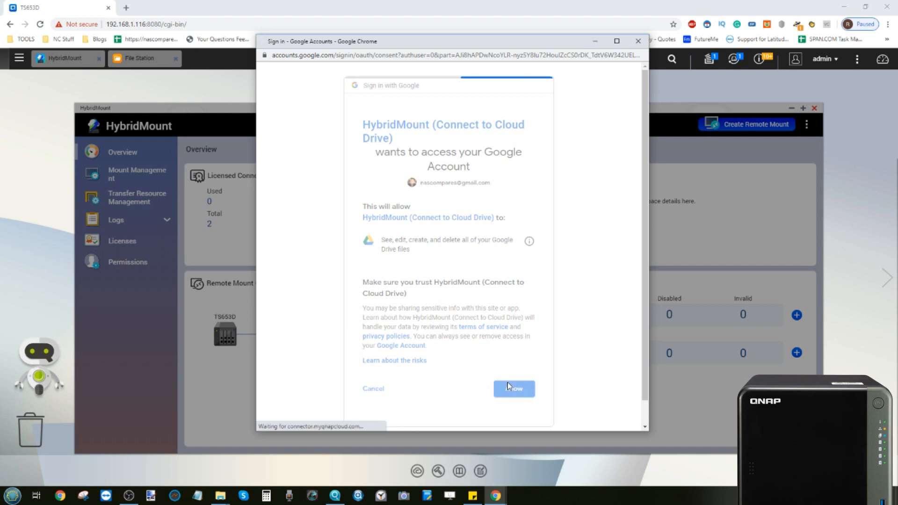
left_click(513, 388)
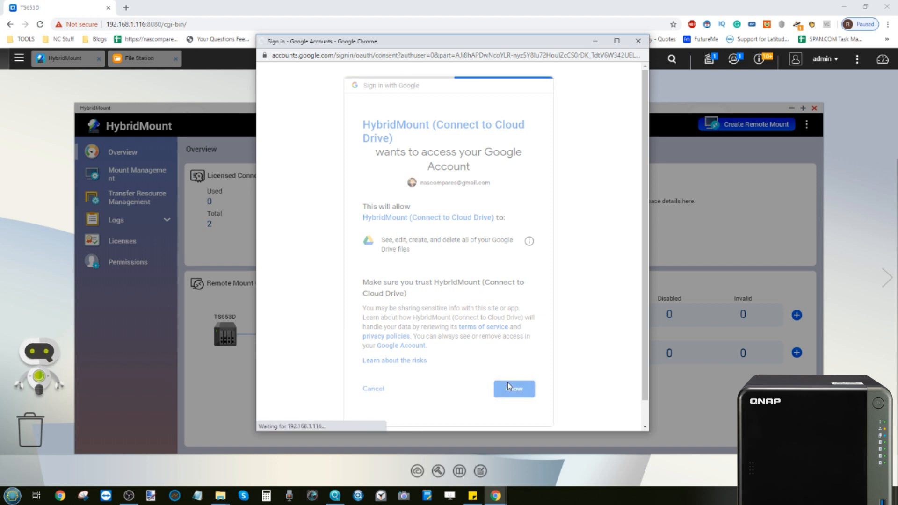
left_click(513, 389)
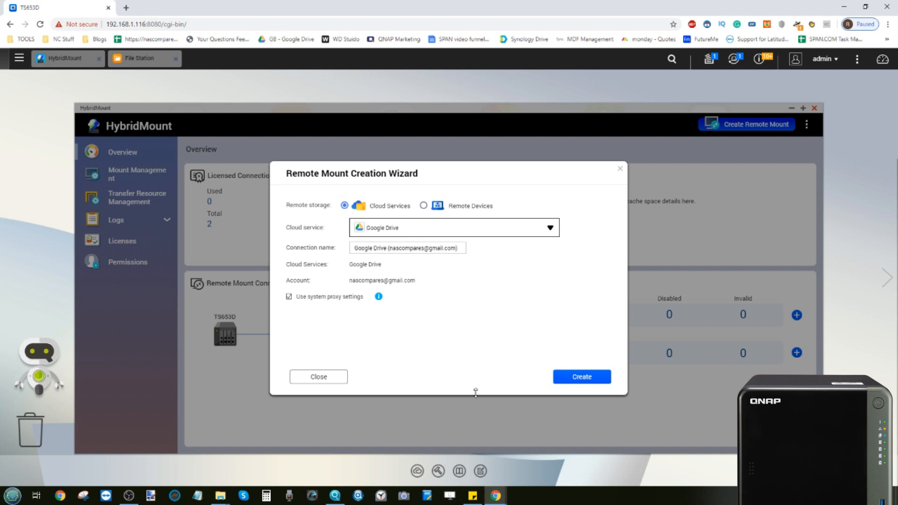
- Create the Google Drive remote mount and dismiss the completion summary
left_click(581, 377)
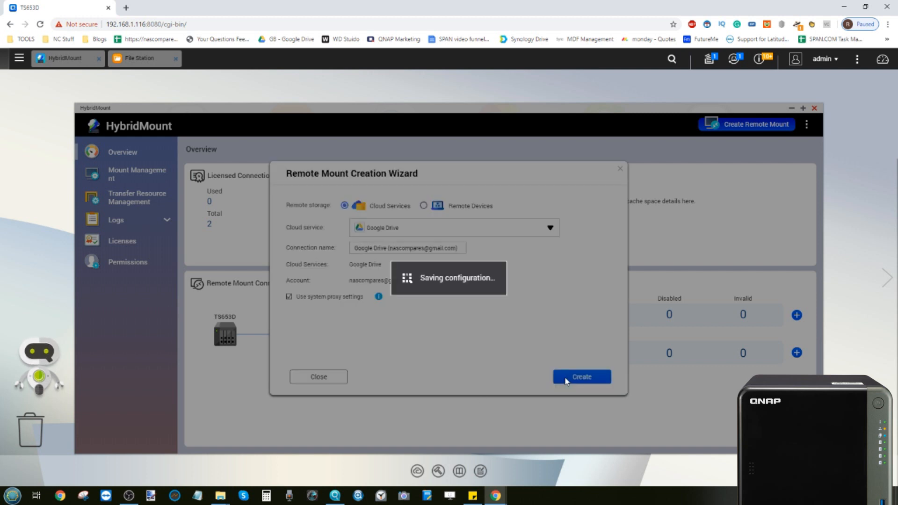
left_click(580, 377)
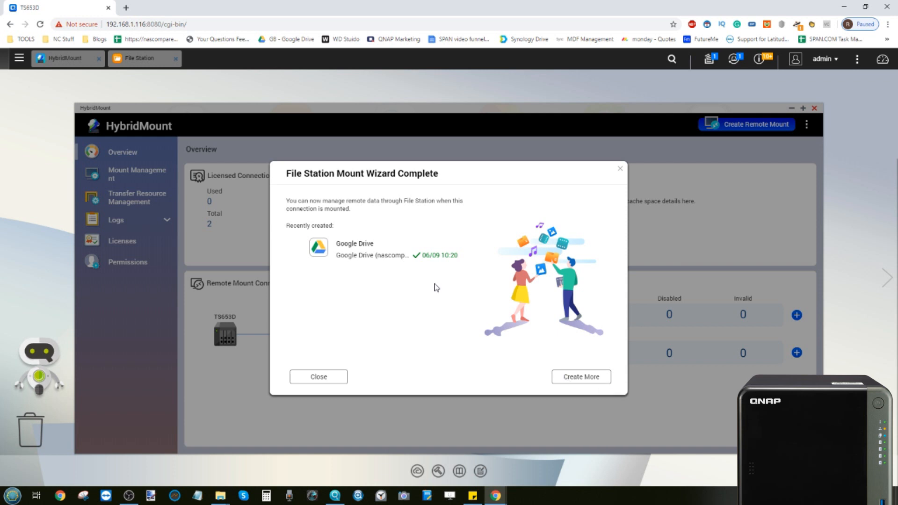
mouse_move(372, 255)
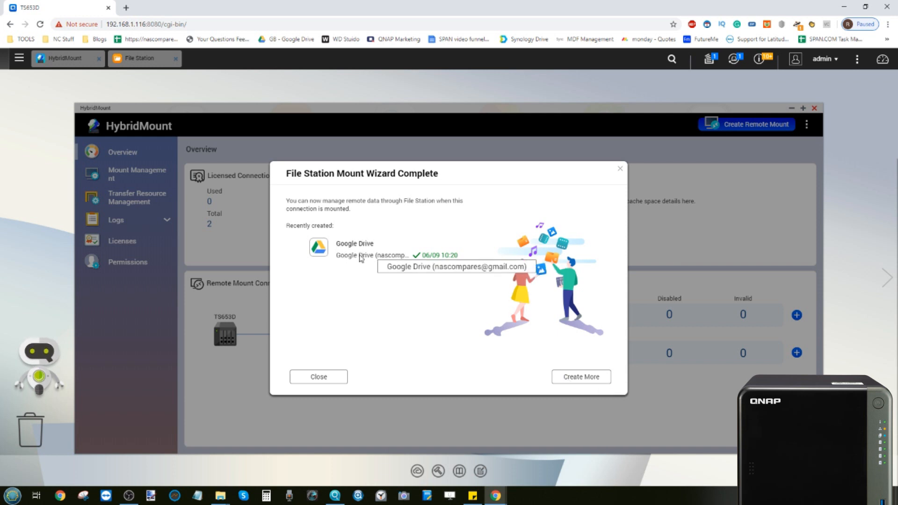
left_click(318, 377)
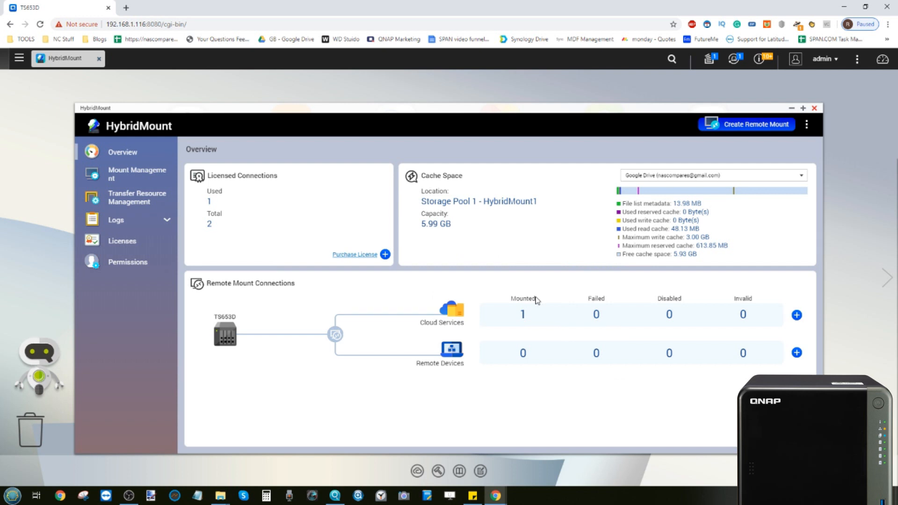
mouse_move(515, 225)
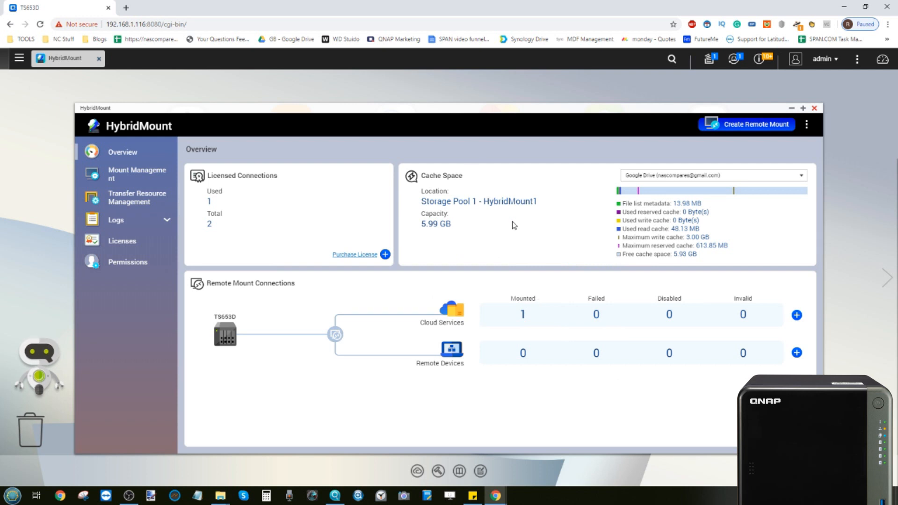
mouse_move(214, 174)
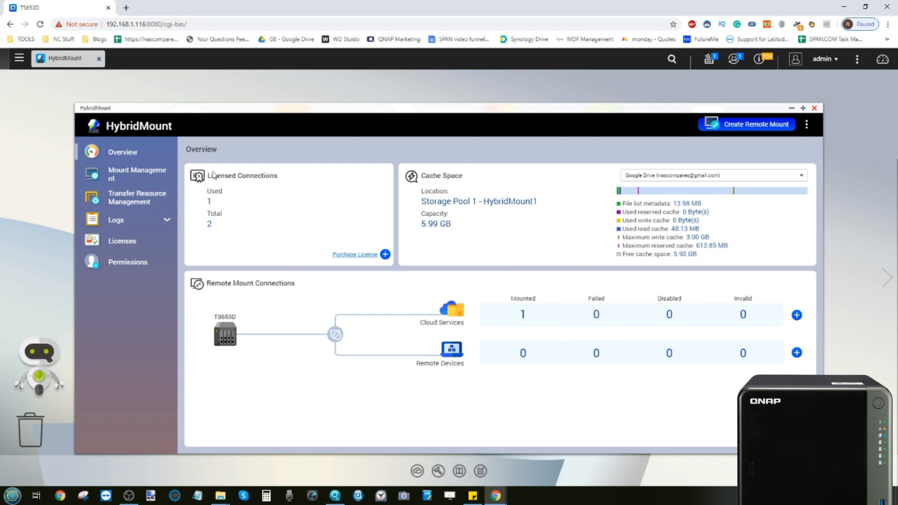
- Launch Multimedia Console from the main menu, showing QuMagie's Multimedia/Photos content source
left_click(19, 58)
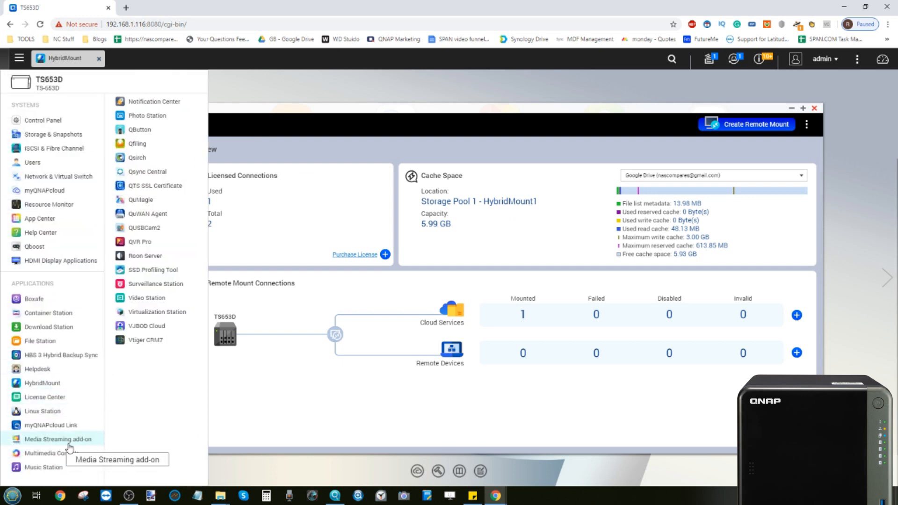
mouse_move(38, 369)
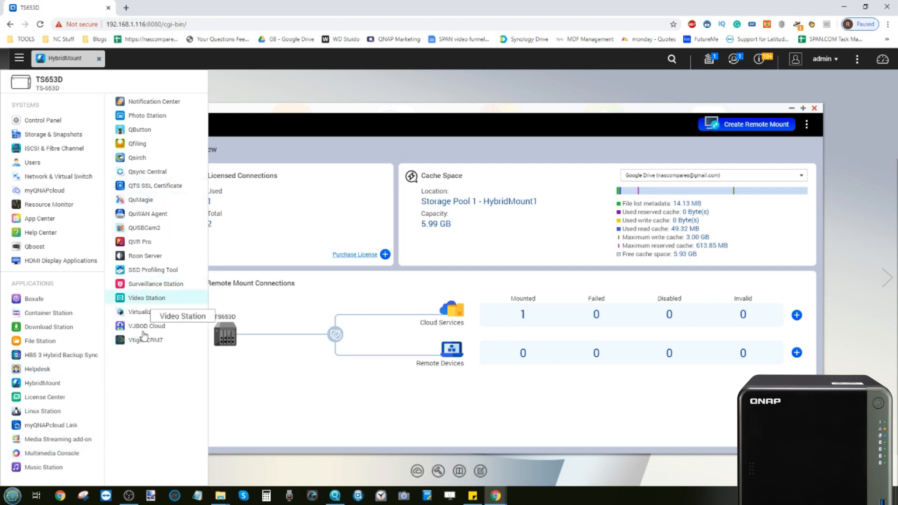
mouse_move(57, 453)
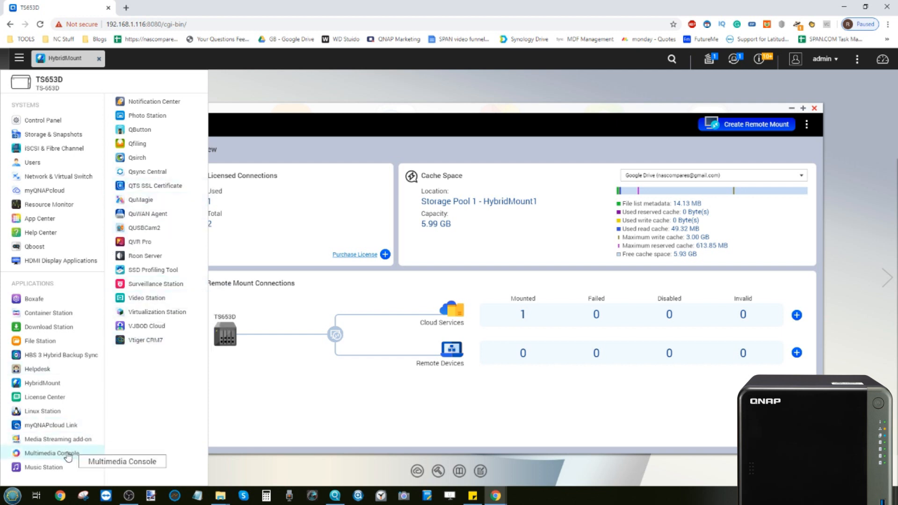
left_click(54, 452)
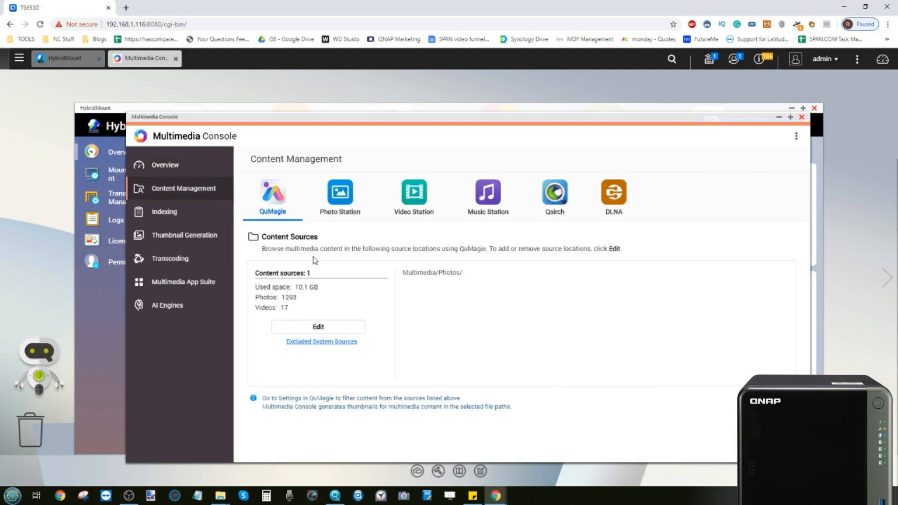
- Check the Music and Video Station sources, then add Google Drive to QuMagie's sources
left_click(488, 192)
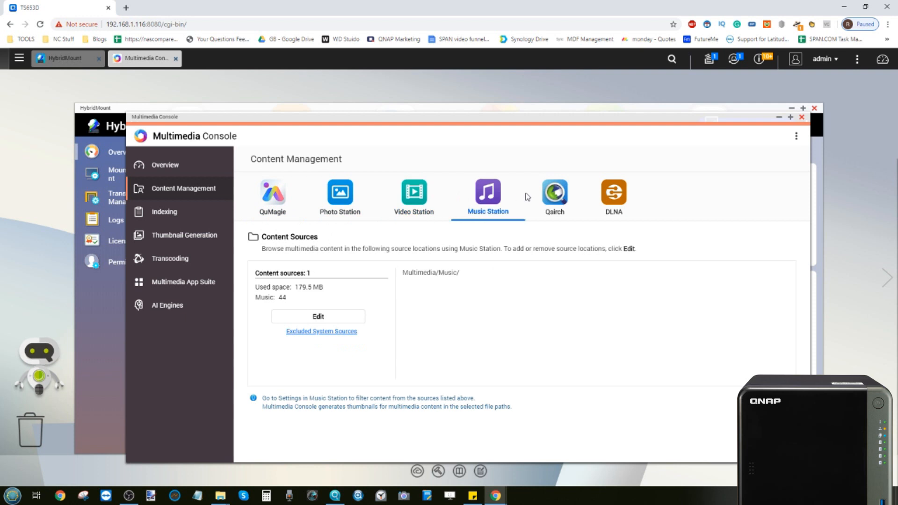
left_click(413, 192)
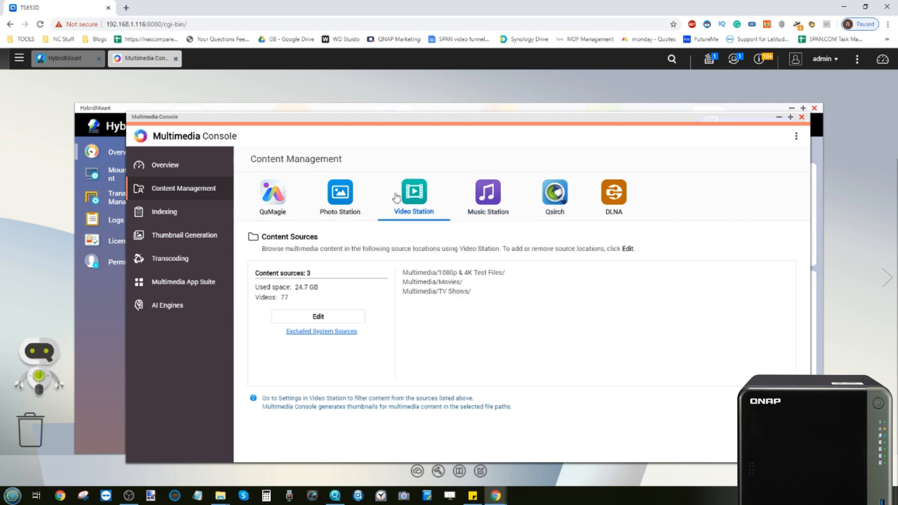
left_click(273, 192)
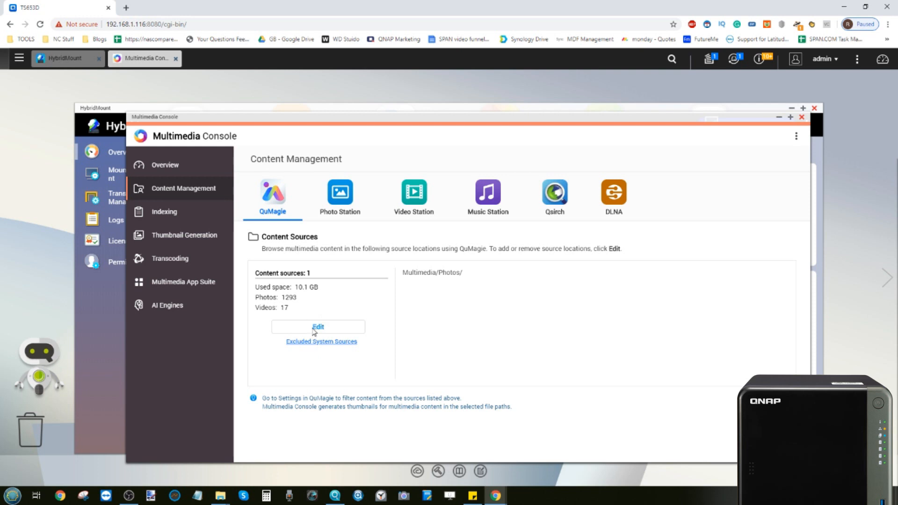
left_click(317, 327)
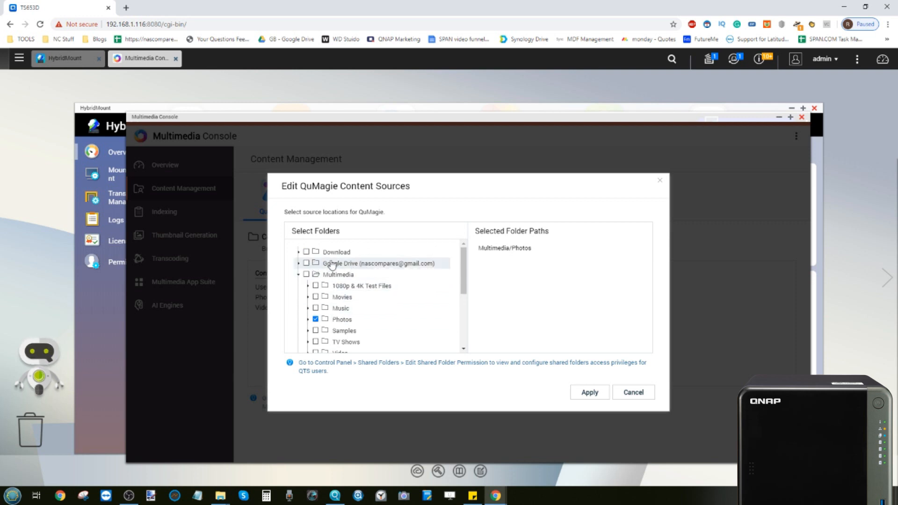
left_click(306, 263)
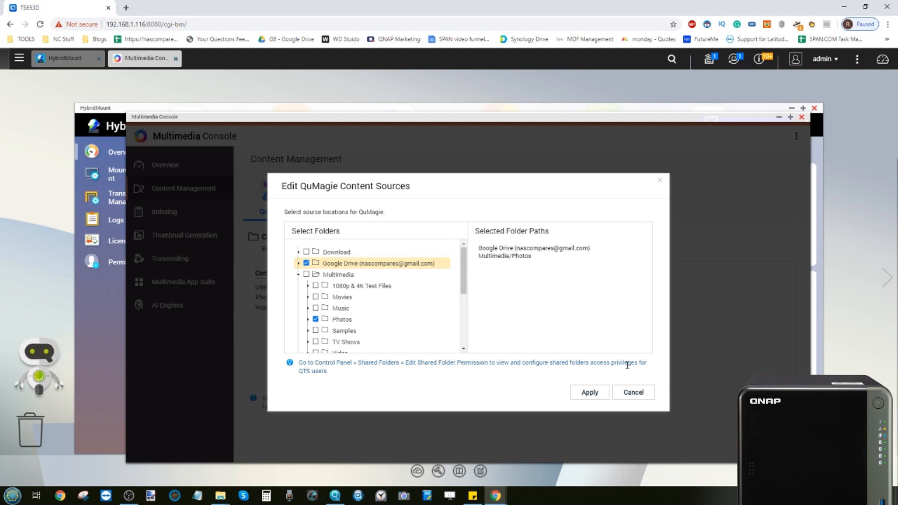
left_click(589, 392)
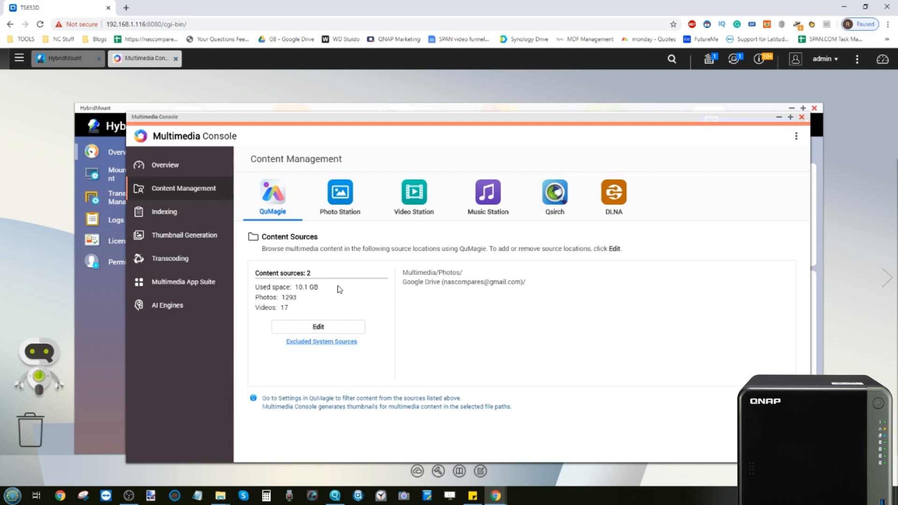
- Preview Google Drive's folders as a Video Station source, then cancel without changes
left_click(340, 194)
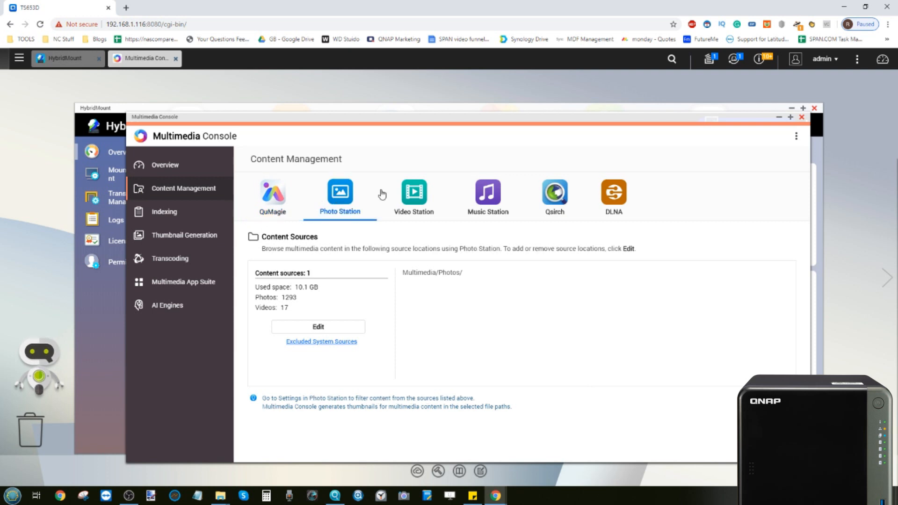
left_click(487, 196)
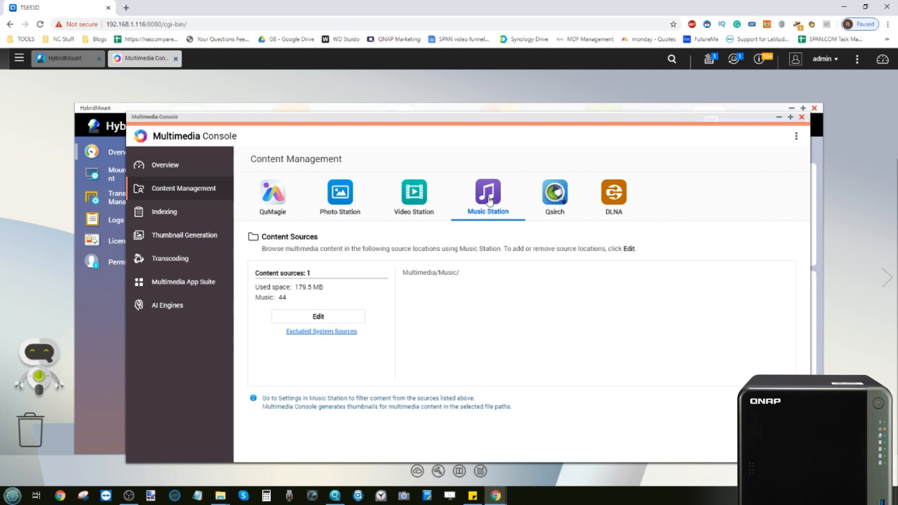
left_click(339, 195)
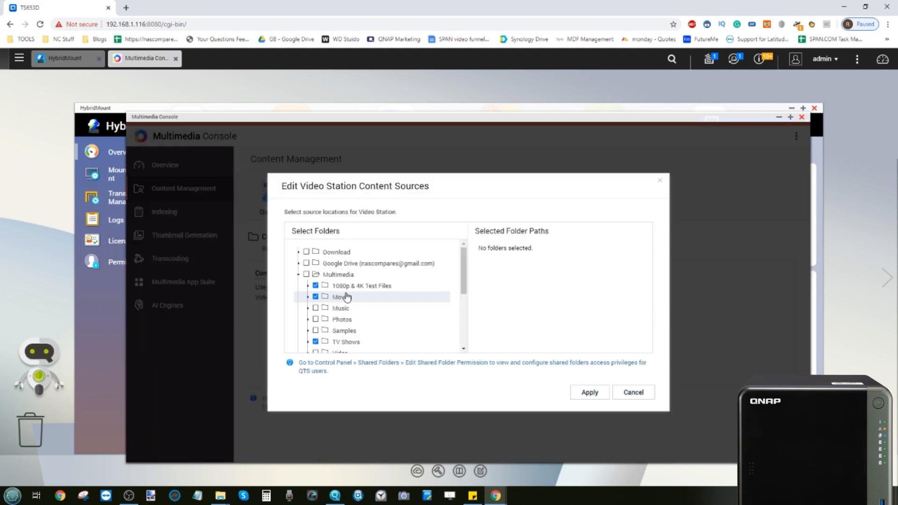
left_click(307, 263)
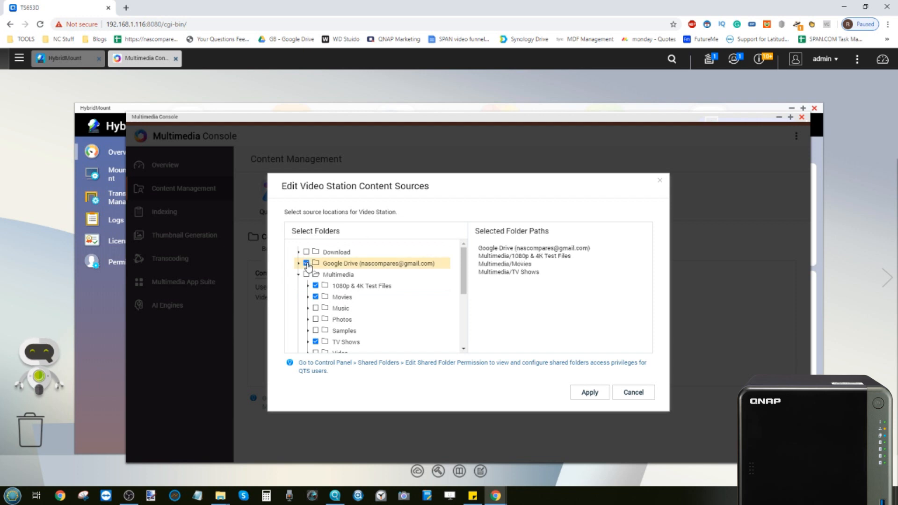
left_click(298, 263)
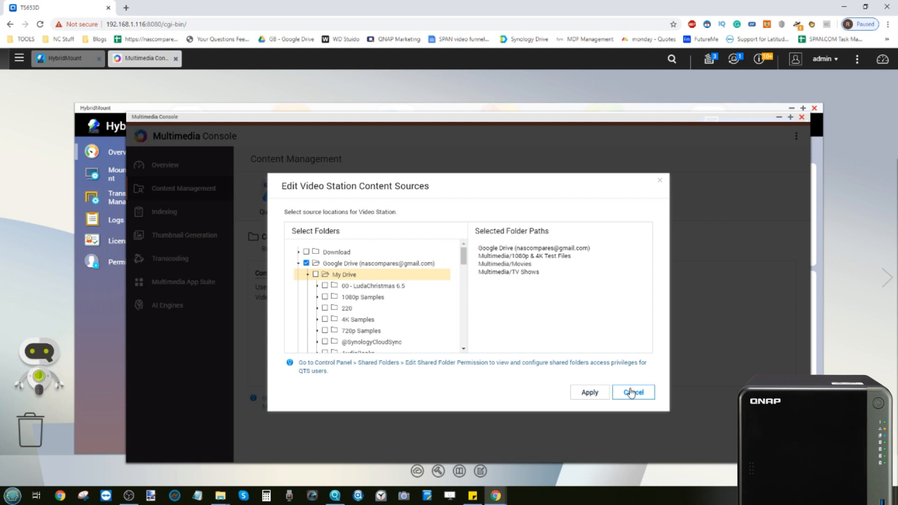
left_click(633, 393)
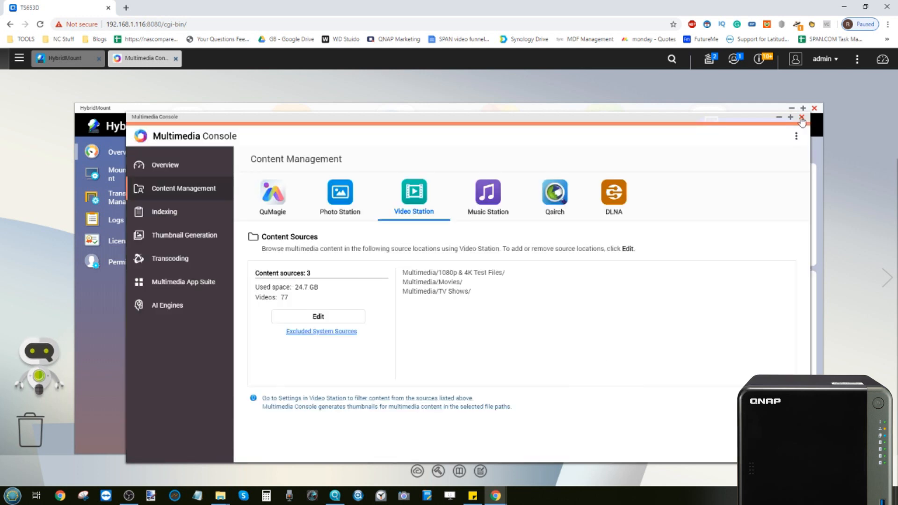
- Add a Remote Devices mount in HybridMount, choosing Create File Station Mount
left_click(802, 117)
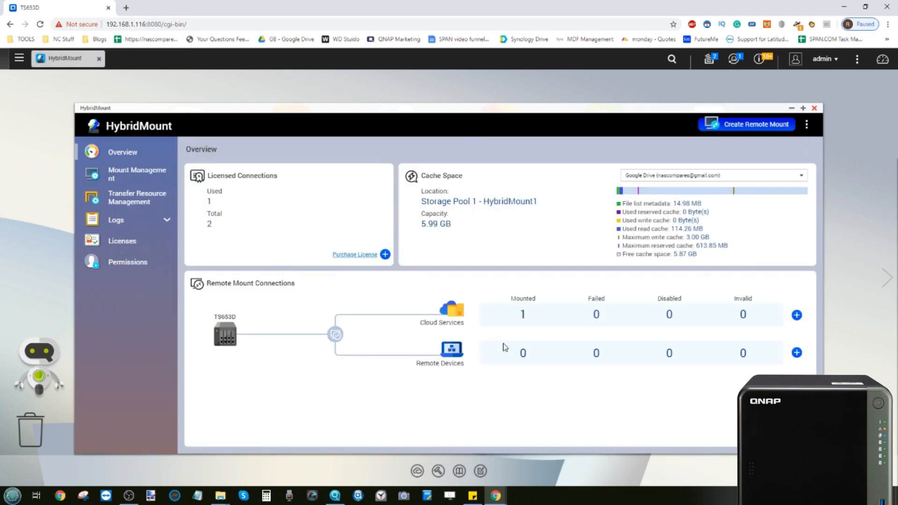
mouse_move(456, 360)
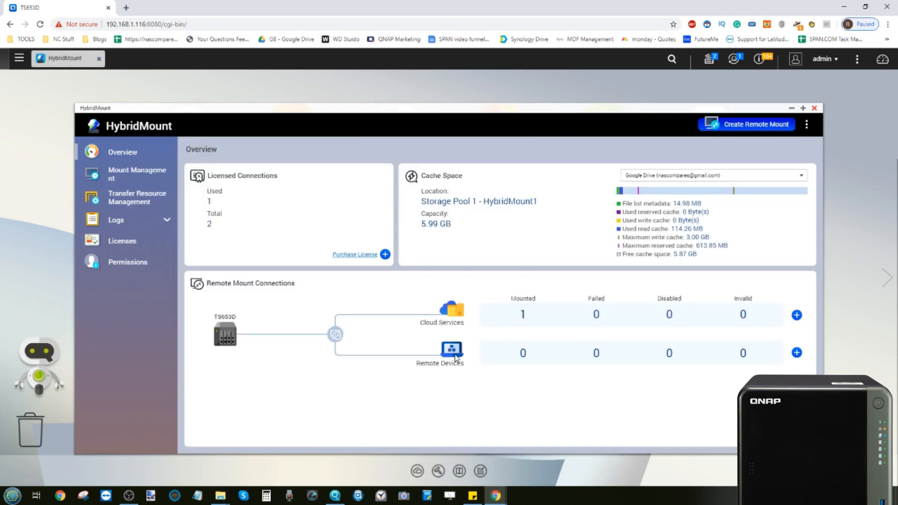
left_click(797, 353)
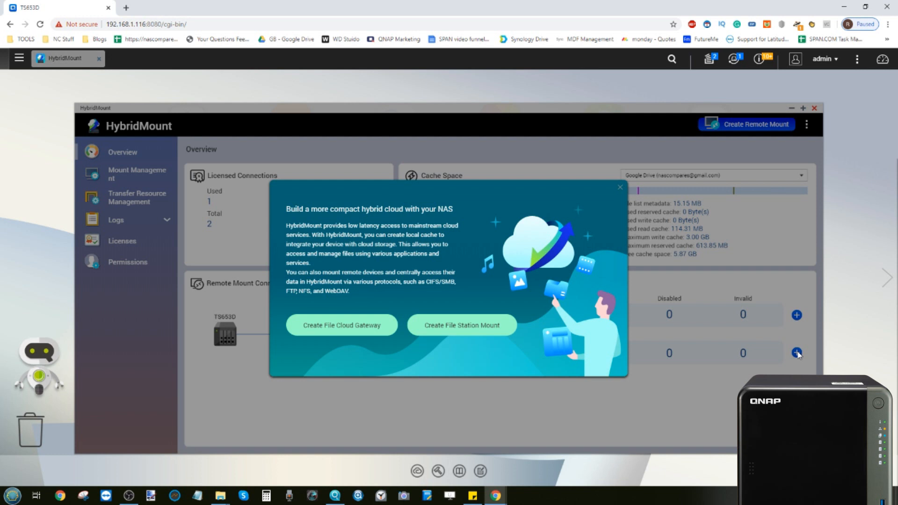
mouse_move(462, 324)
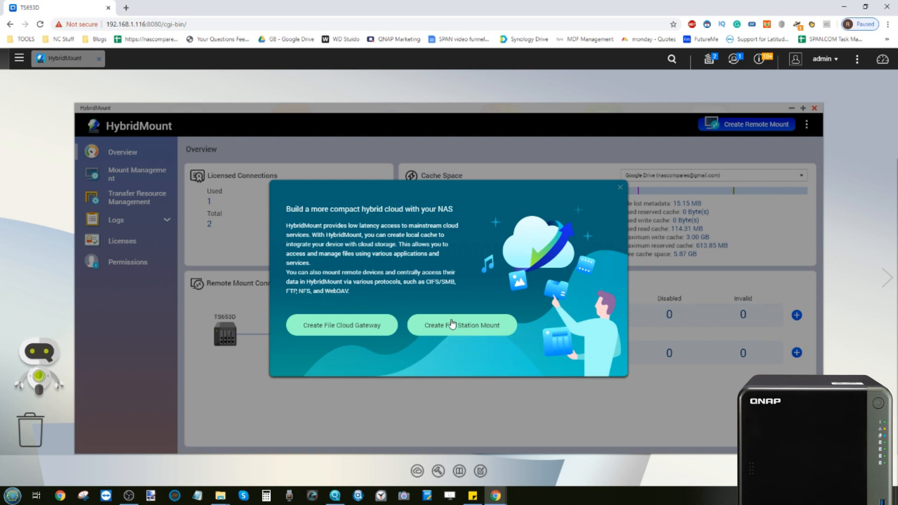
left_click(461, 325)
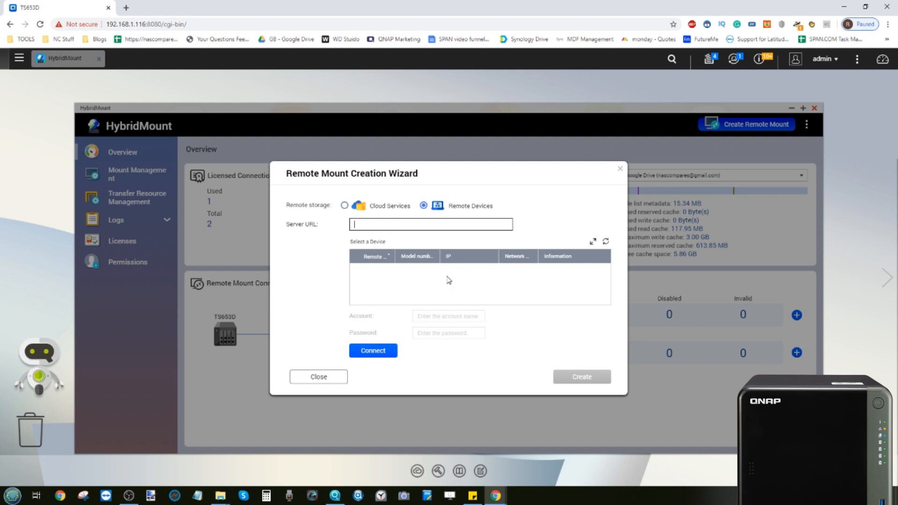
mouse_move(166, 127)
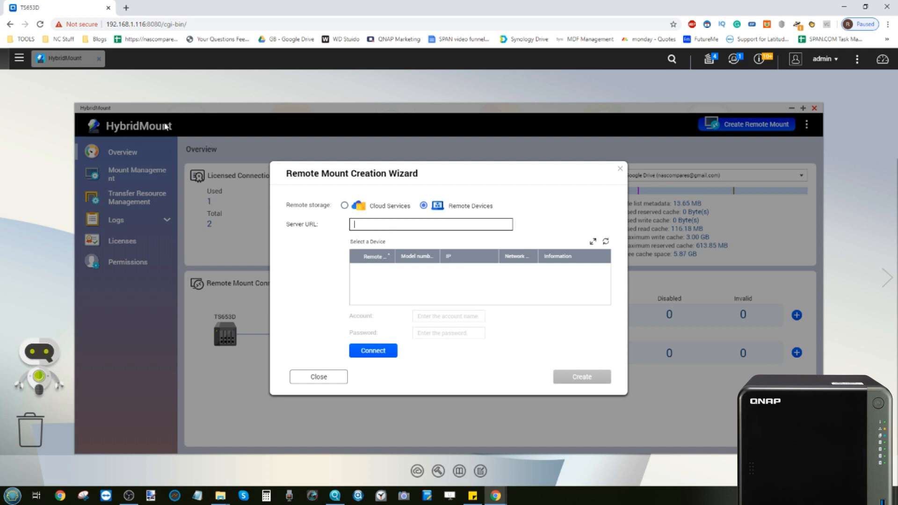
mouse_move(384, 198)
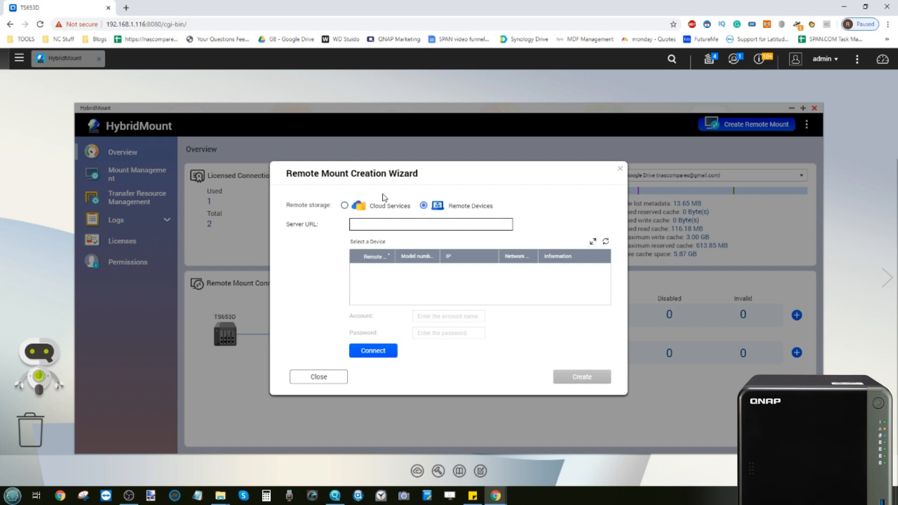
mouse_move(375, 205)
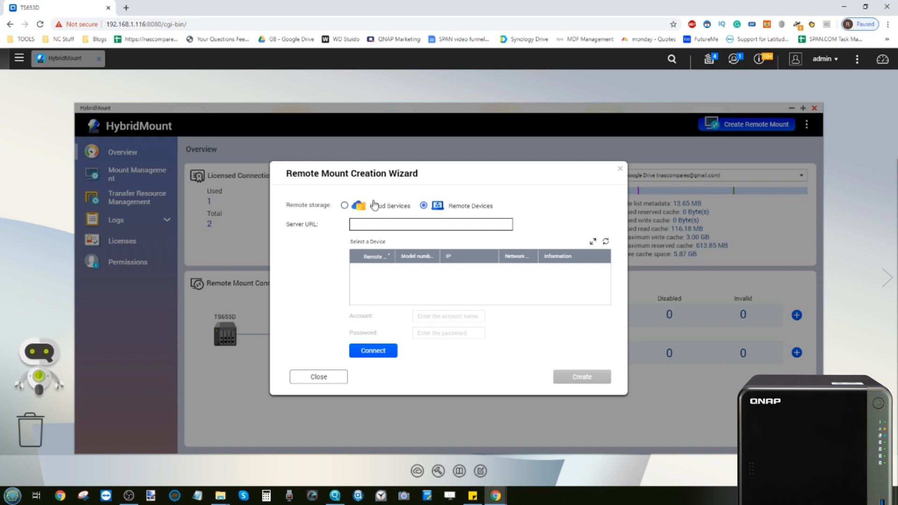
mouse_move(319, 377)
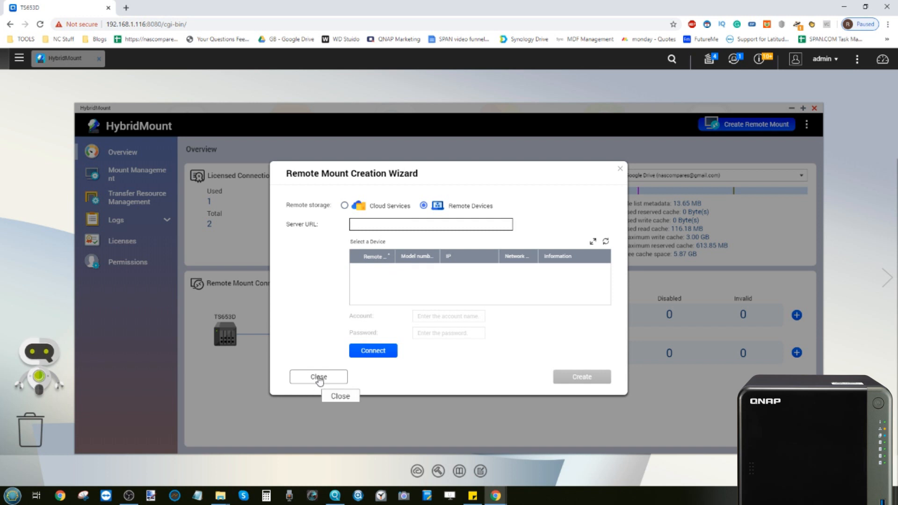
- Dismiss the remote mount wizard, close HybridMount, and open the QTS main menu
left_click(319, 378)
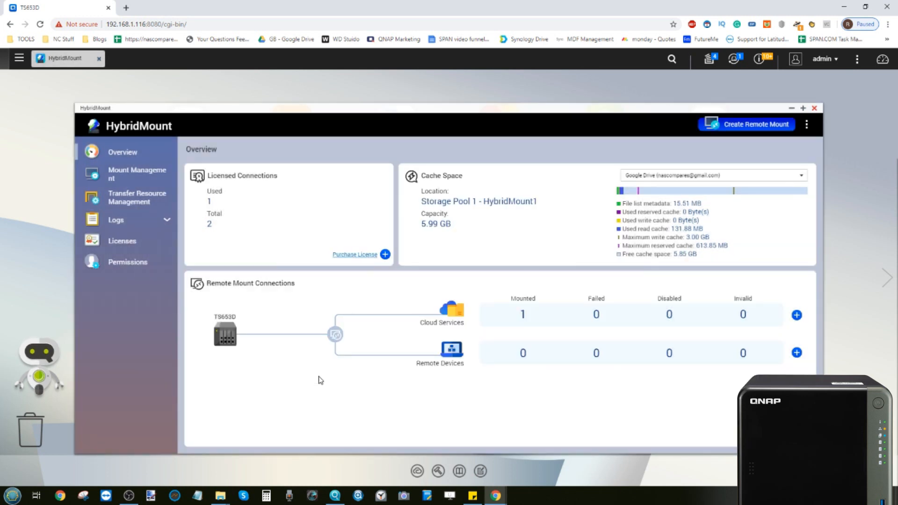
mouse_move(320, 243)
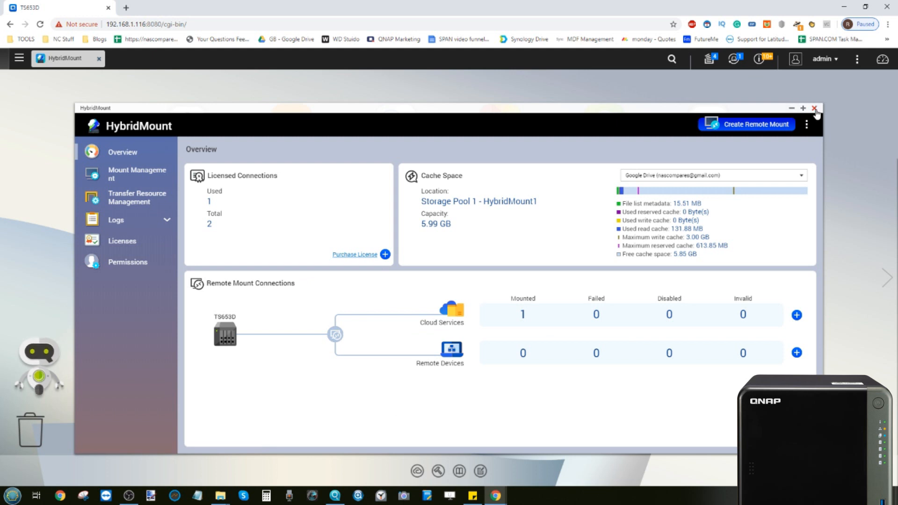
left_click(814, 108)
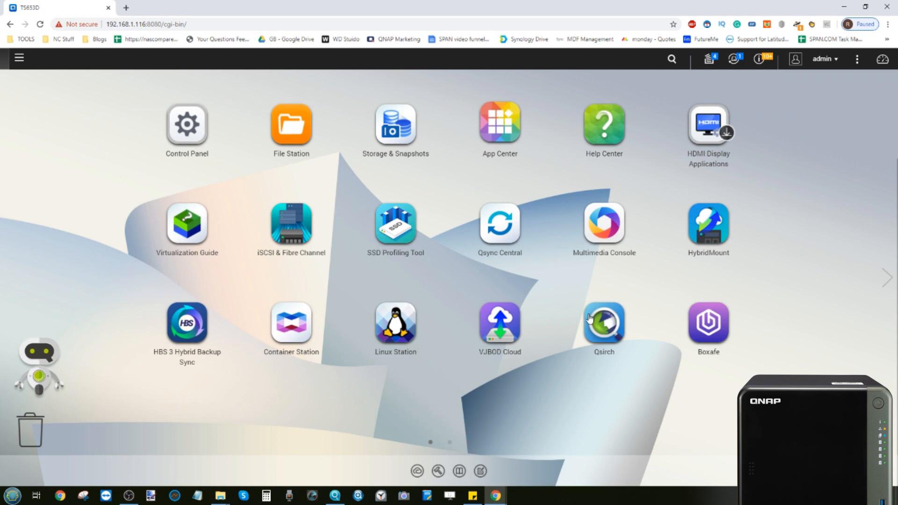
left_click(18, 59)
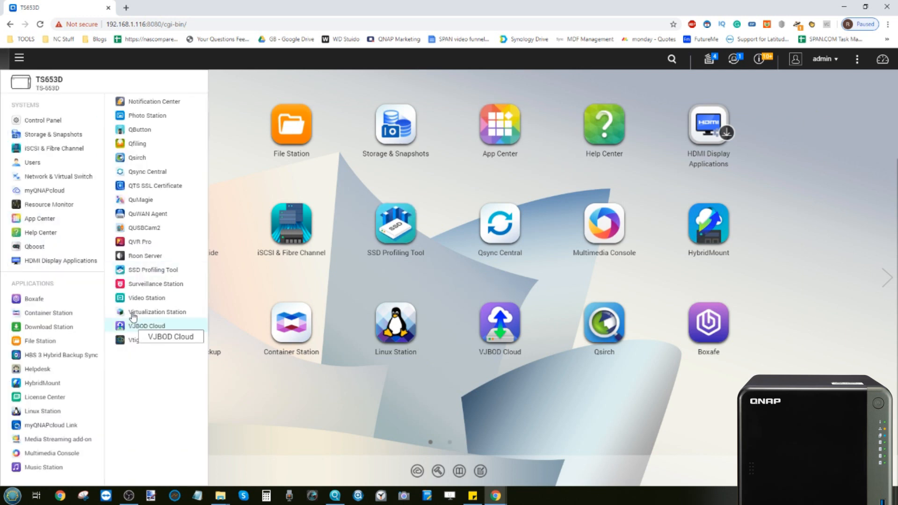
mouse_move(46, 313)
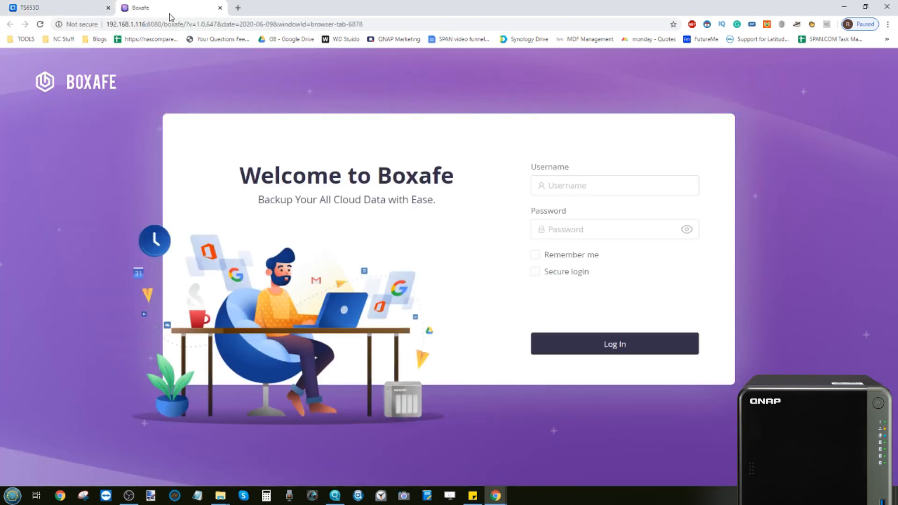
mouse_move(385, 273)
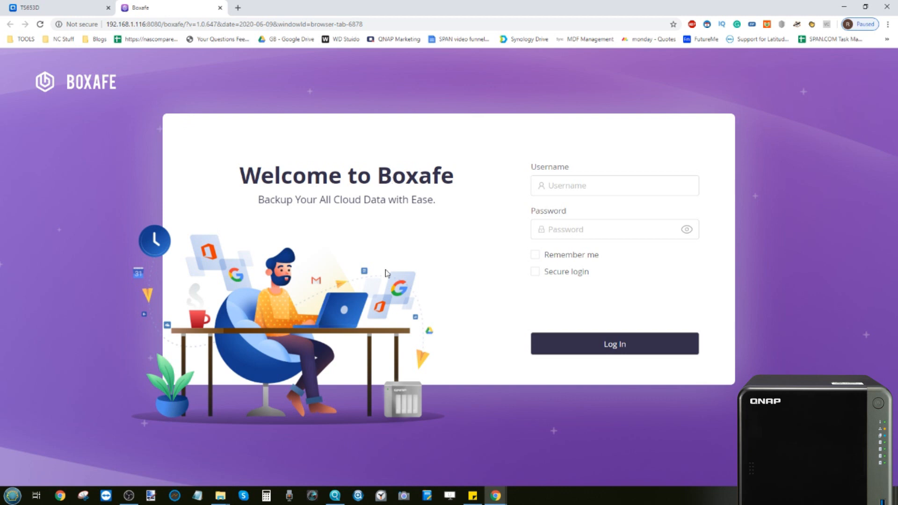
mouse_move(185, 209)
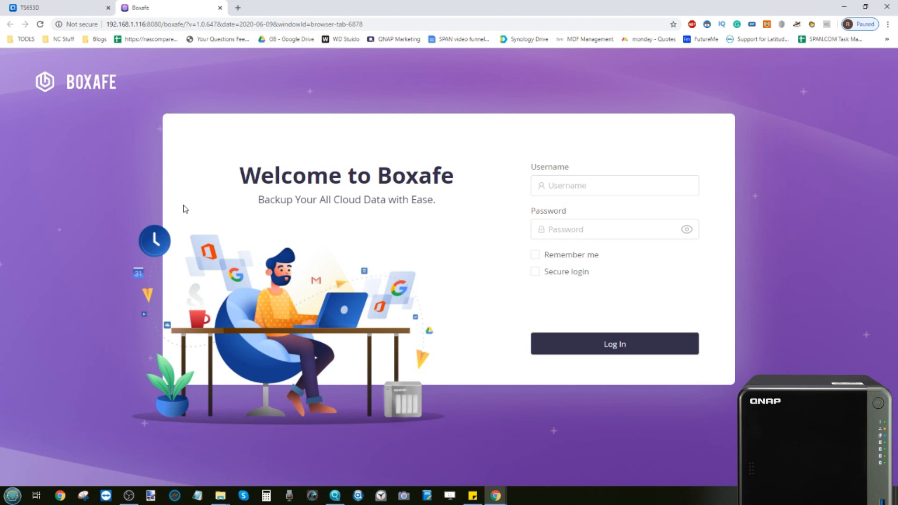
mouse_move(340, 189)
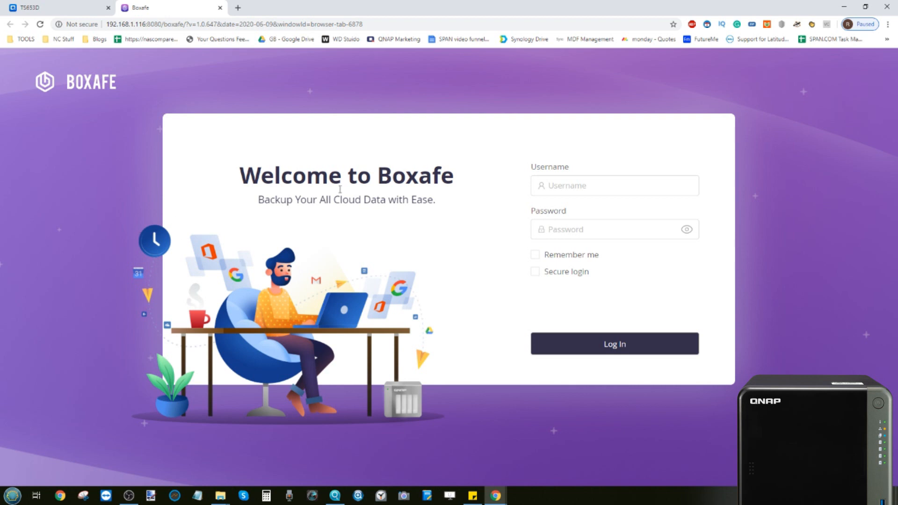
- Open Boxafe's login page in a new tab and focus the Username field
left_click(615, 186)
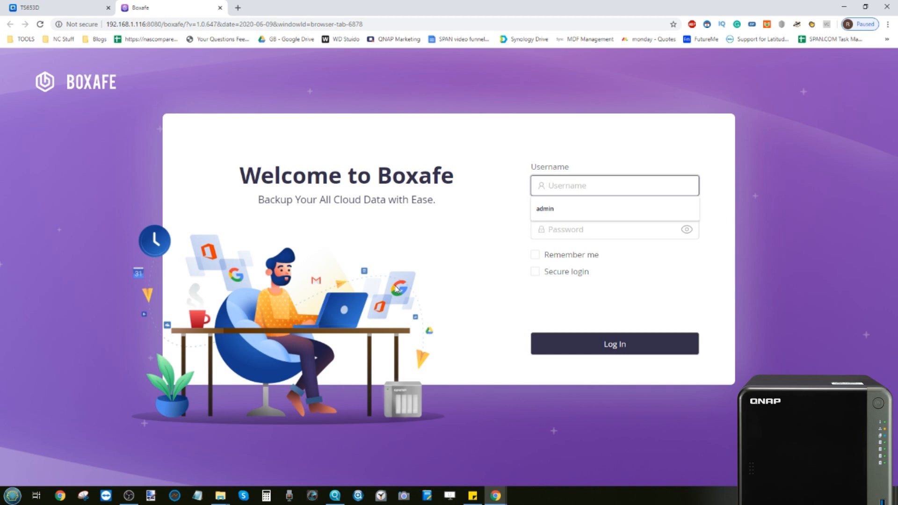
left_click(614, 185)
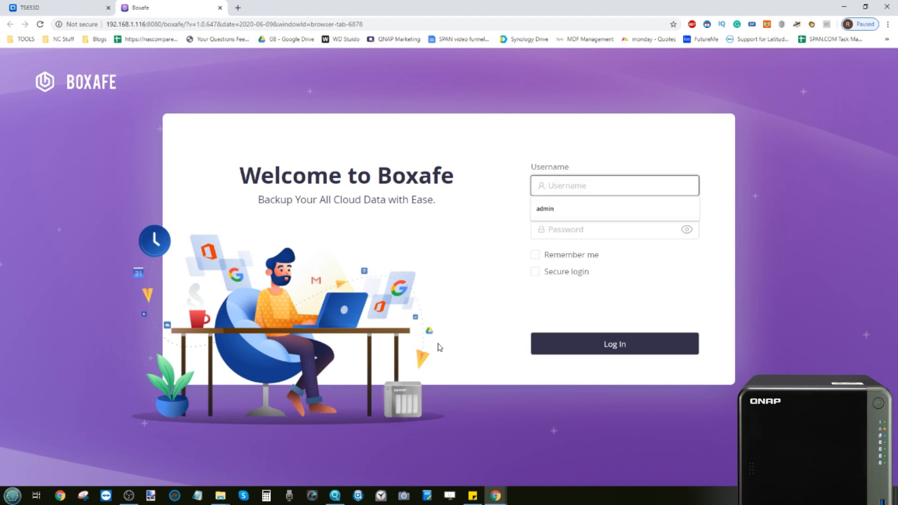
mouse_move(404, 299)
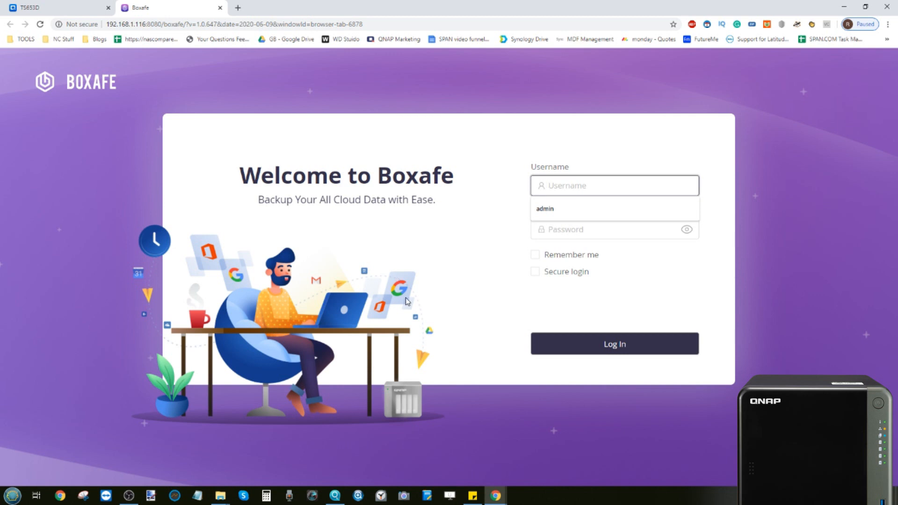
mouse_move(349, 321)
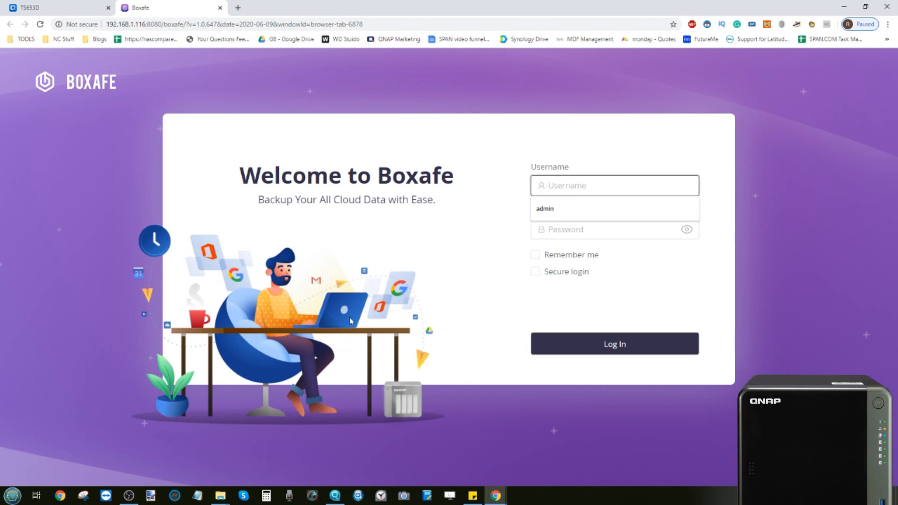
mouse_move(373, 270)
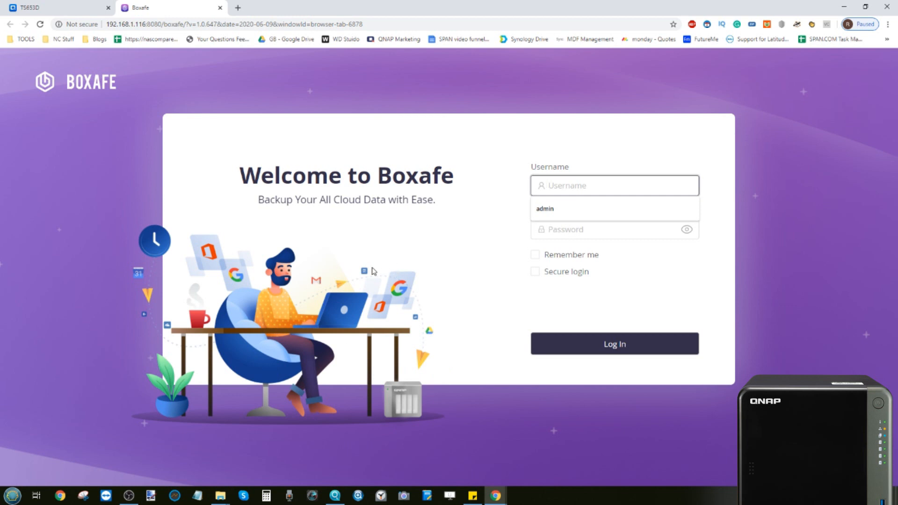
left_click(614, 185)
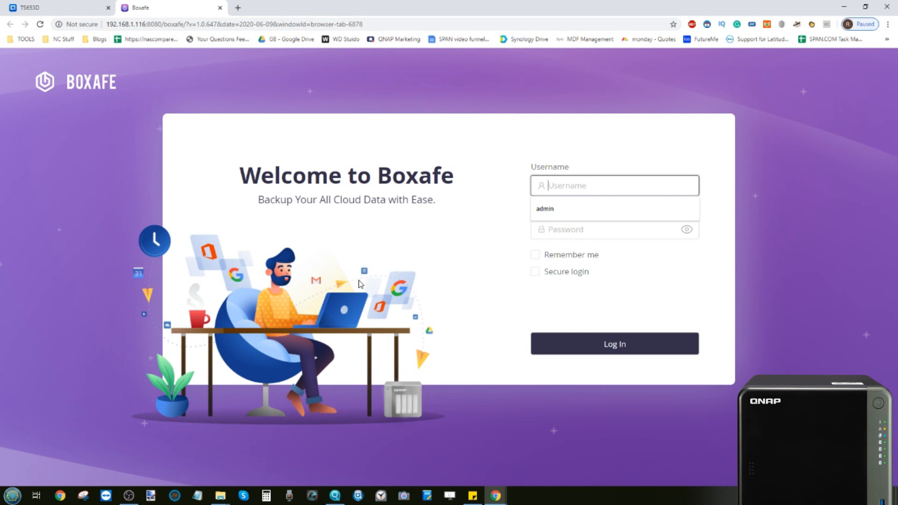
mouse_move(385, 280)
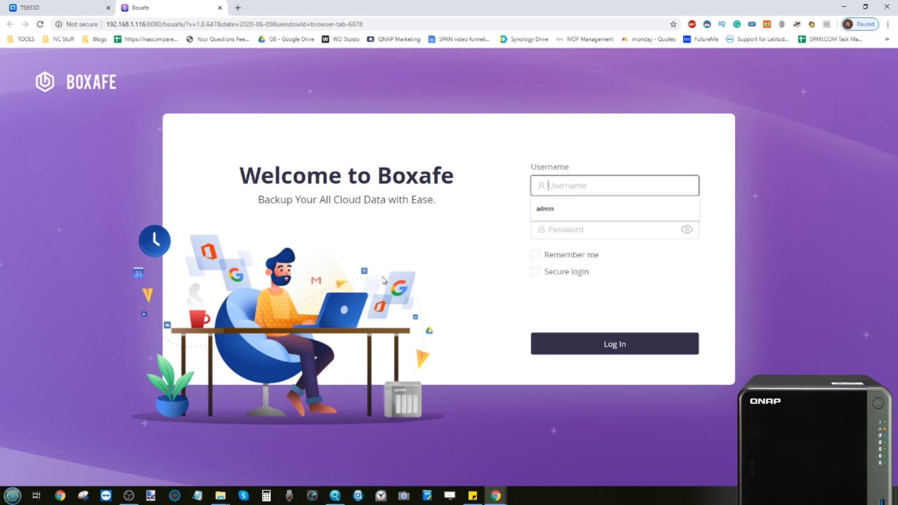
mouse_move(414, 223)
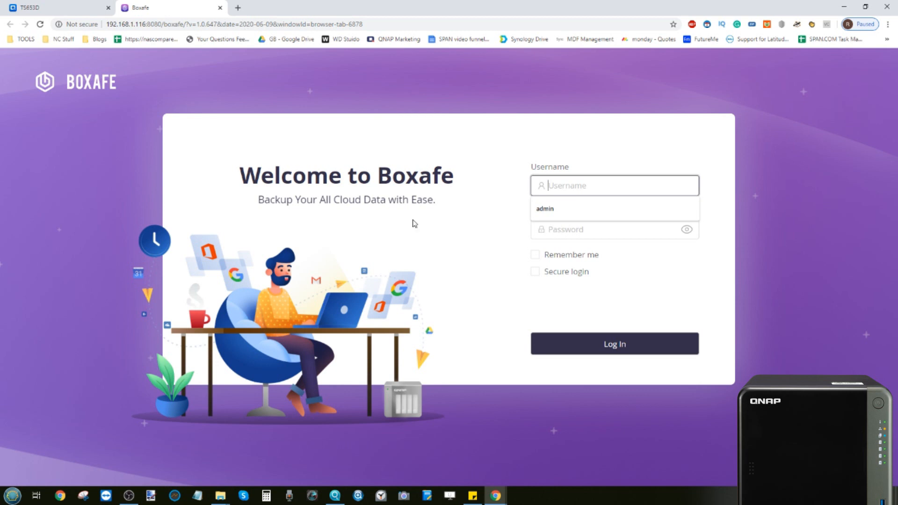
mouse_move(367, 278)
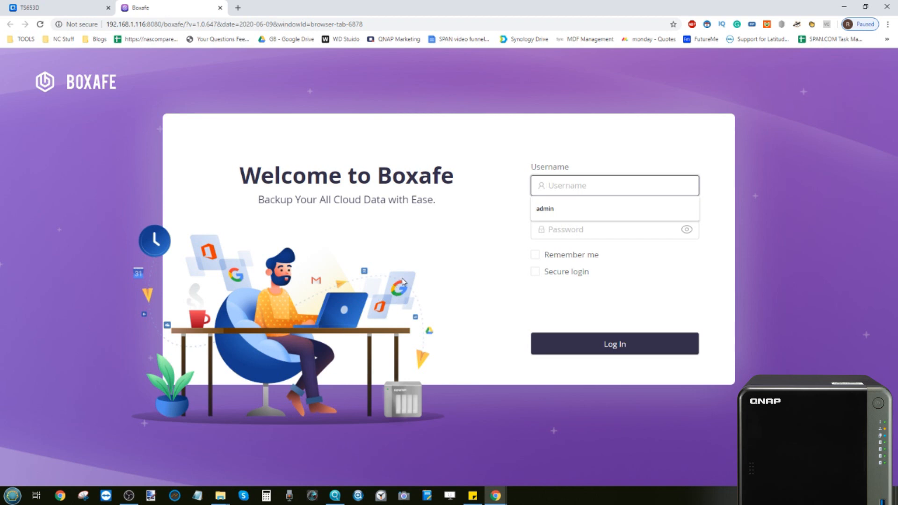
mouse_move(383, 318)
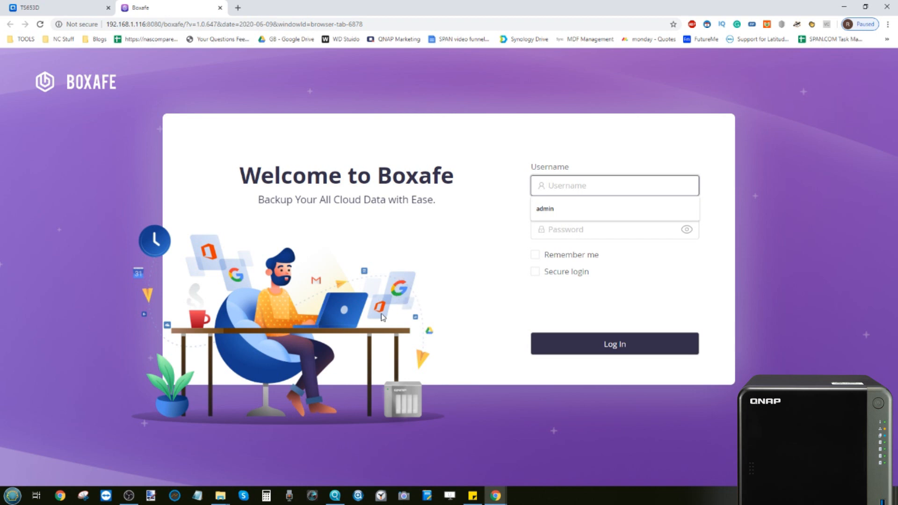
mouse_move(527, 179)
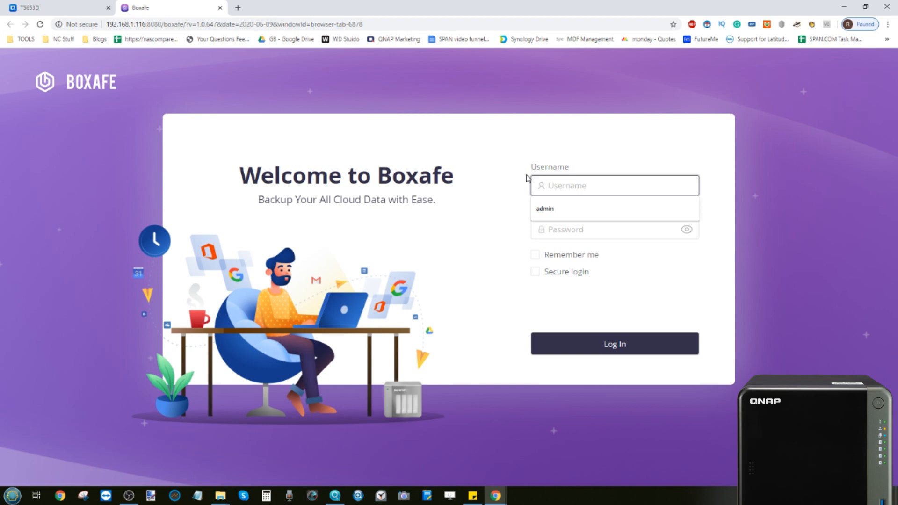
mouse_move(510, 215)
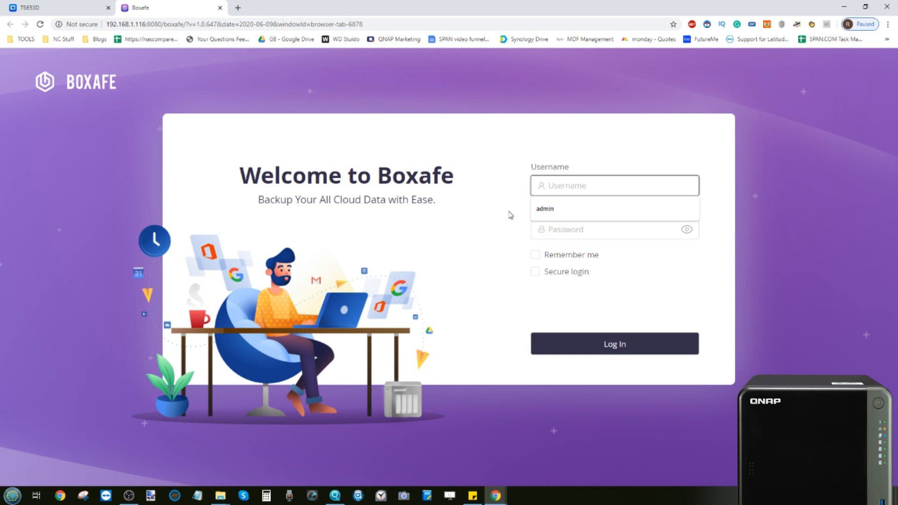
- Log in to Boxafe with the admin account
left_click(615, 185)
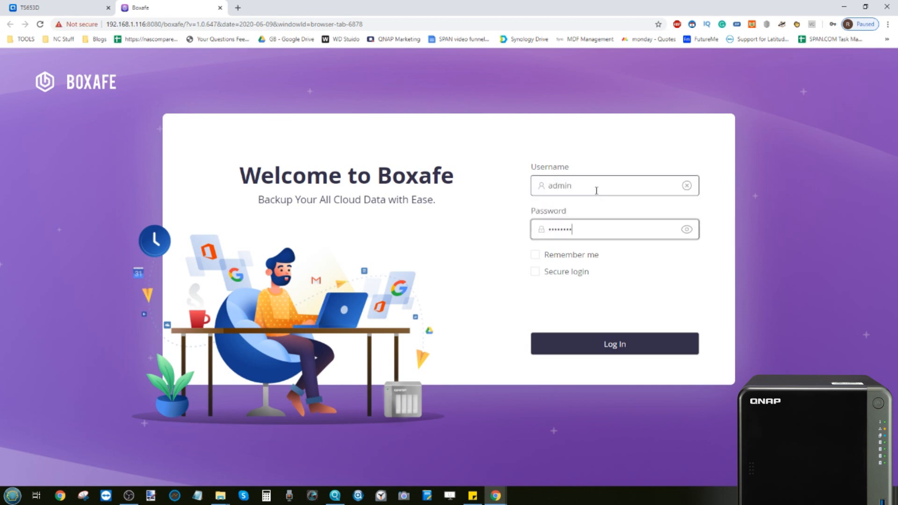
left_click(613, 343)
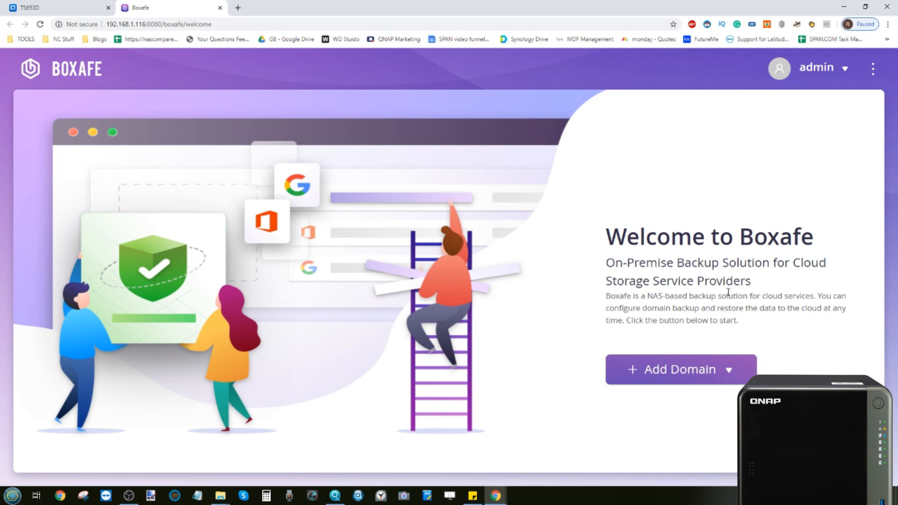
mouse_move(290, 239)
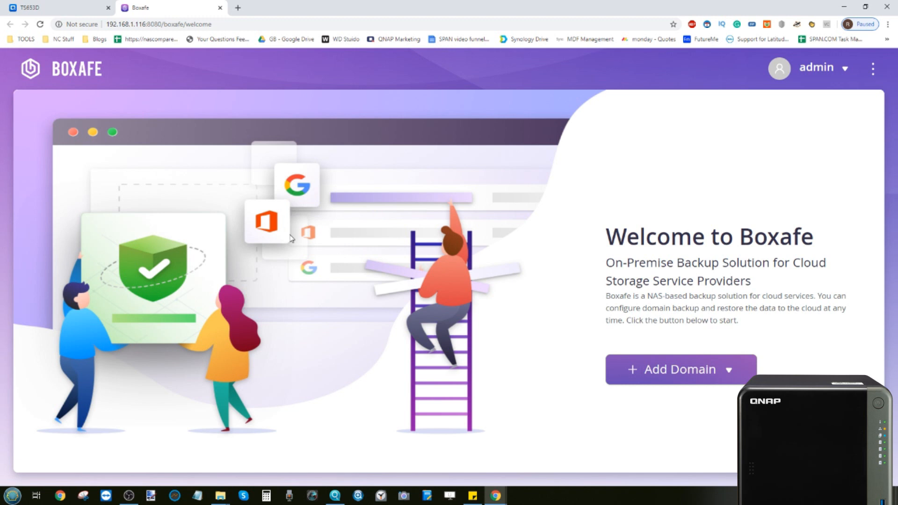
left_click(681, 369)
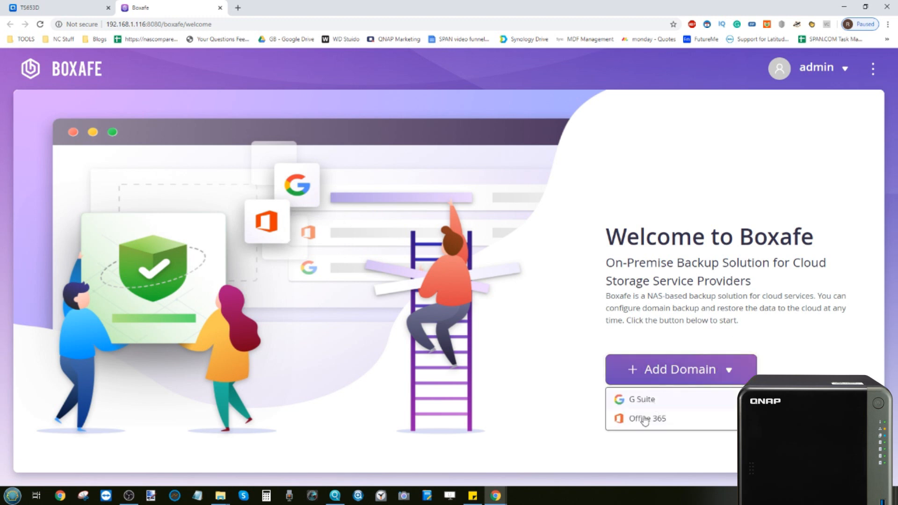
left_click(640, 399)
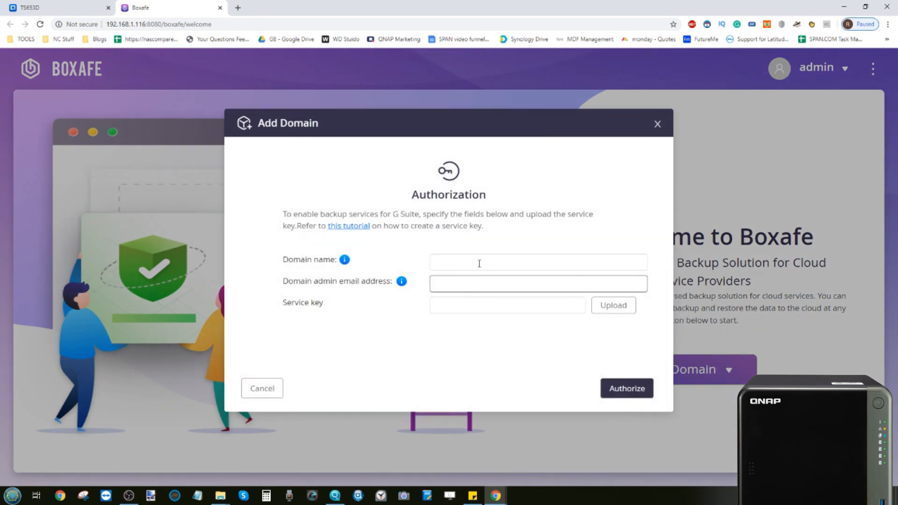
left_click(537, 262)
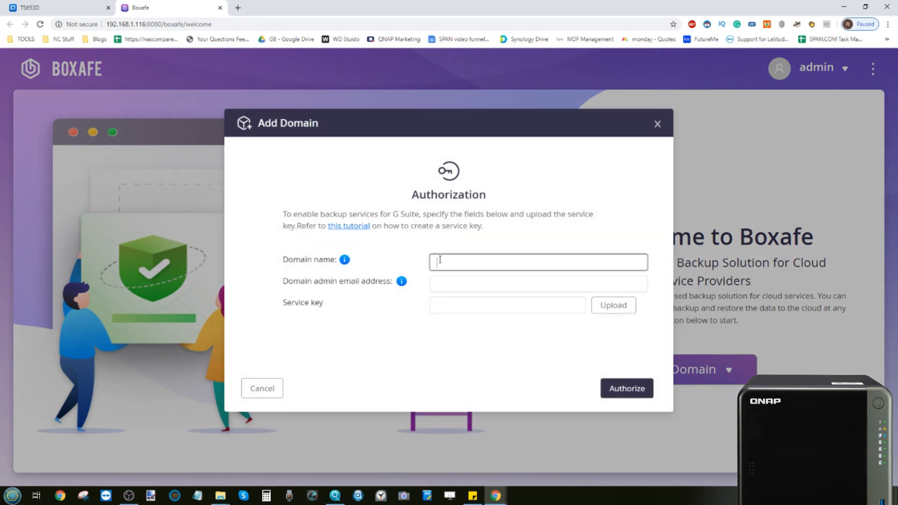
left_click(626, 389)
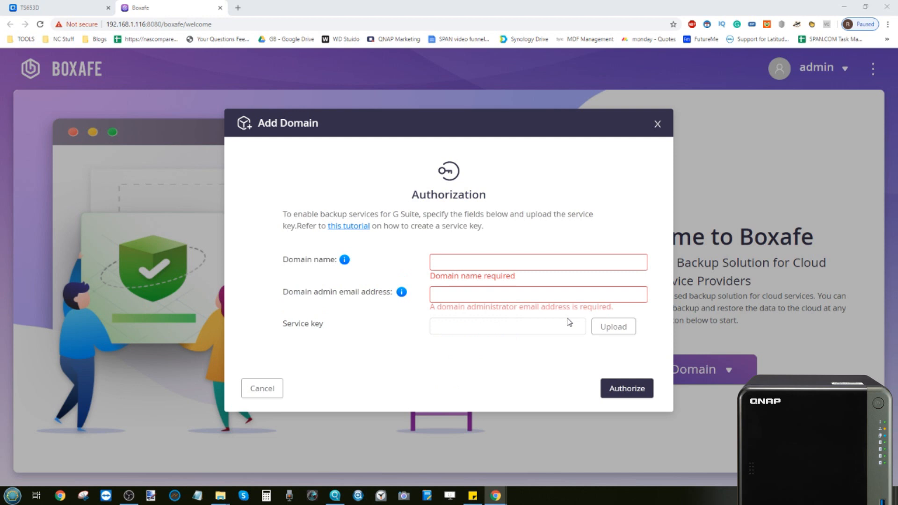
left_click(612, 327)
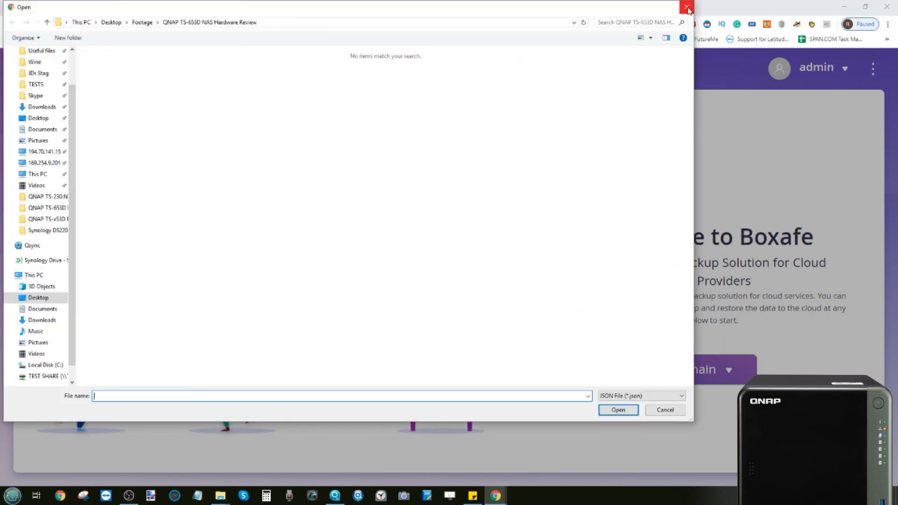
left_click(687, 6)
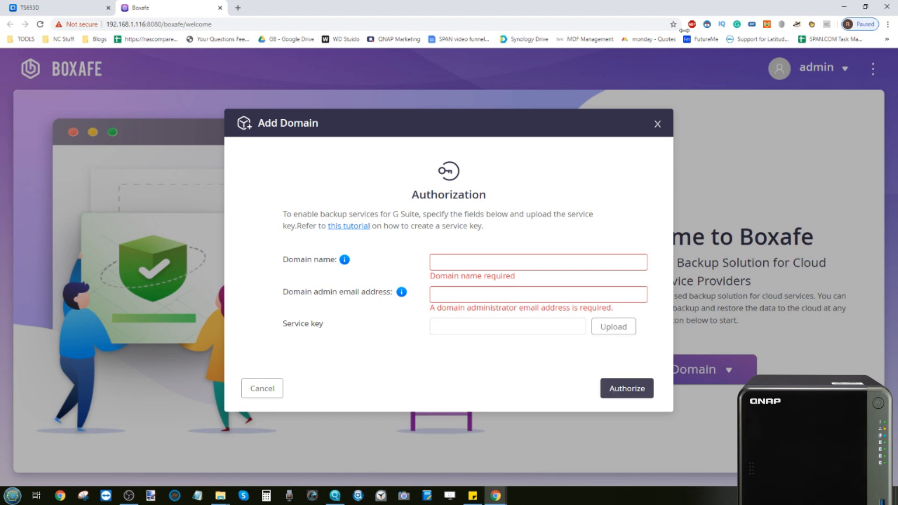
left_click(261, 388)
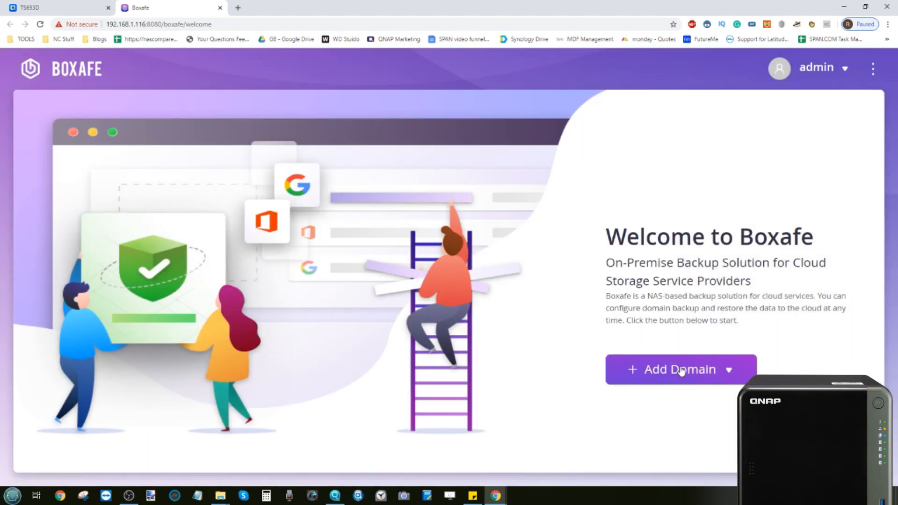
- Choose Office 365 under Add Domain and select the domain name field
left_click(680, 370)
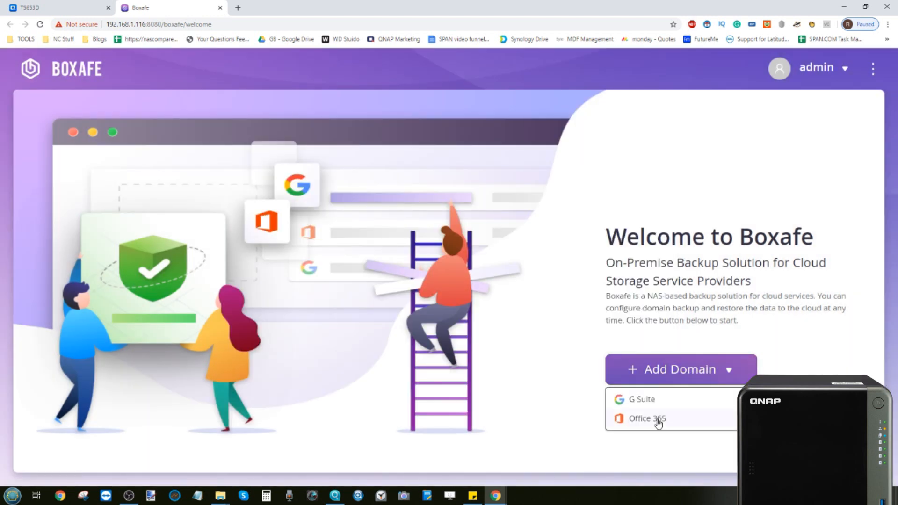
mouse_move(668, 403)
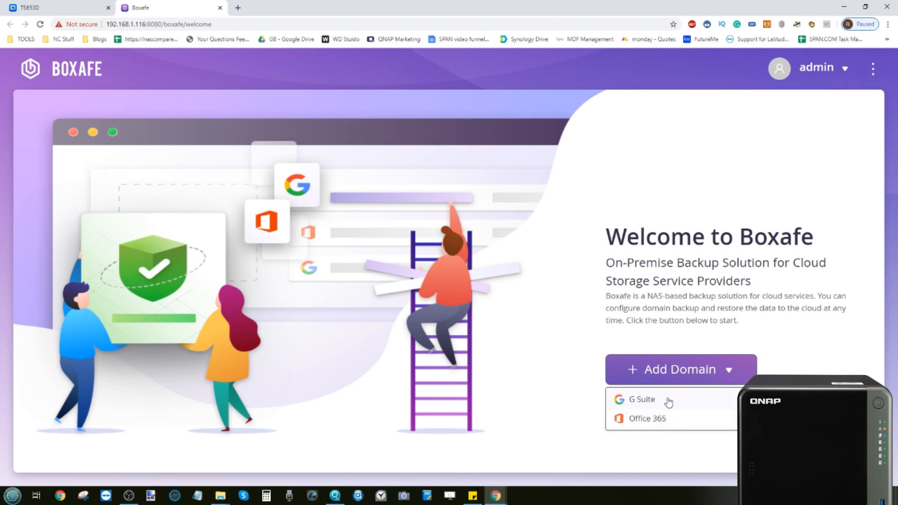
left_click(647, 419)
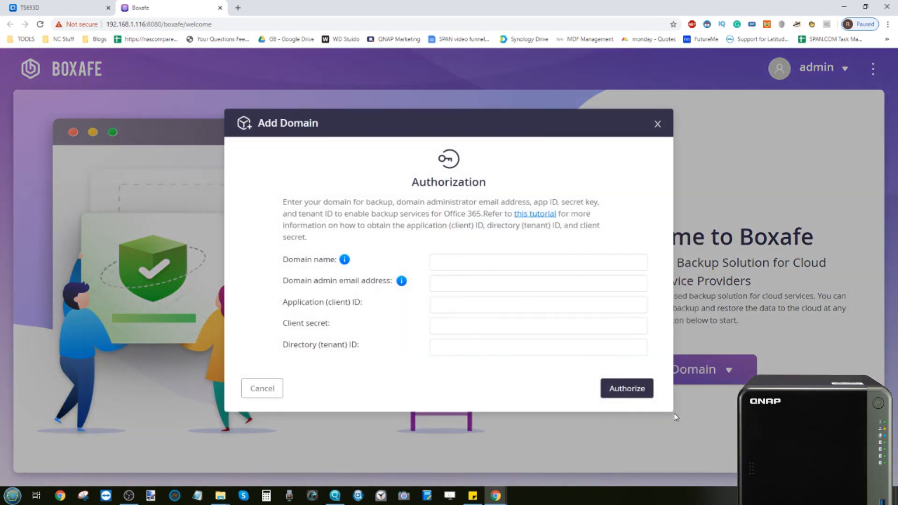
mouse_move(524, 253)
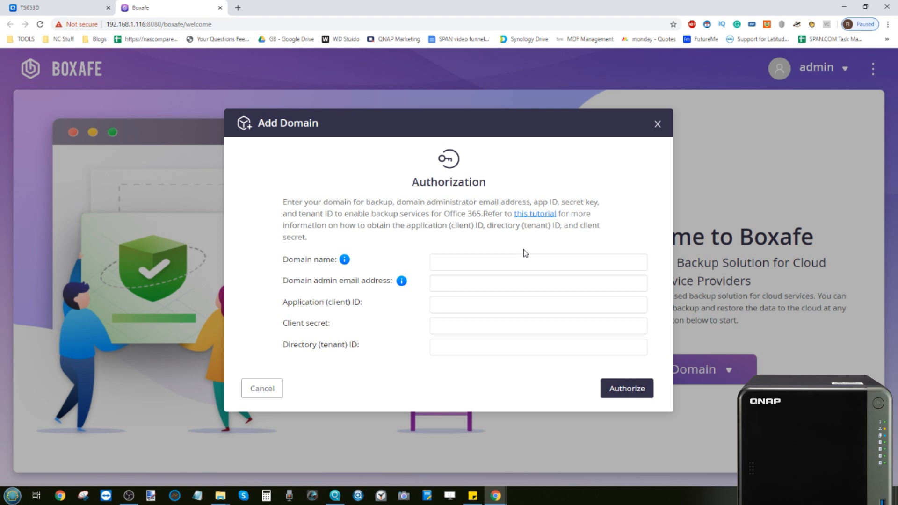
left_click(537, 262)
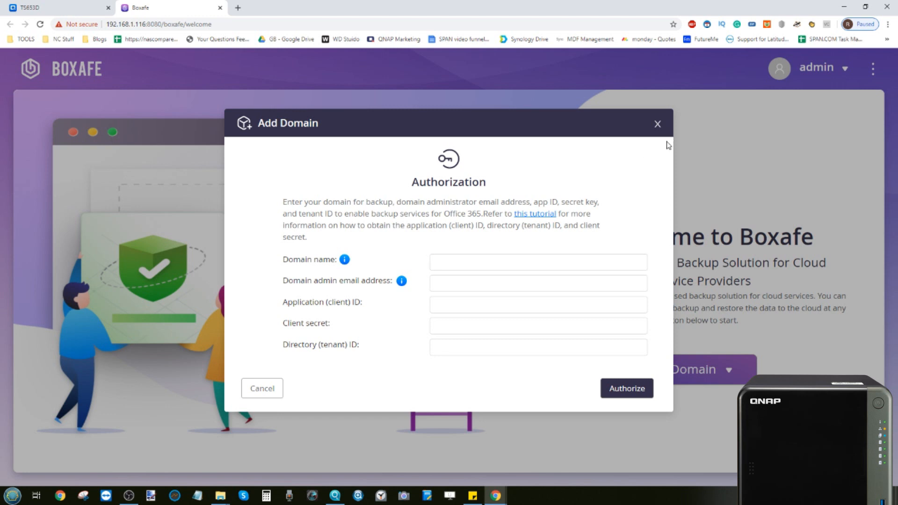
- Close the Office 365 Add Domain dialog, then click Add Domain on the welcome page again
left_click(657, 124)
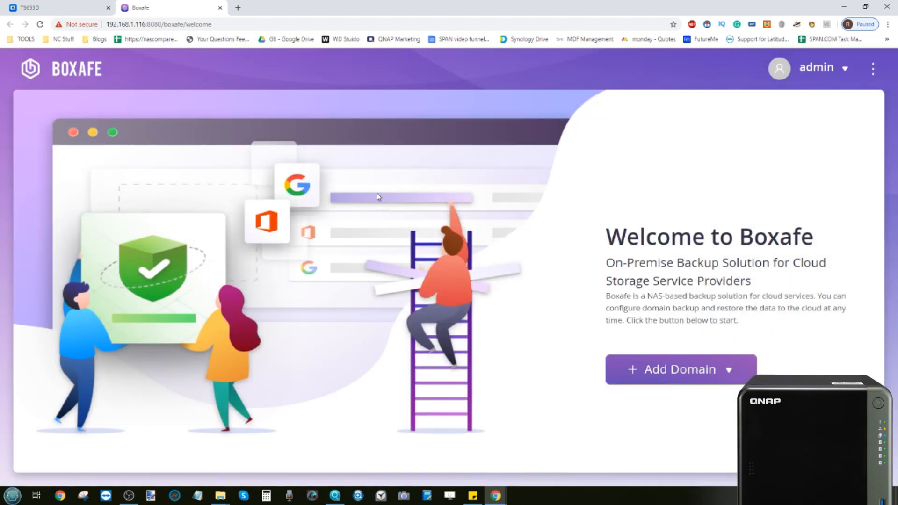
mouse_move(289, 225)
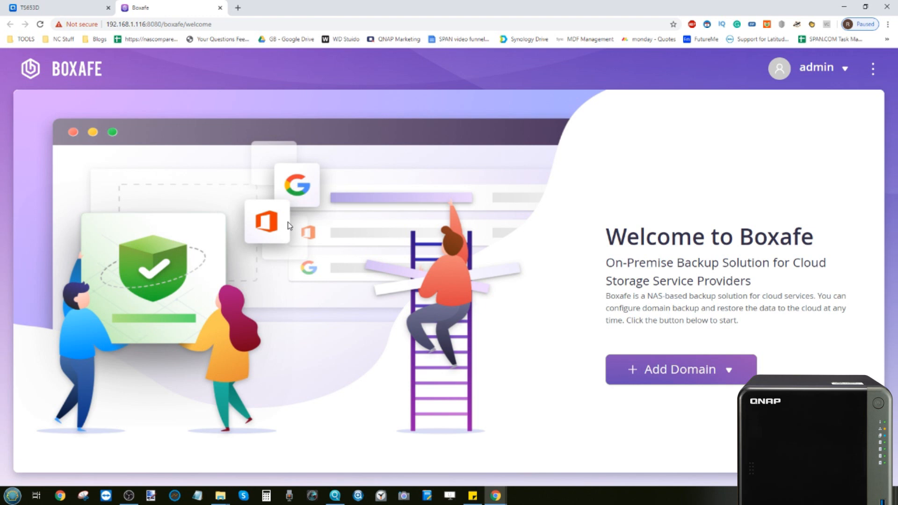
mouse_move(653, 334)
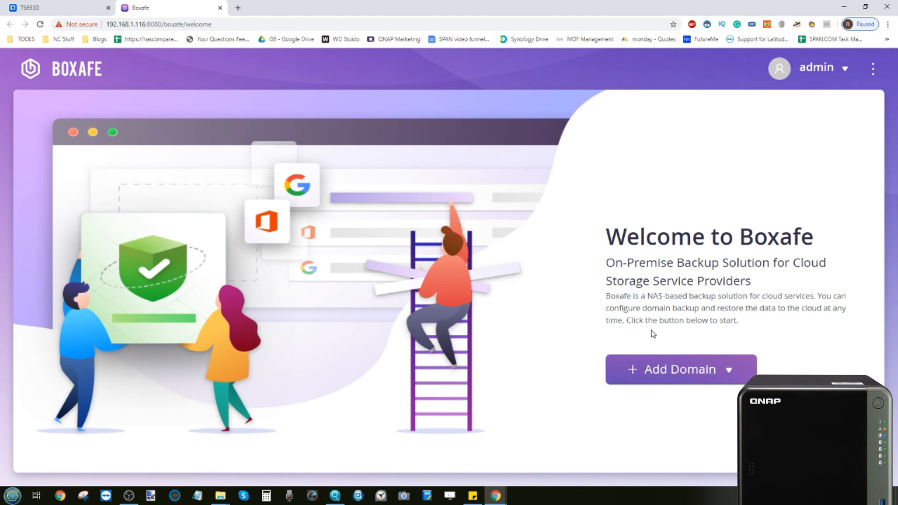
mouse_move(500, 283)
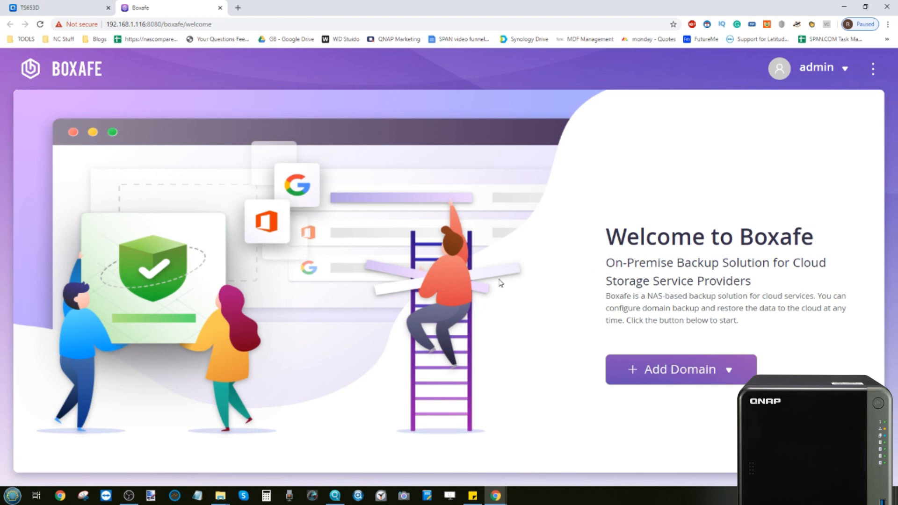
mouse_move(626, 371)
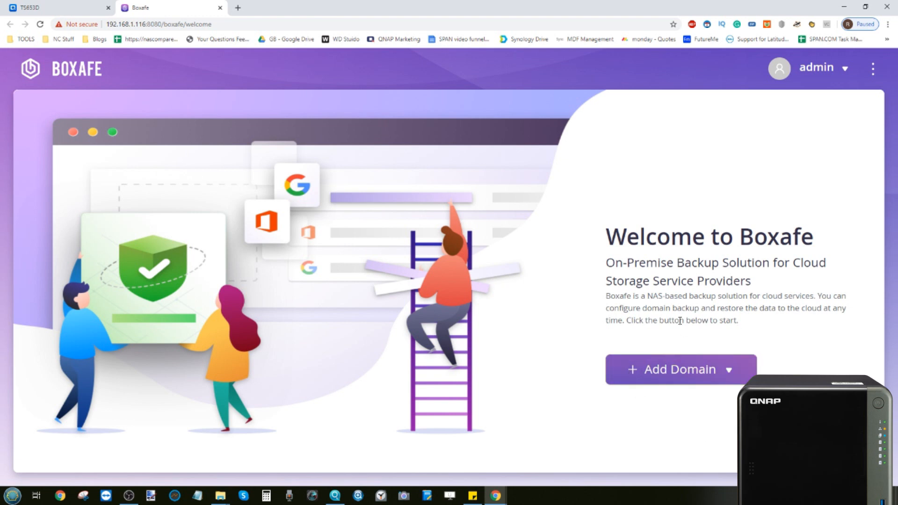
mouse_move(719, 428)
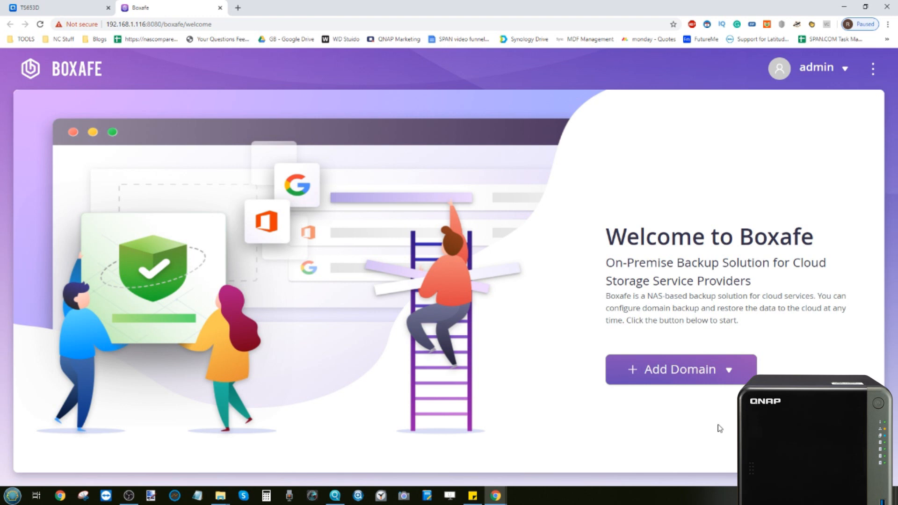
mouse_move(521, 241)
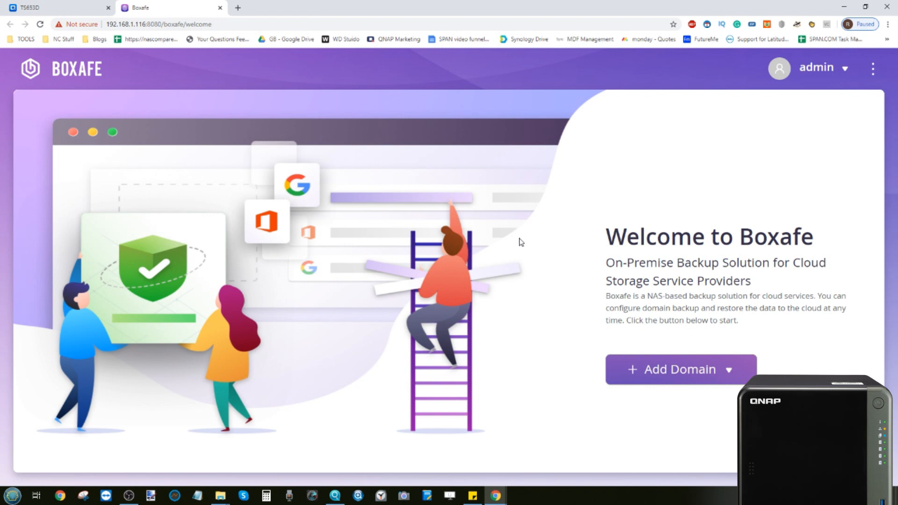
left_click(679, 370)
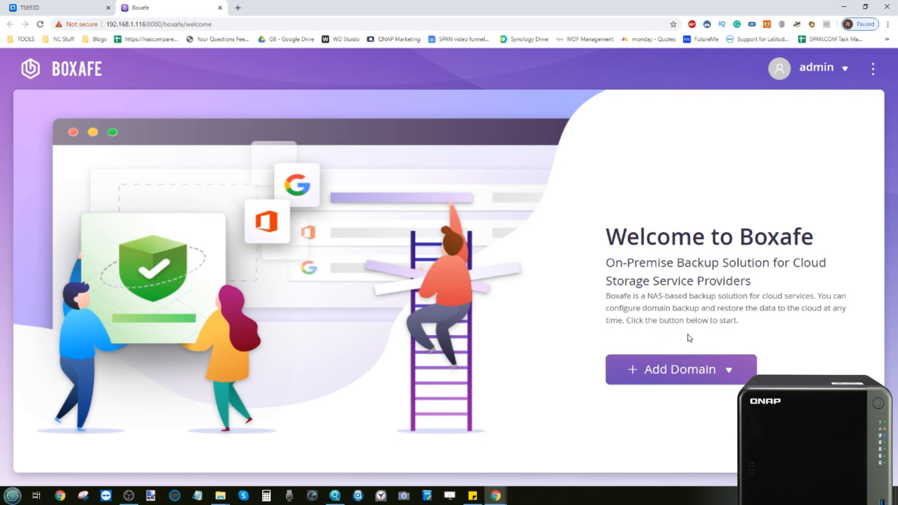
mouse_move(659, 305)
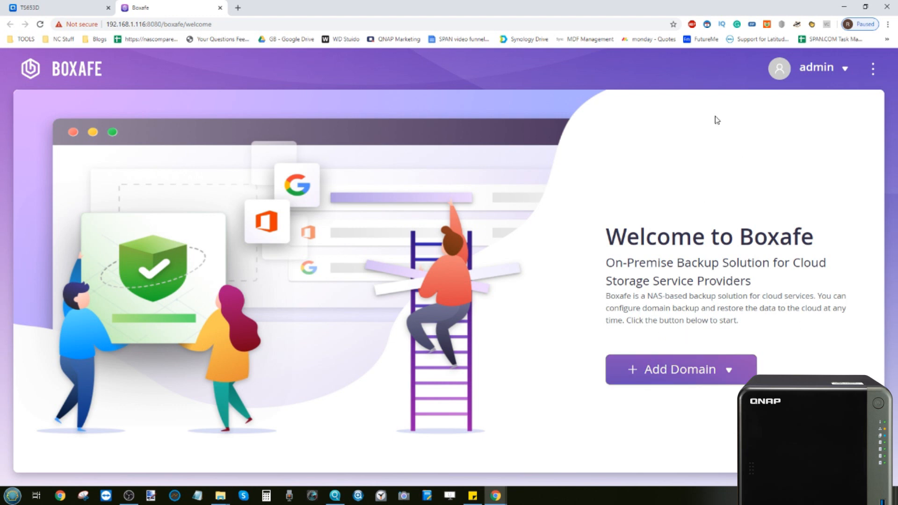
mouse_move(696, 158)
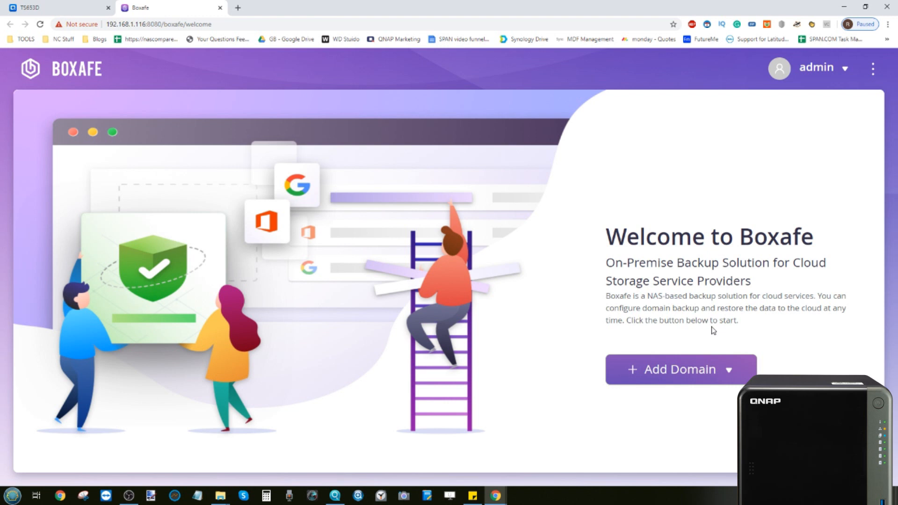
mouse_move(684, 327)
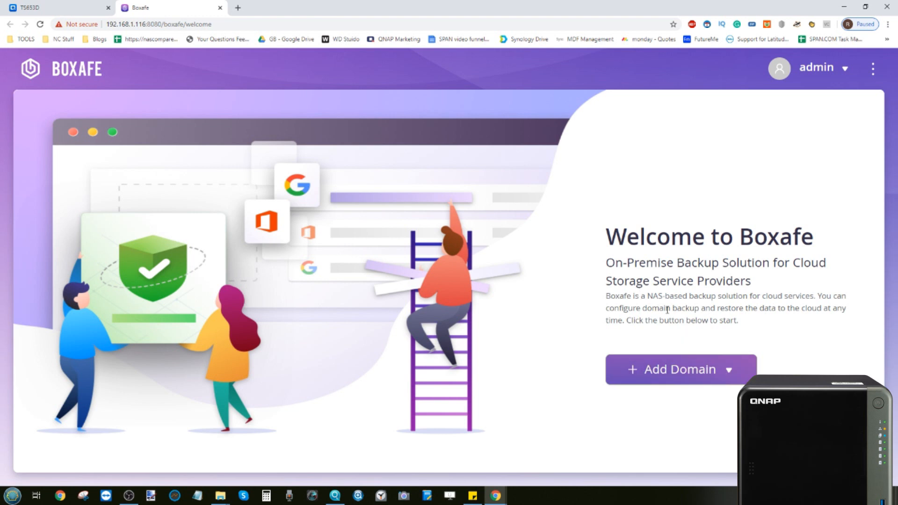
mouse_move(702, 441)
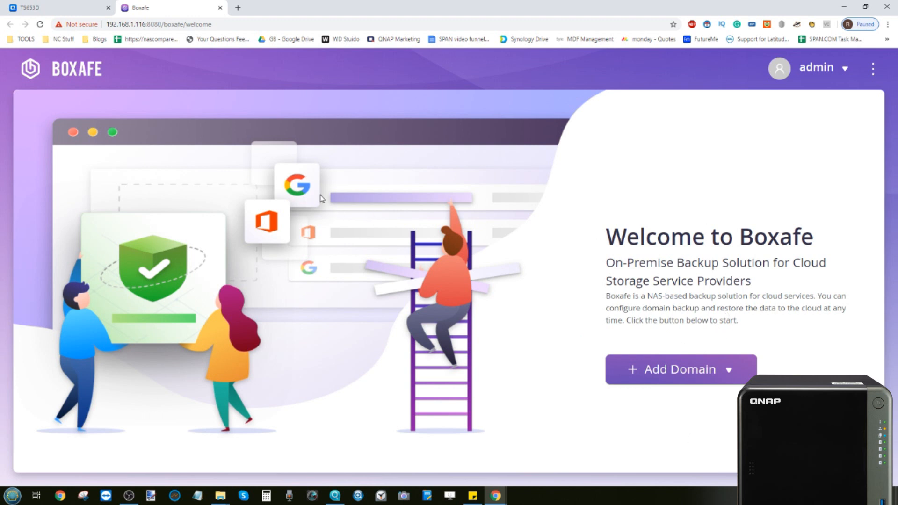
mouse_move(729, 285)
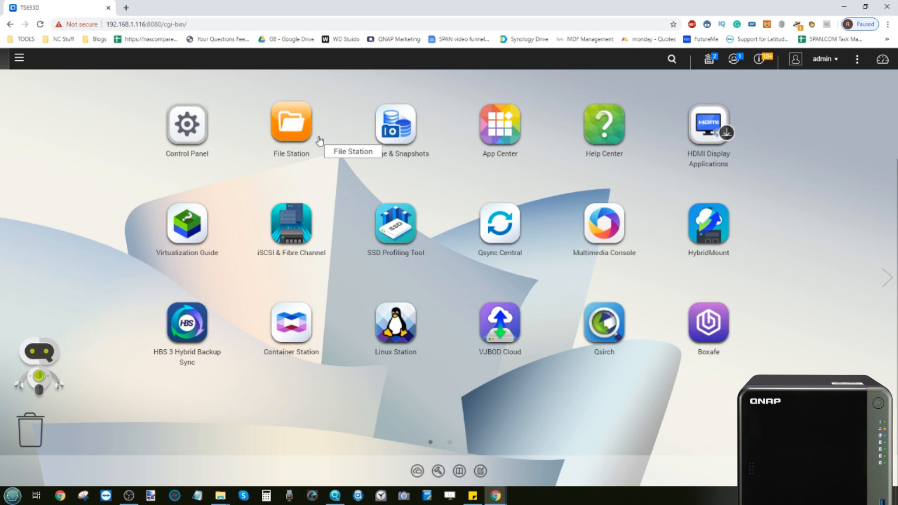
mouse_move(296, 149)
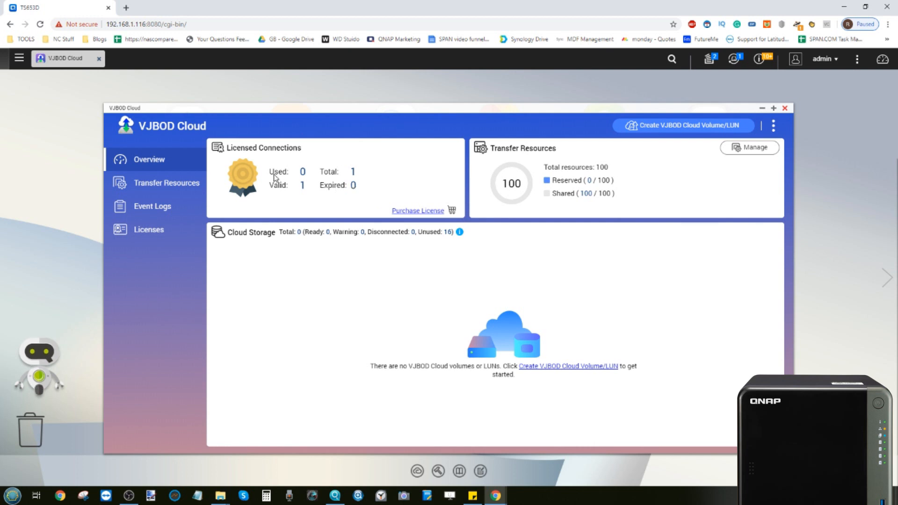
mouse_move(224, 157)
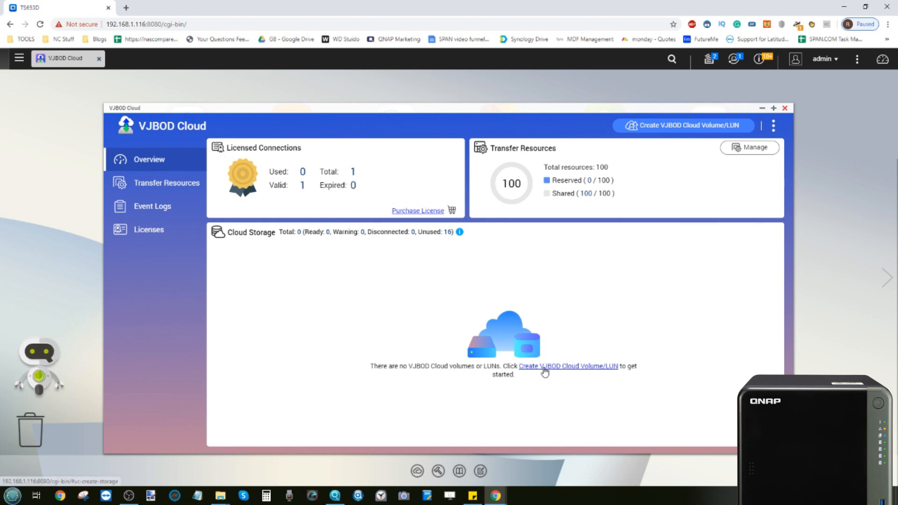
mouse_move(410, 239)
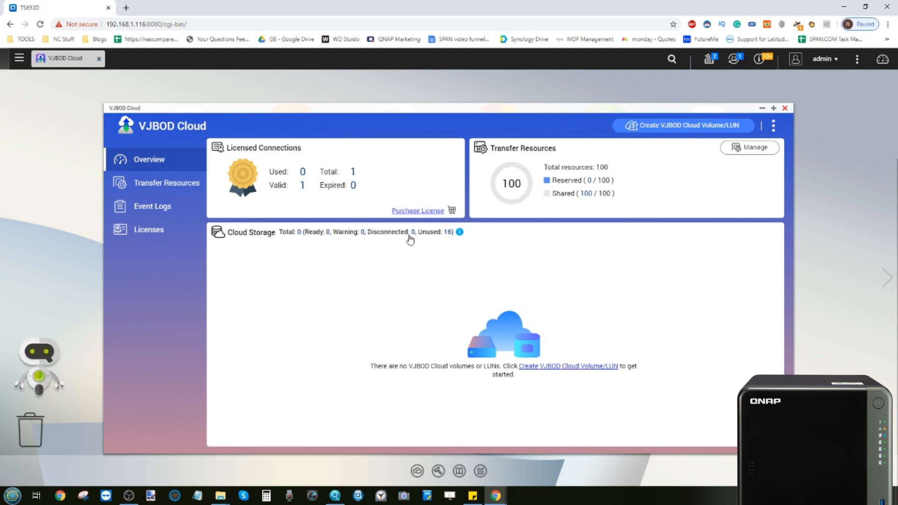
mouse_move(252, 250)
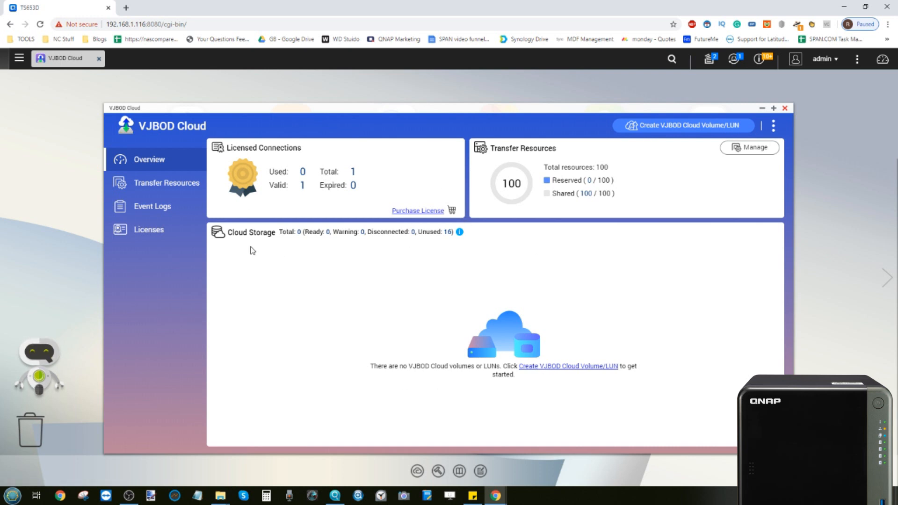
mouse_move(726, 153)
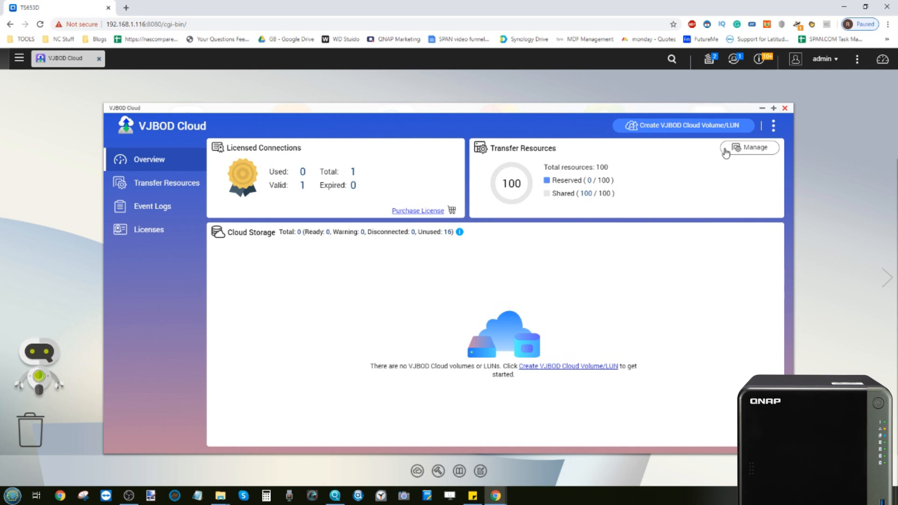
mouse_move(749, 189)
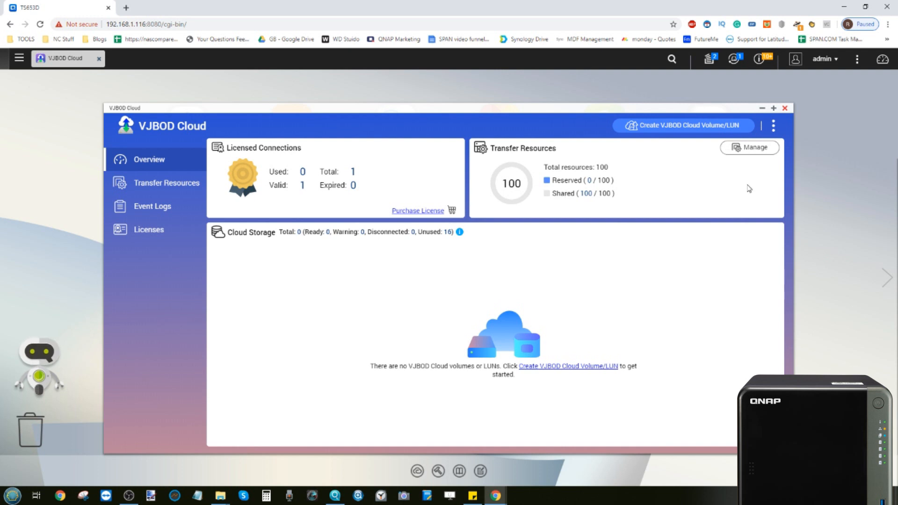
mouse_move(776, 221)
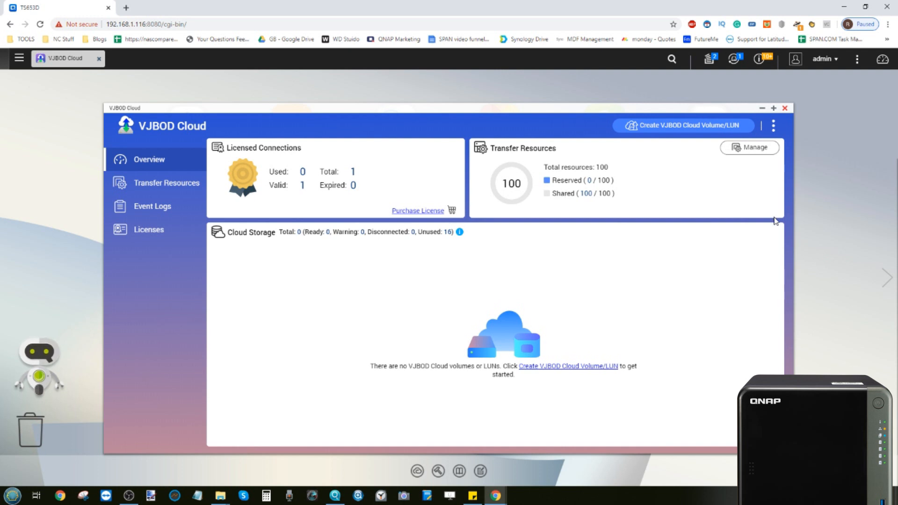
mouse_move(725, 248)
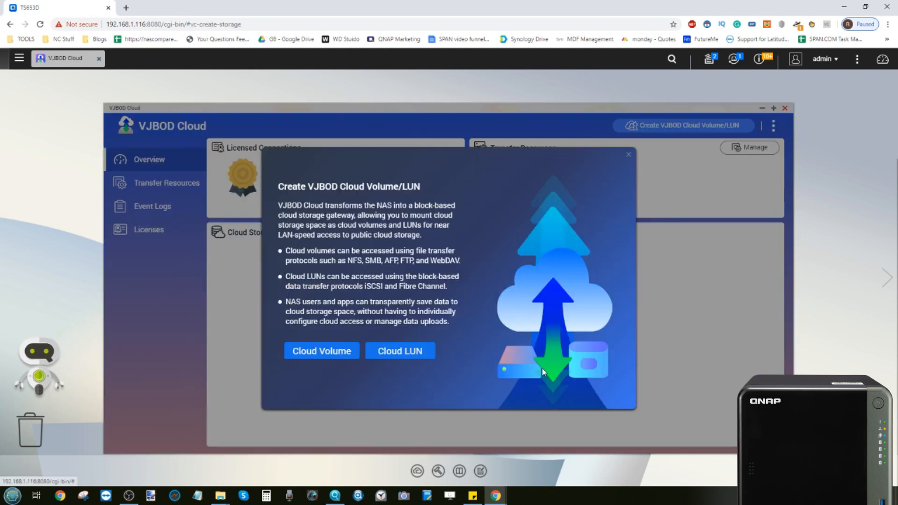
mouse_move(321, 350)
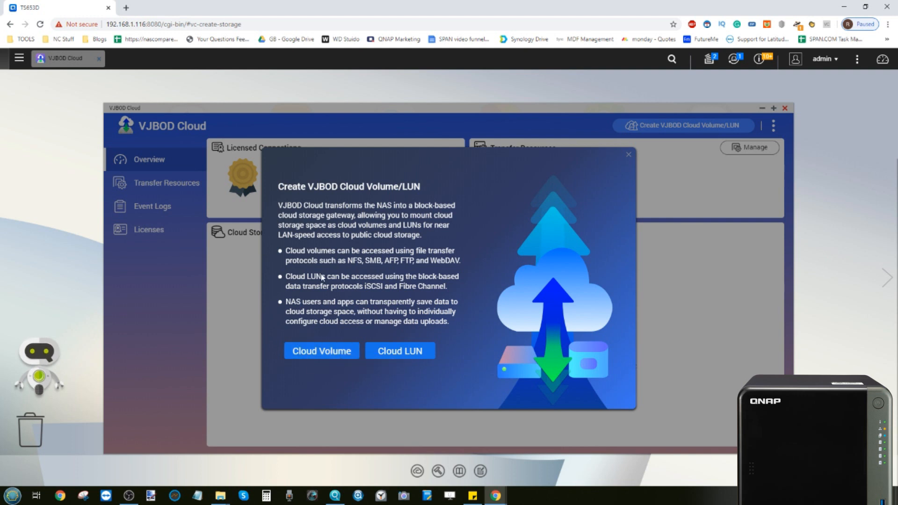
mouse_move(338, 332)
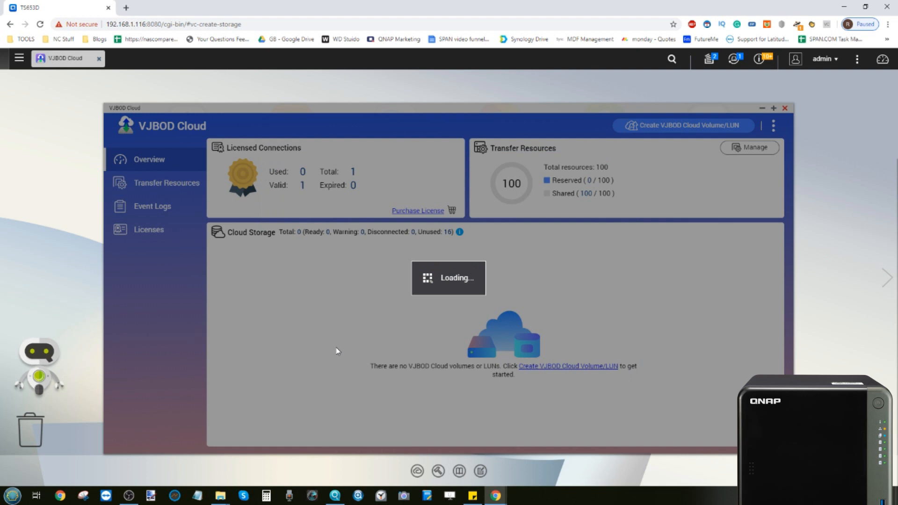
- Start a VJBOD Cloud Volume and pick GoogleCloudStorage as the cloud service
left_click(681, 126)
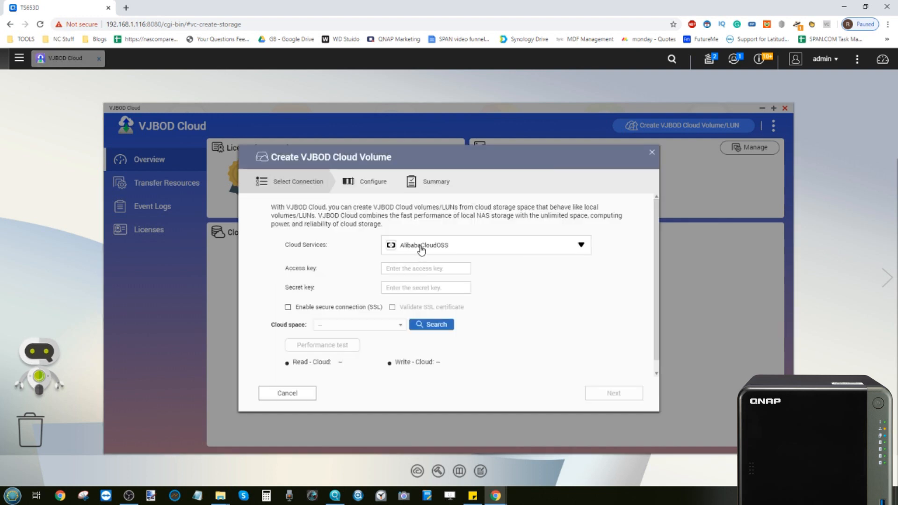
left_click(484, 244)
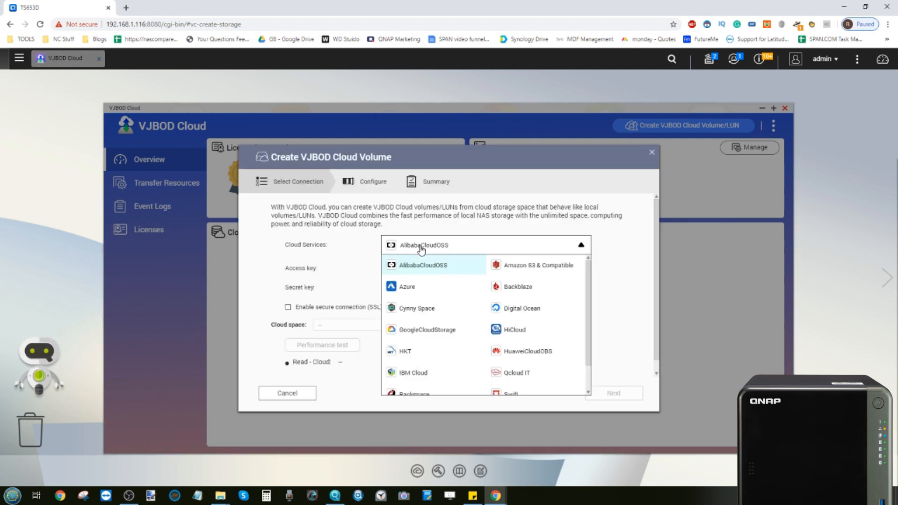
mouse_move(426, 329)
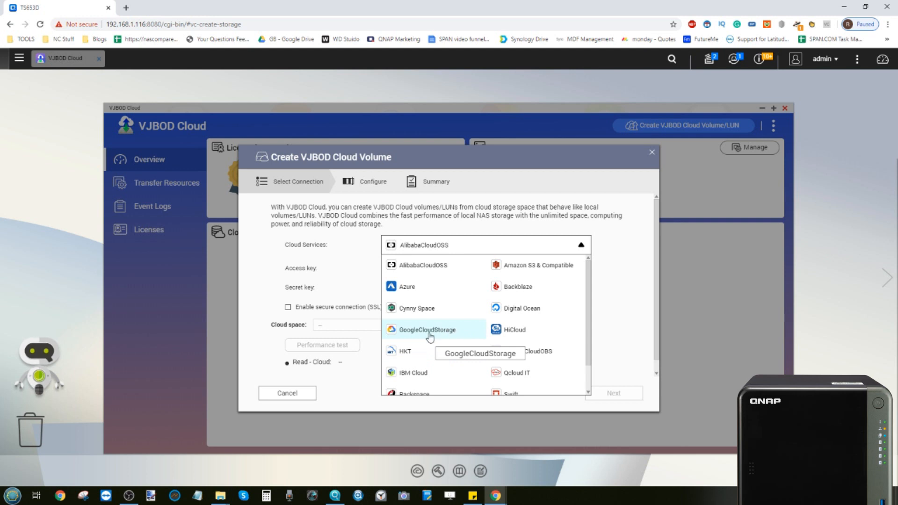
left_click(427, 329)
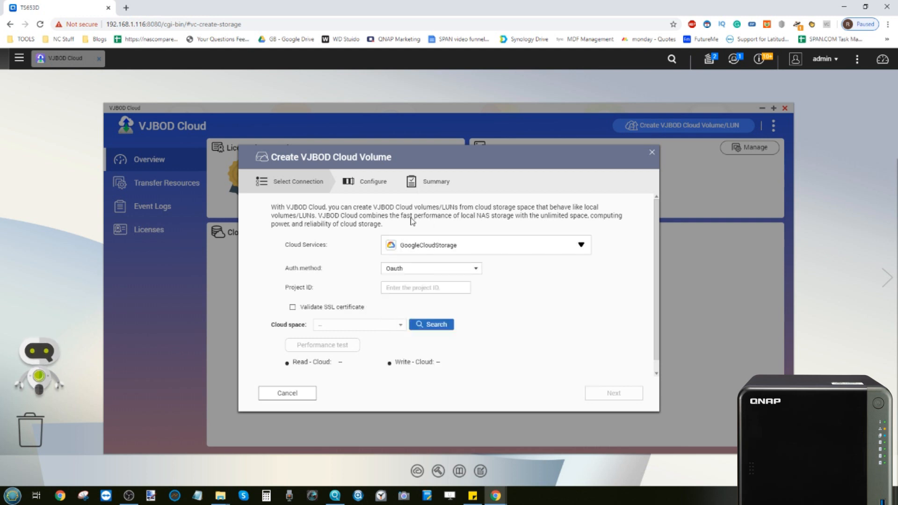
mouse_move(437, 205)
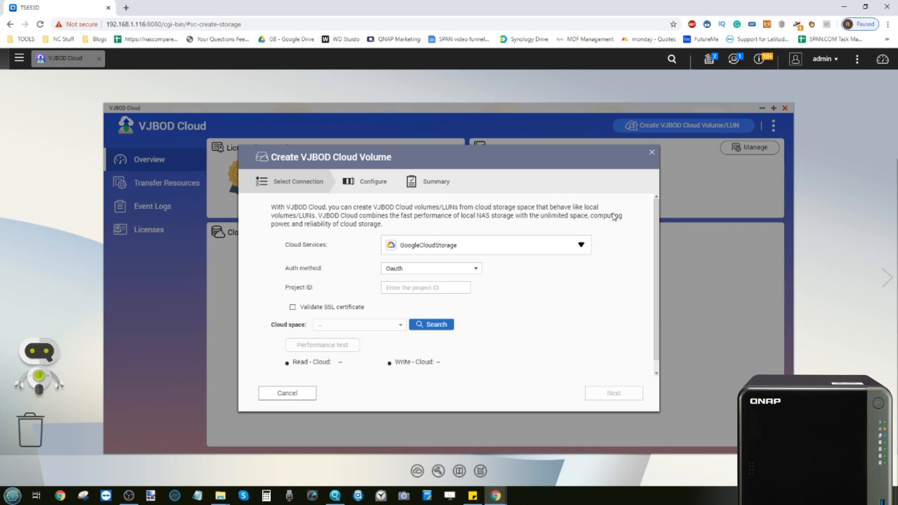
mouse_move(414, 347)
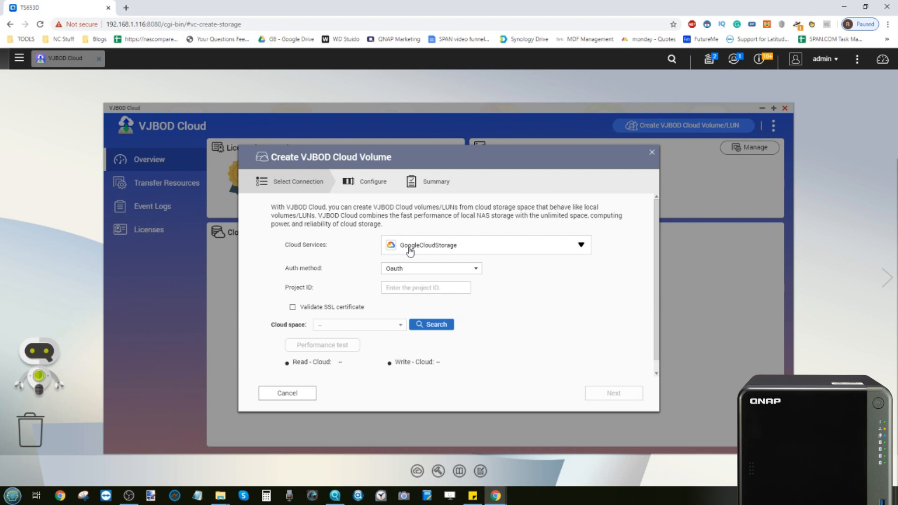
mouse_move(681, 269)
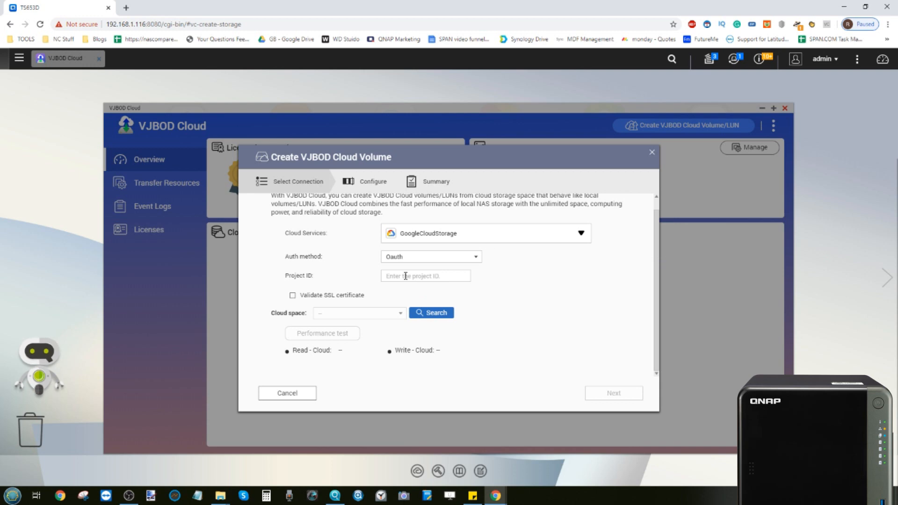
- Cancel the cloud volume wizard, preview Cloud LUN creation, then dismiss the creation choices
left_click(287, 393)
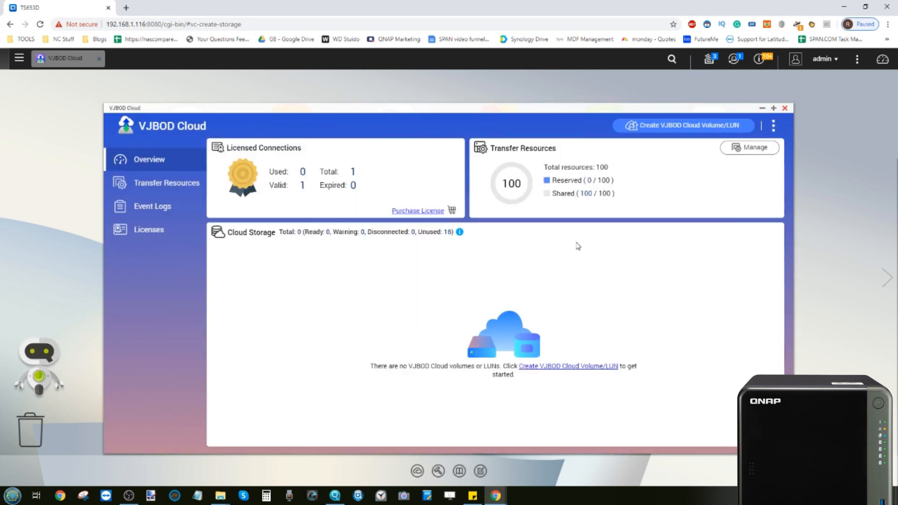
left_click(682, 125)
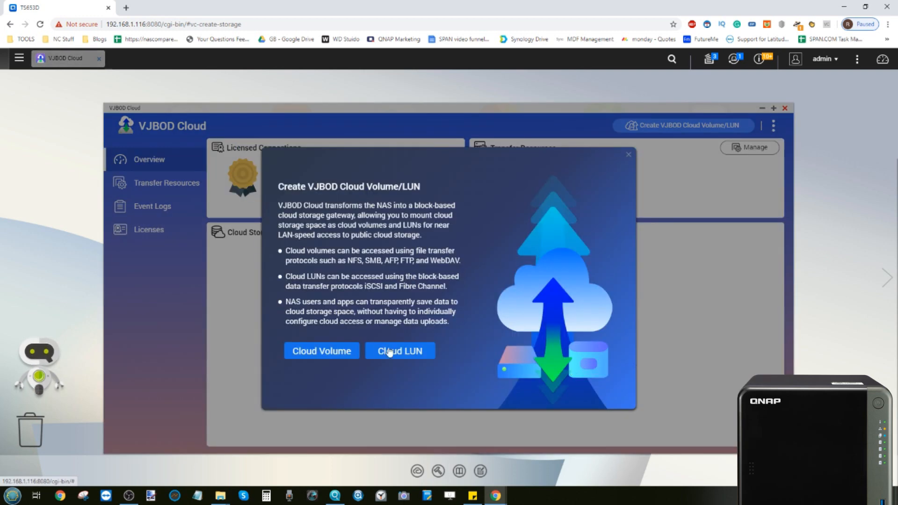
left_click(400, 350)
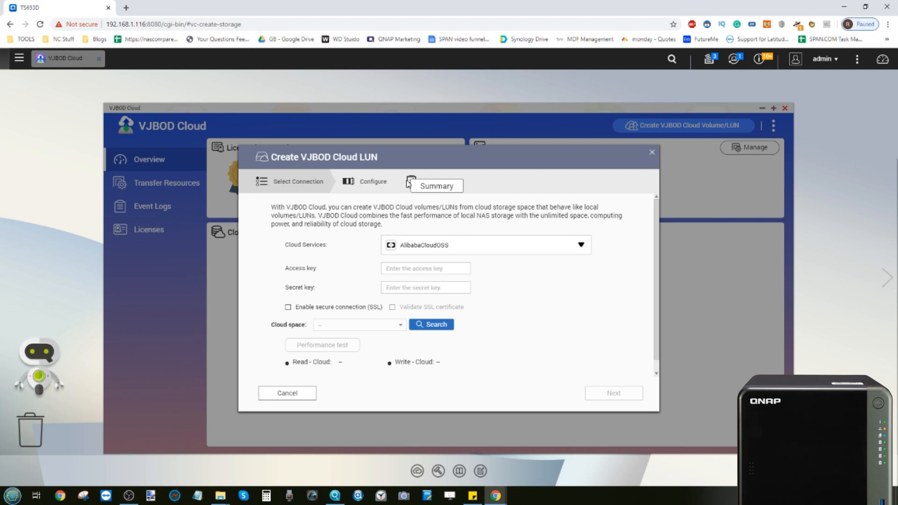
mouse_move(653, 179)
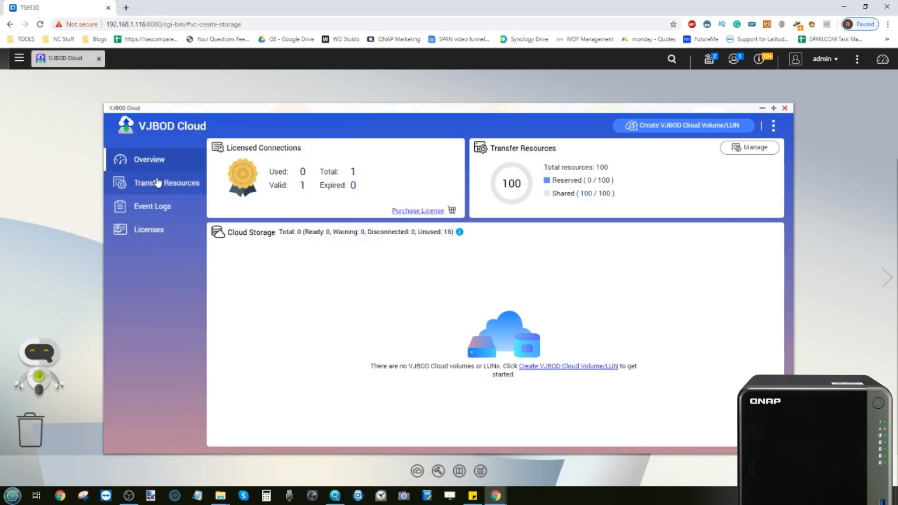
left_click(683, 125)
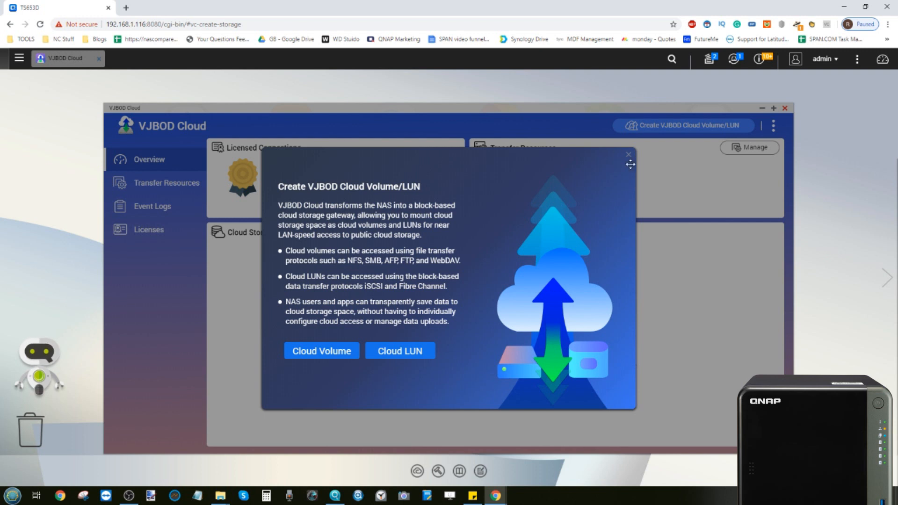
left_click(628, 155)
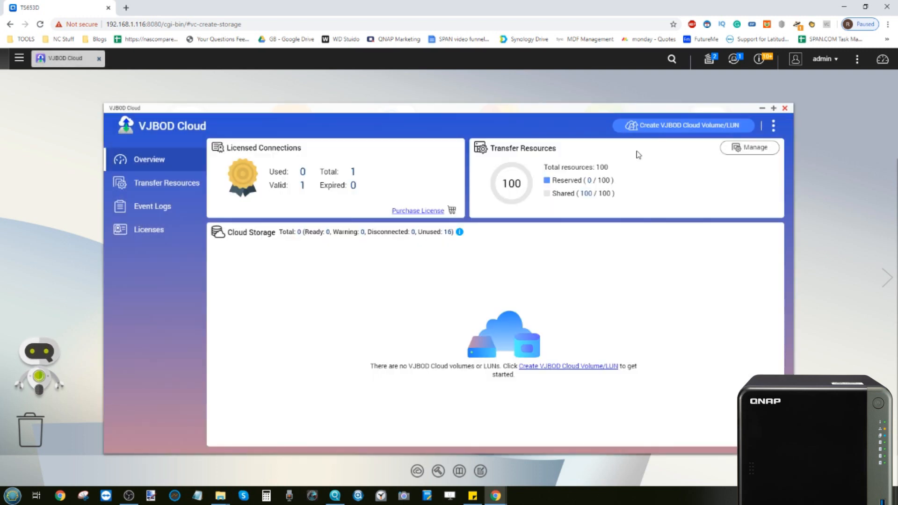
mouse_move(608, 282)
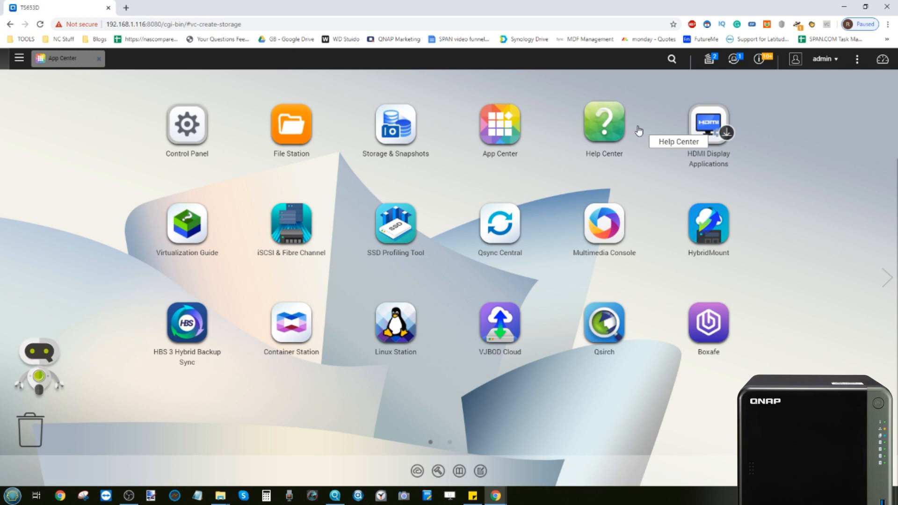
mouse_move(659, 163)
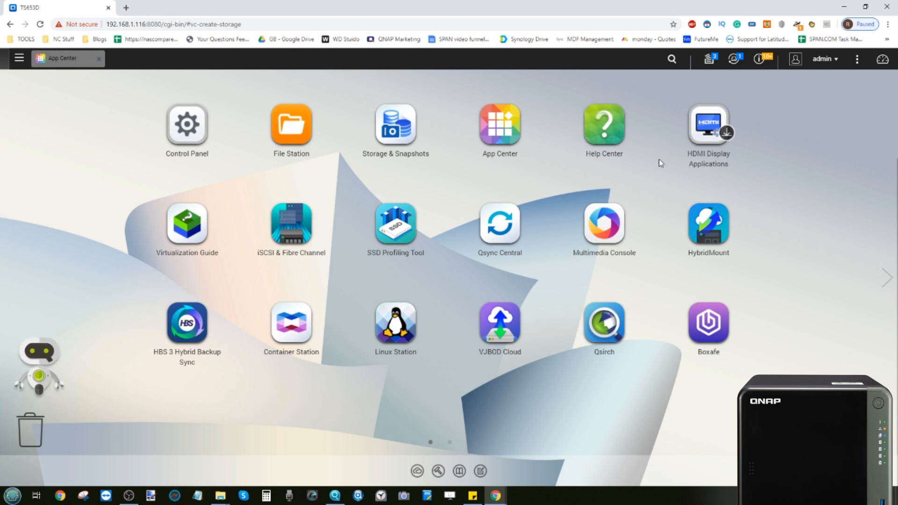
mouse_move(395, 123)
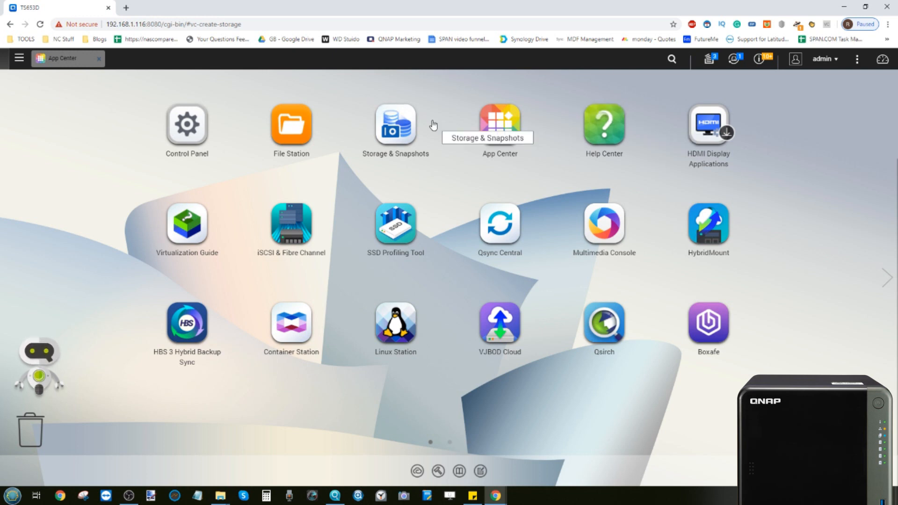
mouse_move(291, 123)
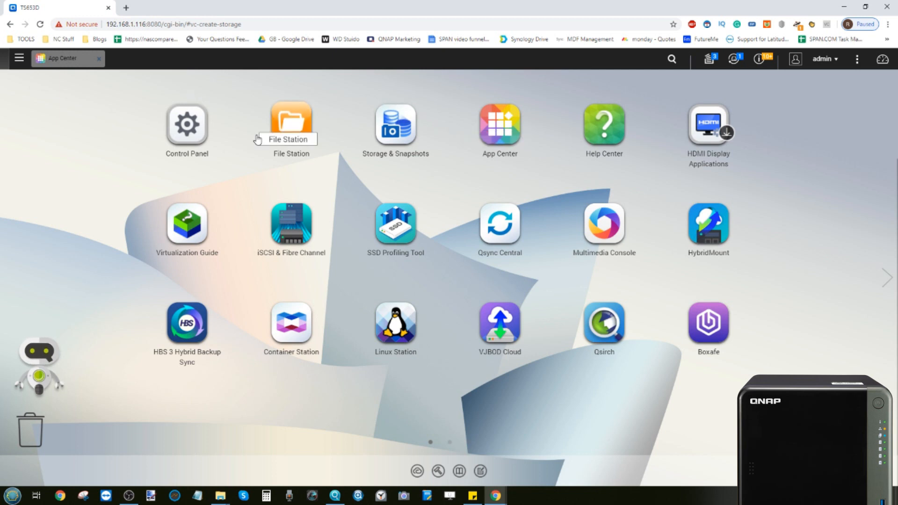
mouse_move(500, 124)
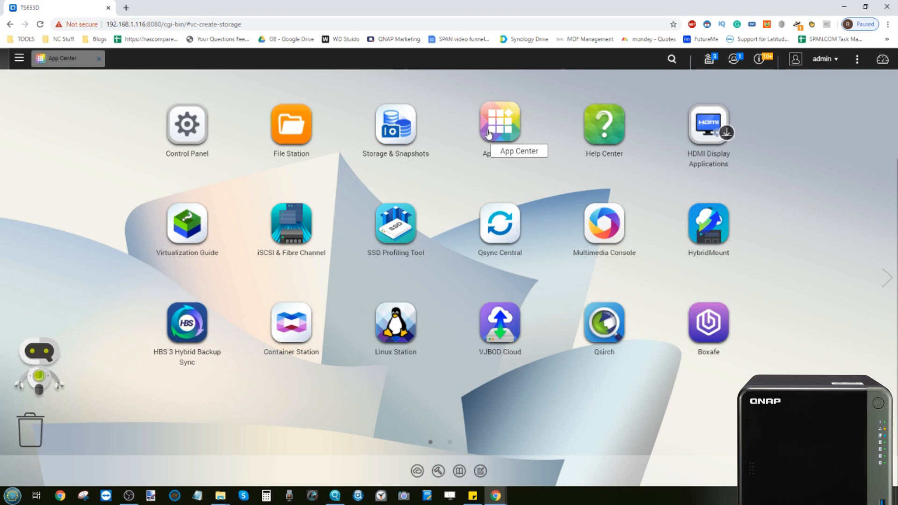
- Open App Center's All Apps catalogue and scroll down toward the ownCloudX tile
left_click(498, 123)
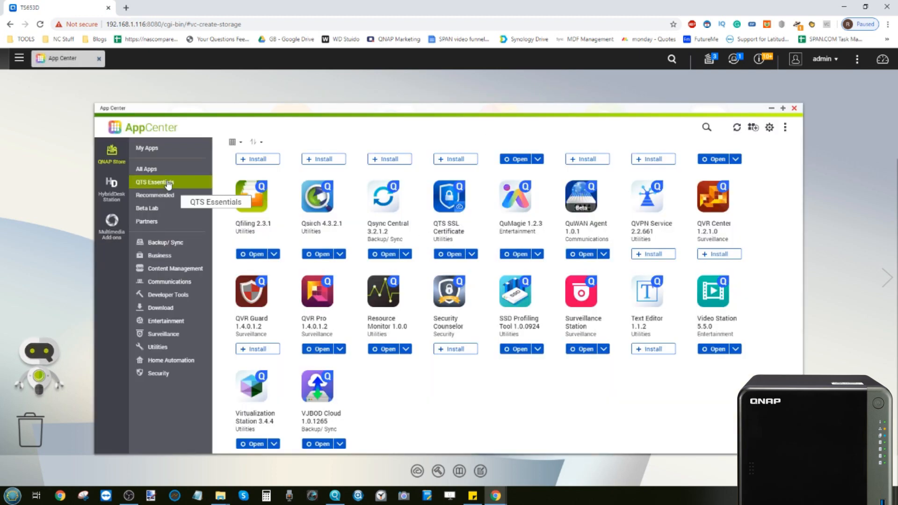
left_click(147, 169)
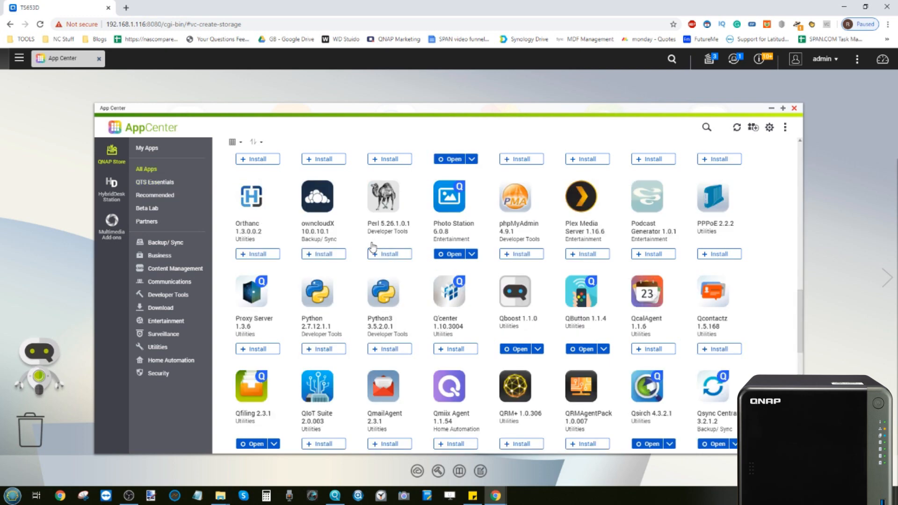
scroll("down", 3)
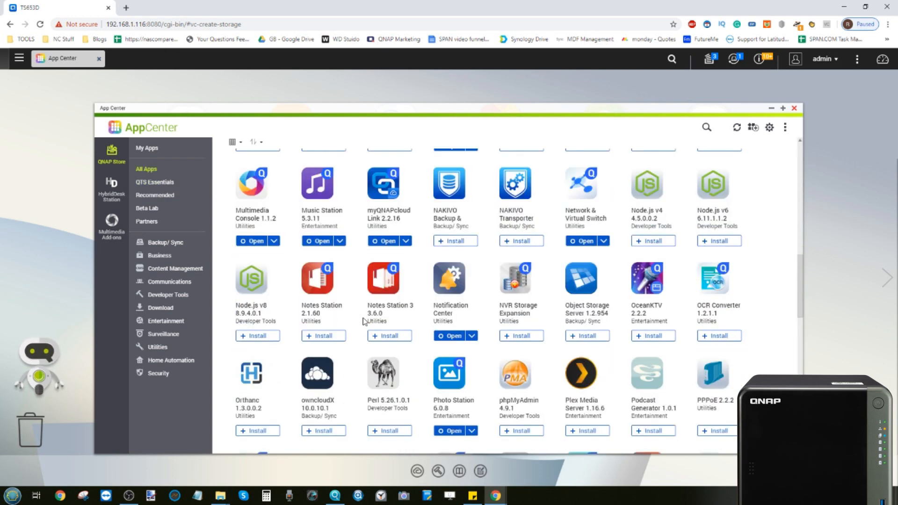
scroll("down", 3)
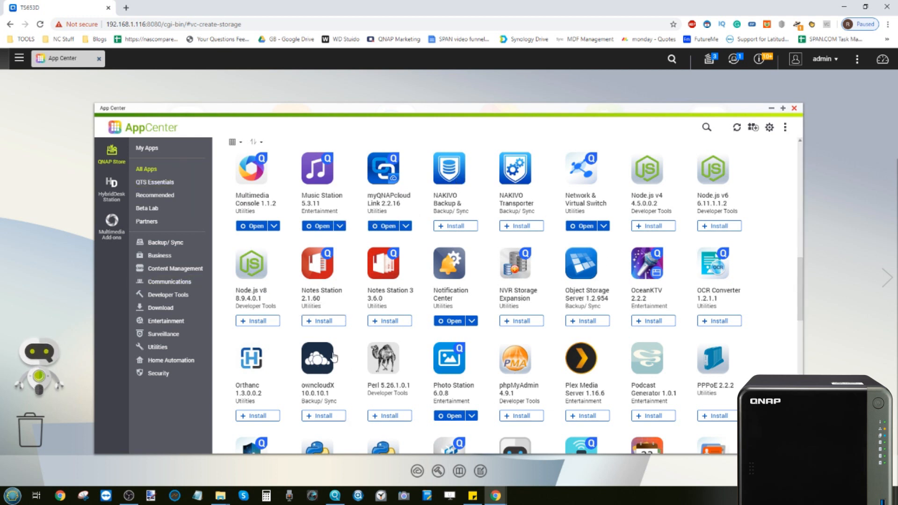
left_click(317, 358)
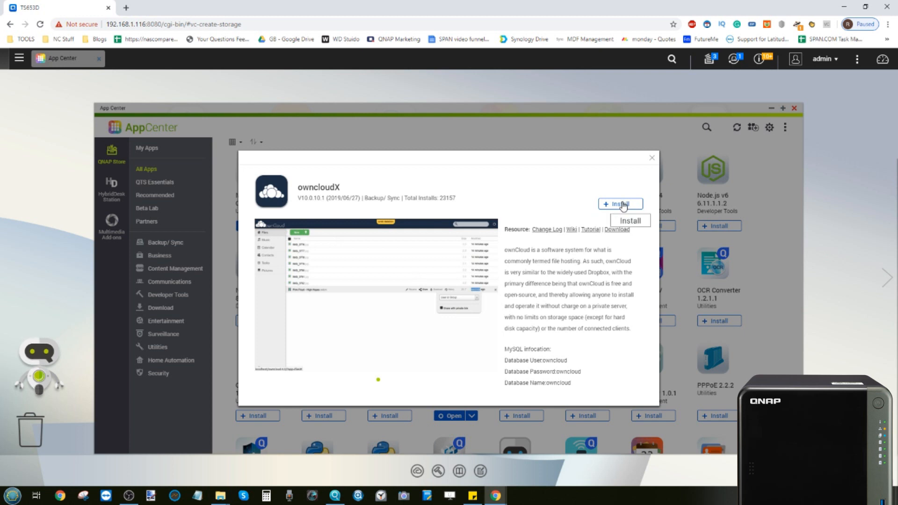
mouse_move(383, 285)
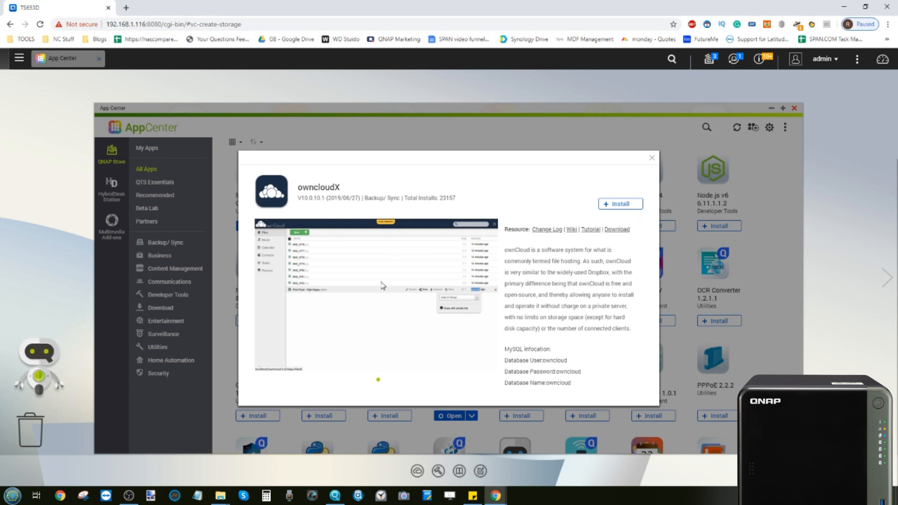
mouse_move(353, 243)
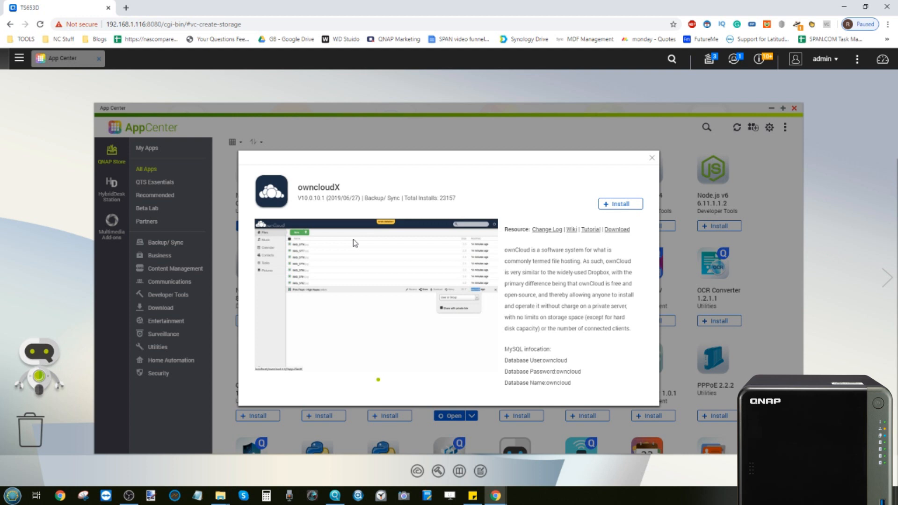
mouse_move(334, 250)
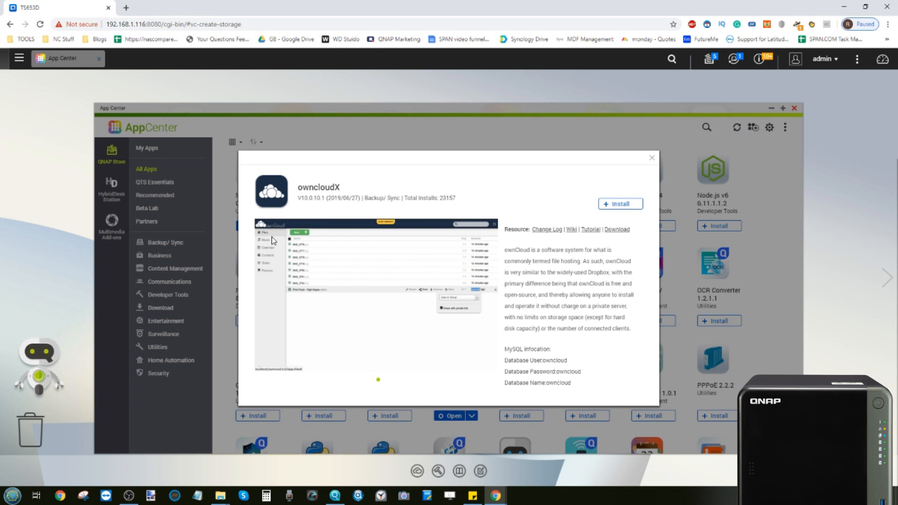
mouse_move(295, 262)
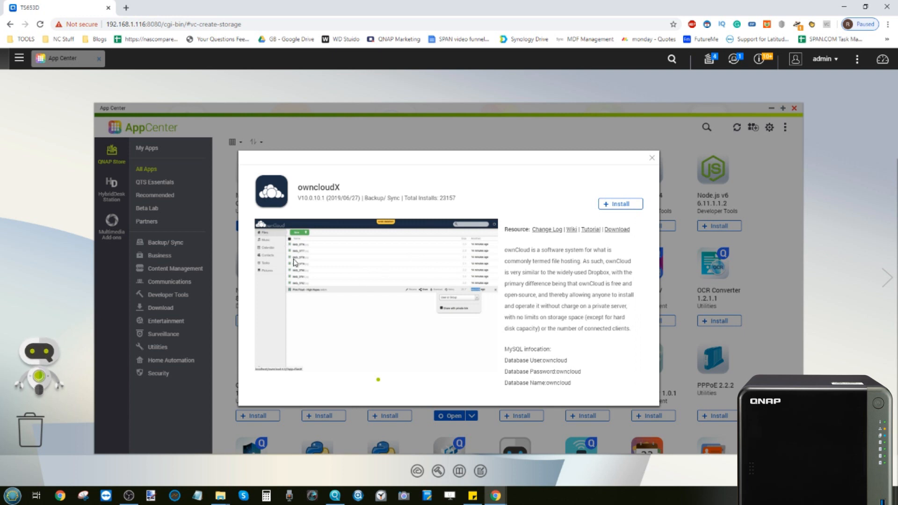
mouse_move(462, 298)
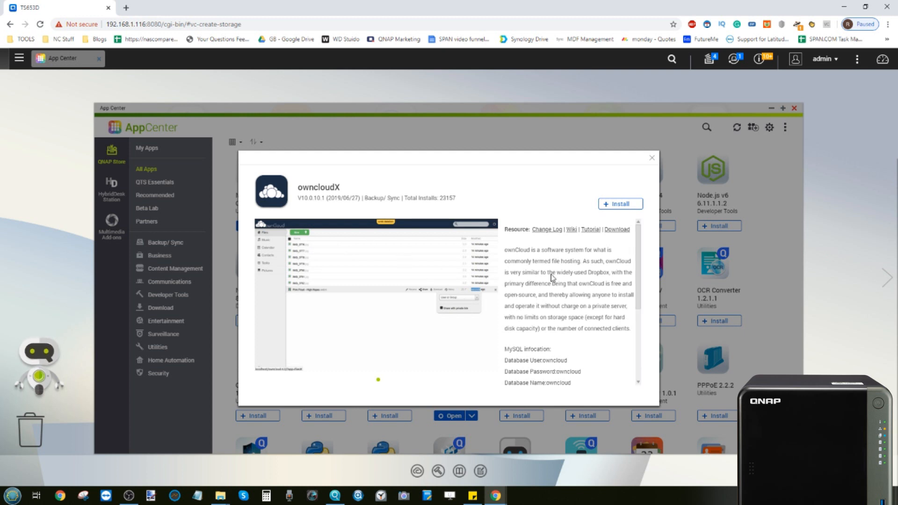
mouse_move(393, 183)
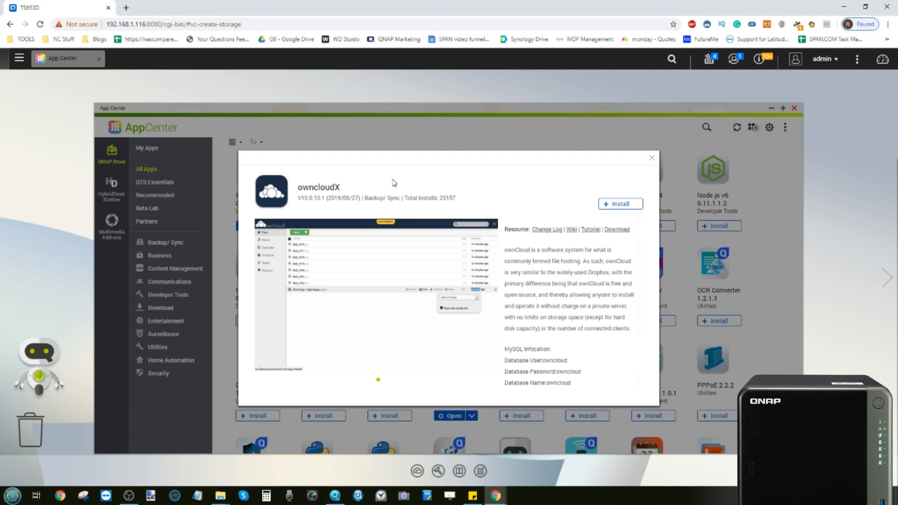
mouse_move(375, 189)
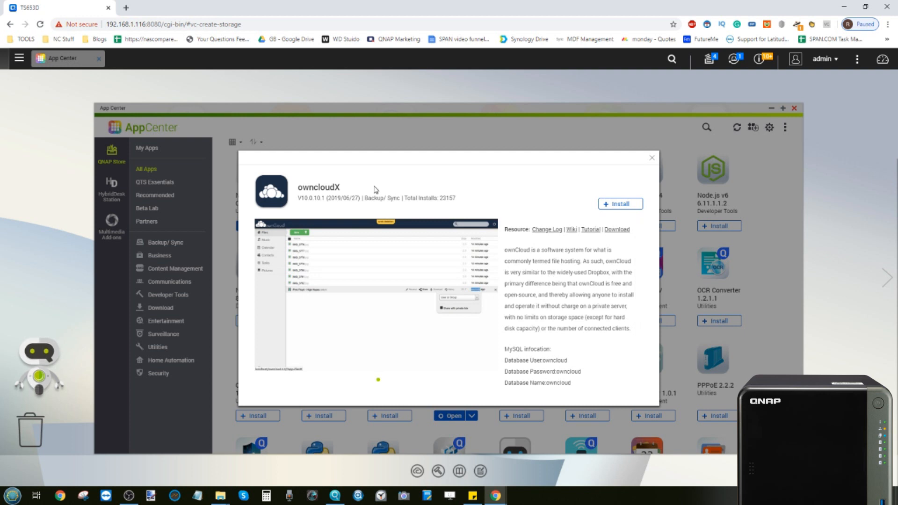
mouse_move(652, 159)
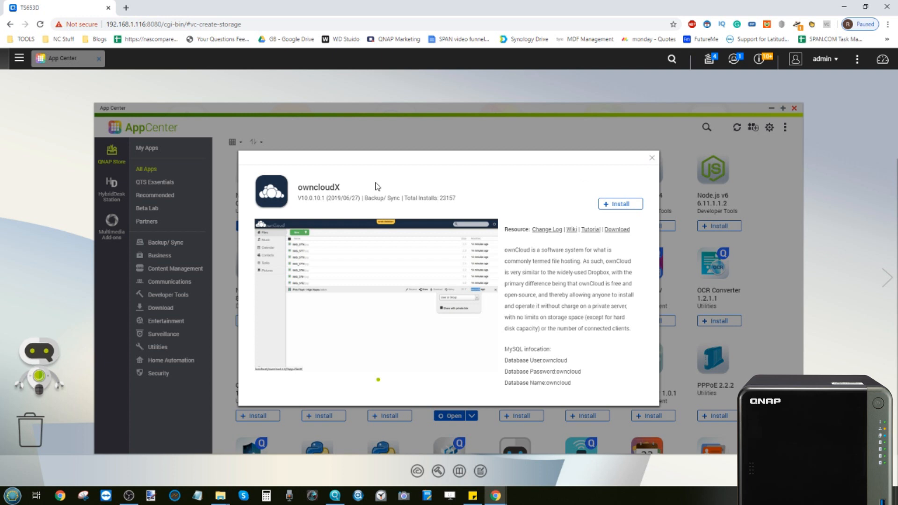
mouse_move(349, 192)
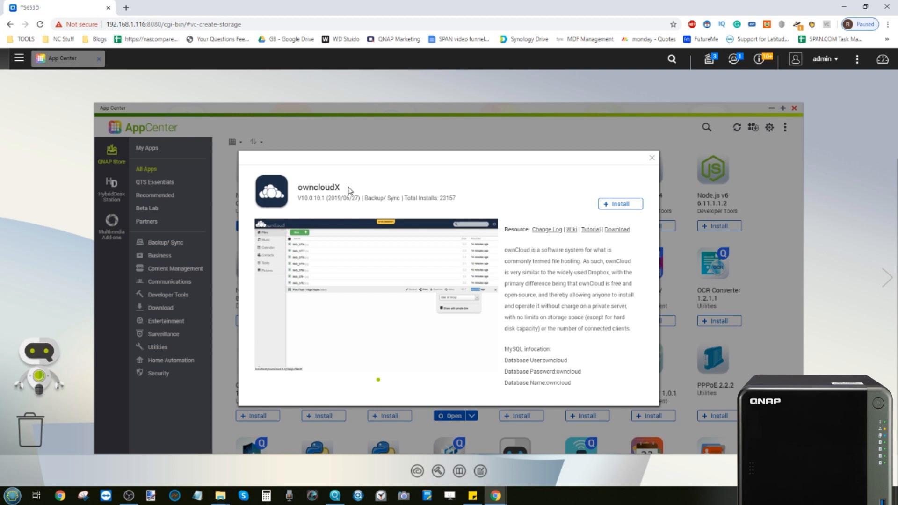
mouse_move(348, 192)
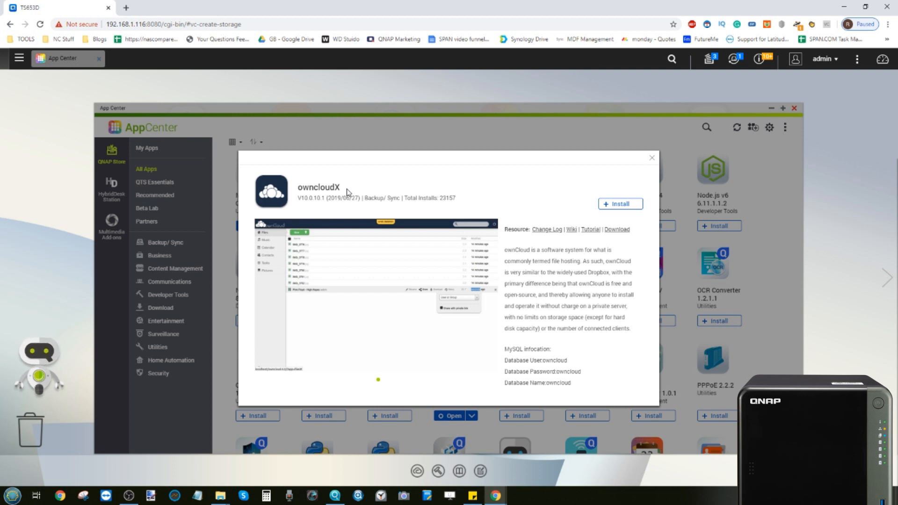
mouse_move(576, 215)
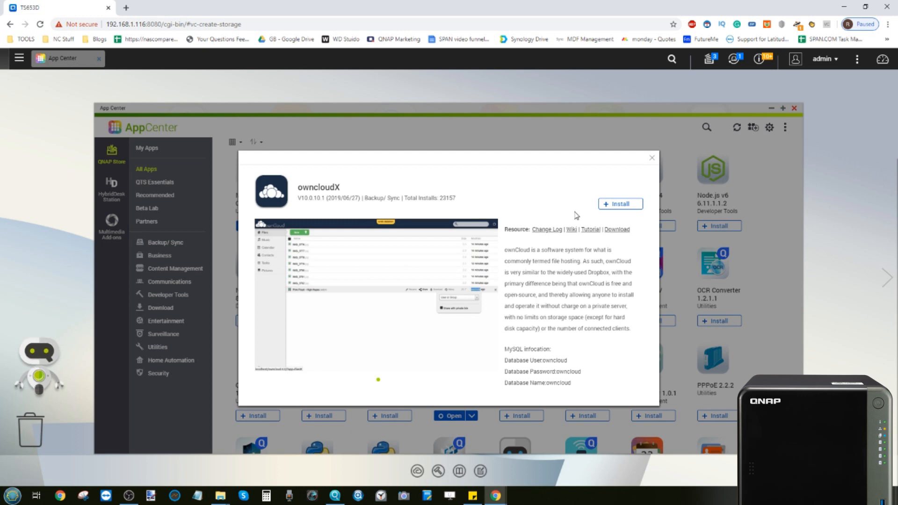
mouse_move(594, 224)
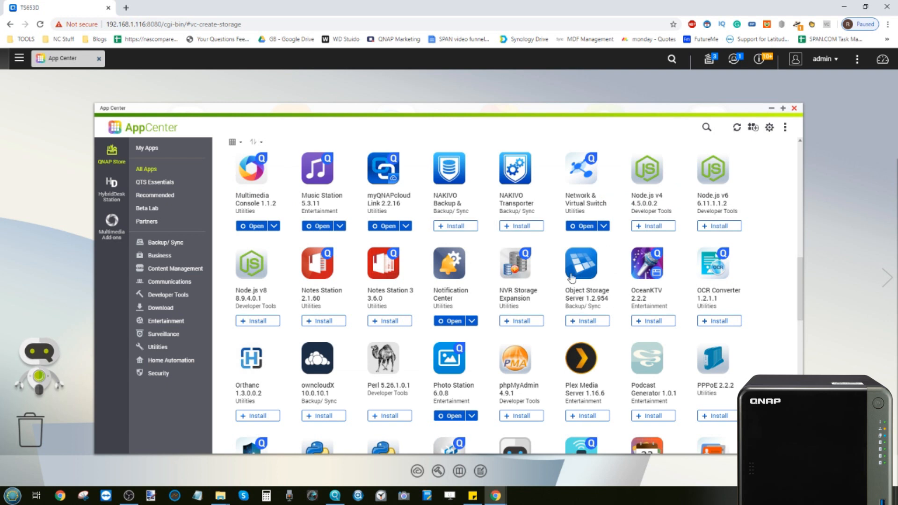
left_click(580, 264)
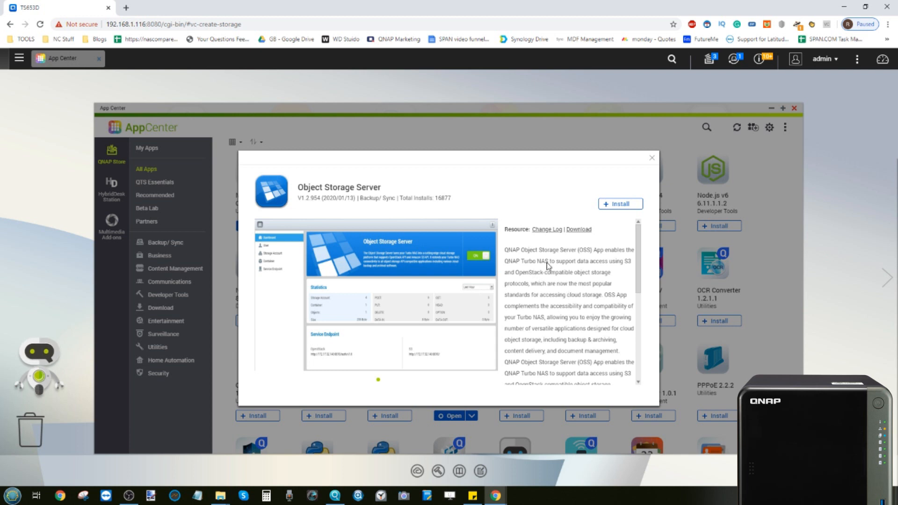
scroll("down", 3)
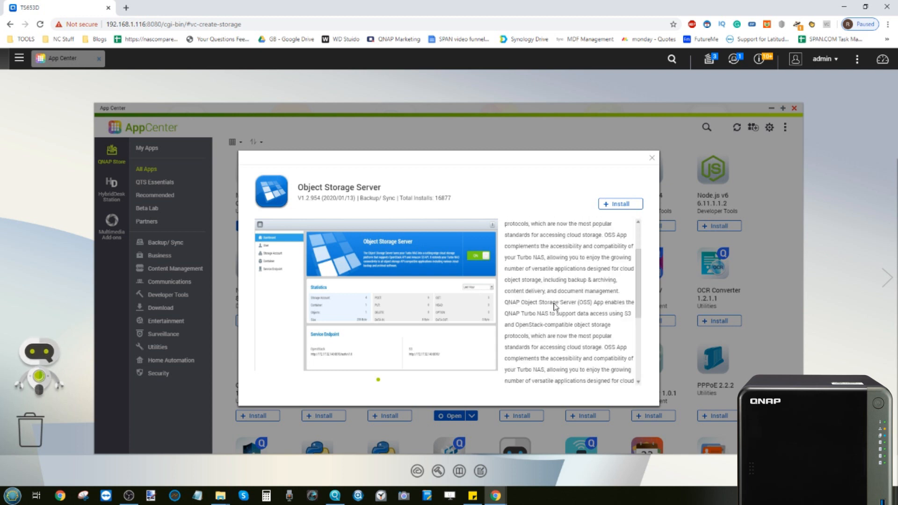
scroll("down", 3)
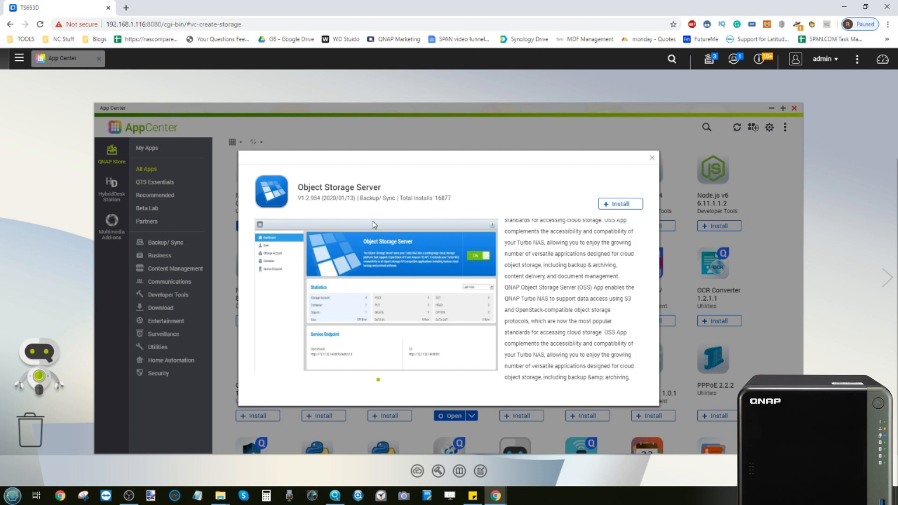
mouse_move(375, 246)
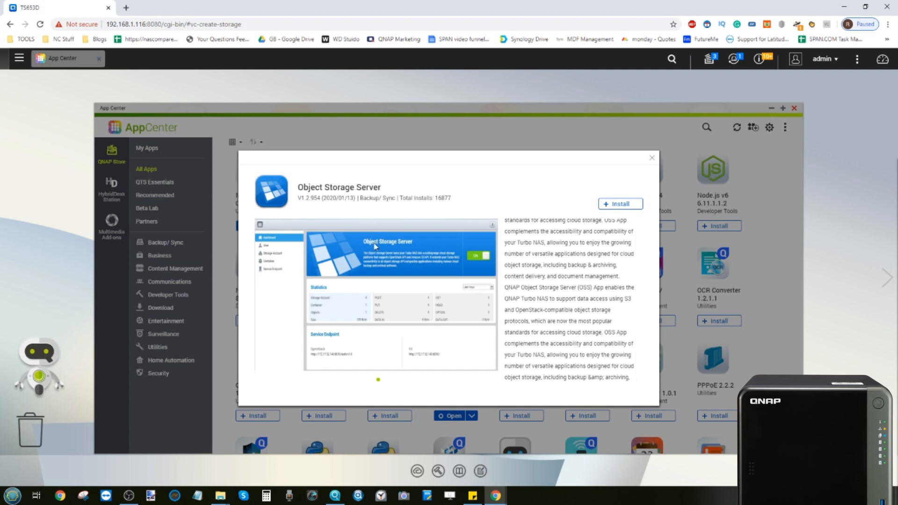
mouse_move(465, 235)
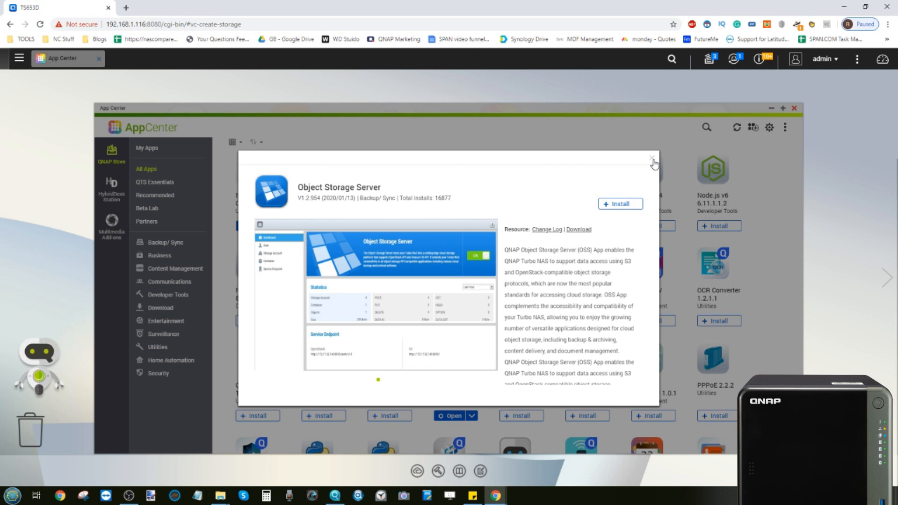
mouse_move(337, 189)
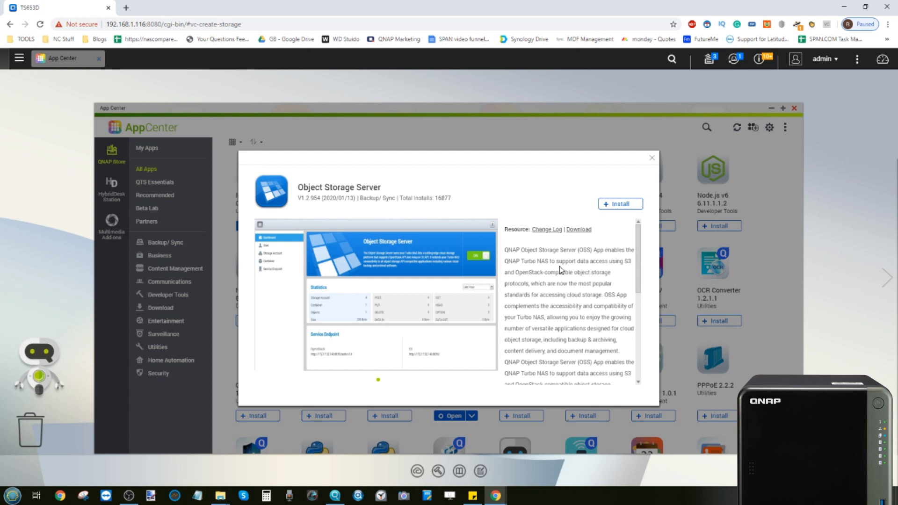
scroll("down", 3)
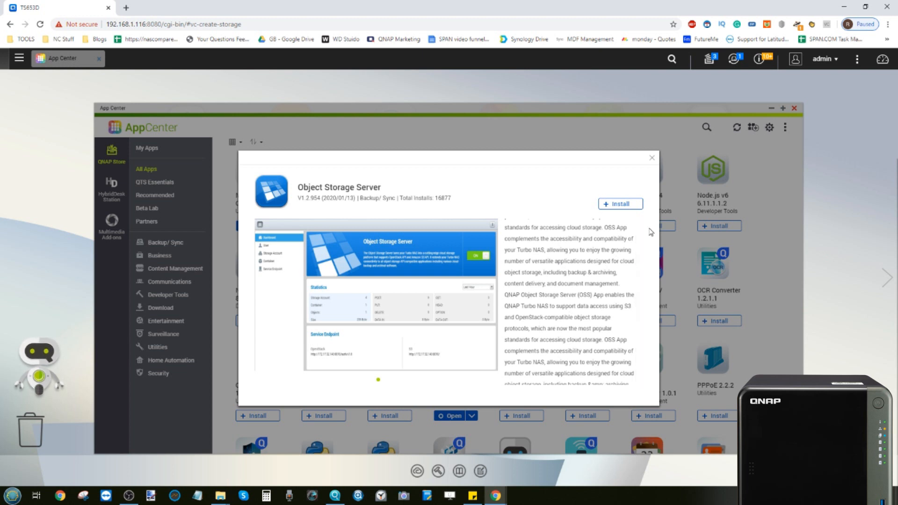
mouse_move(620, 204)
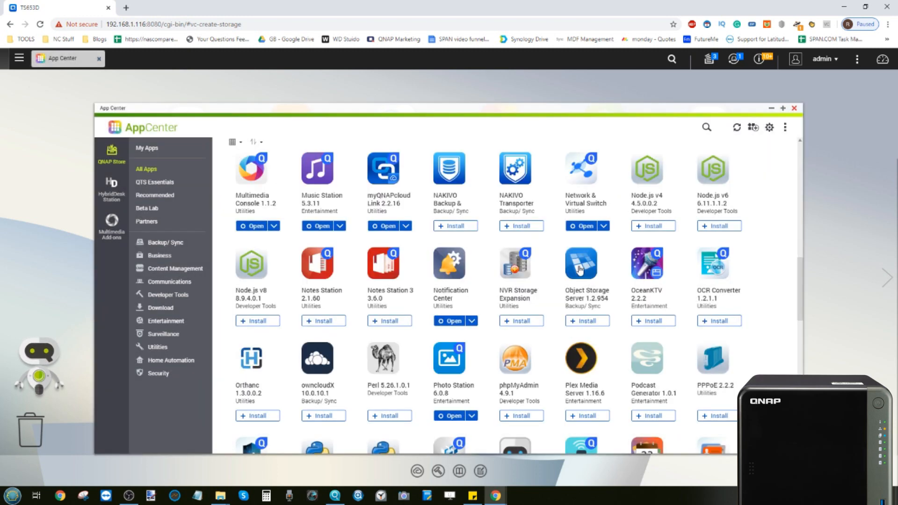
mouse_move(499, 298)
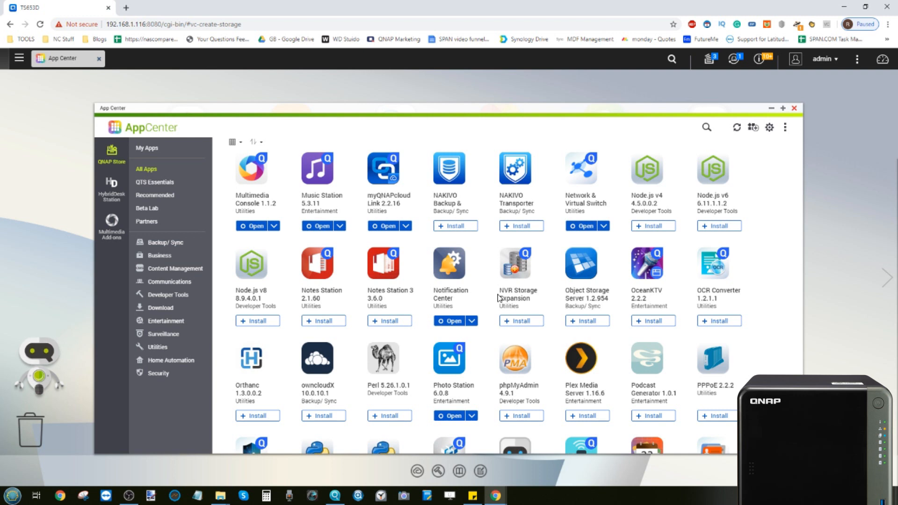
mouse_move(430, 268)
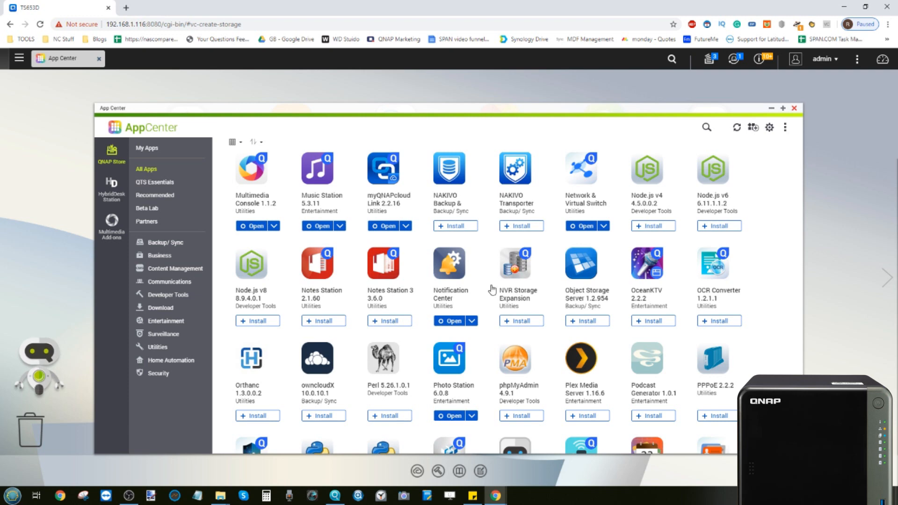
mouse_move(460, 280)
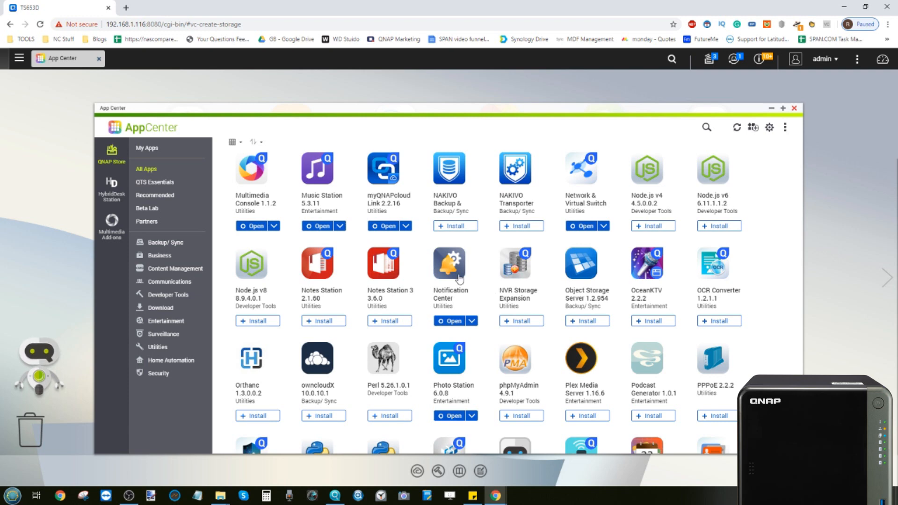
- Scroll the All Apps catalogue down to the apps from QVR Pro through Xopero
scroll("down", 3)
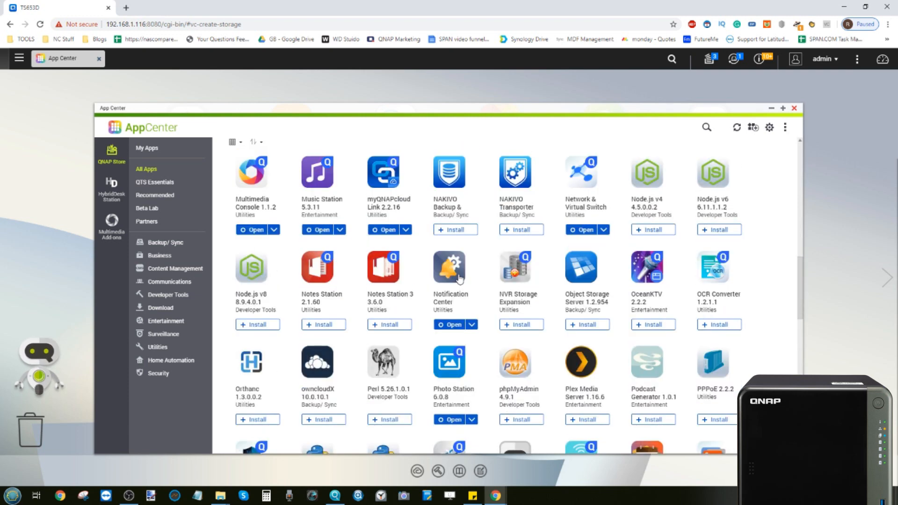
scroll("down", 3)
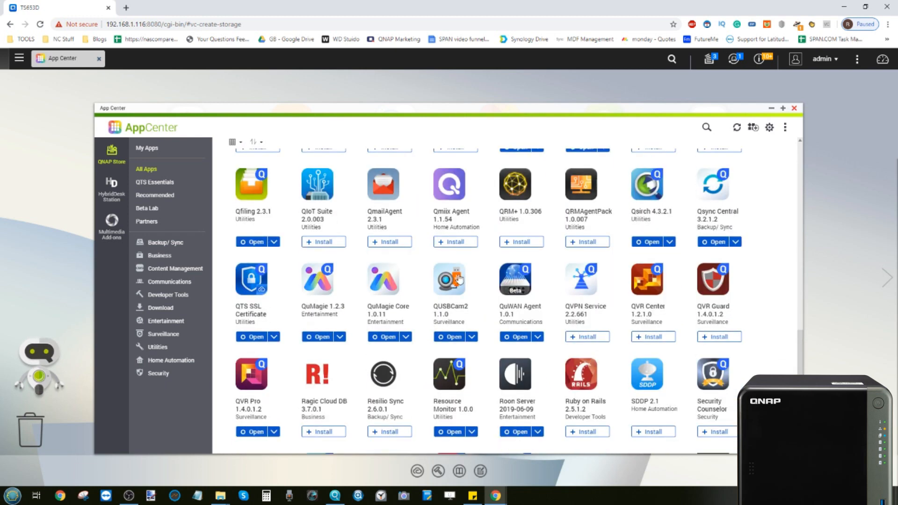
scroll("down", 3)
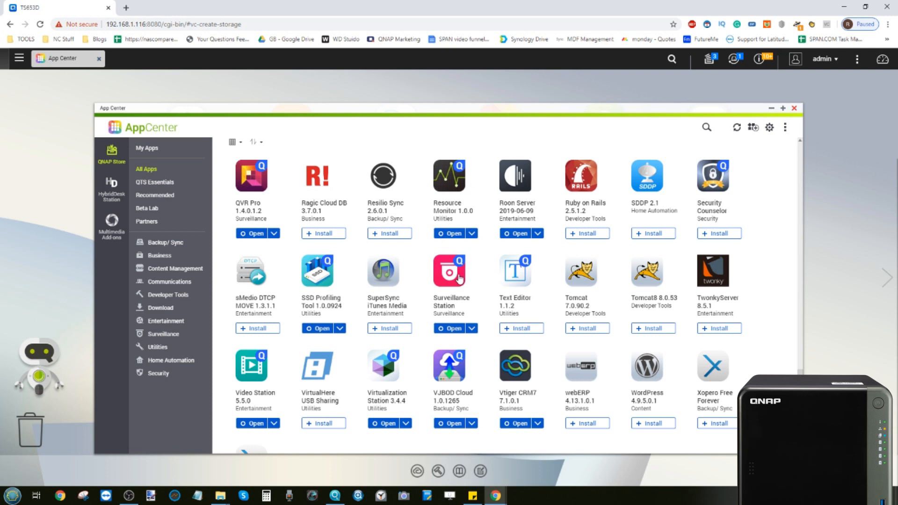
mouse_move(575, 139)
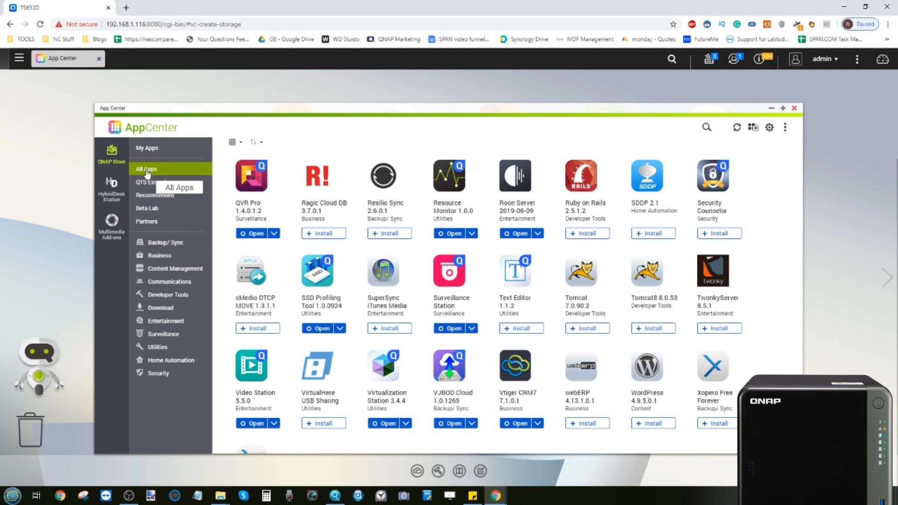
mouse_move(167, 172)
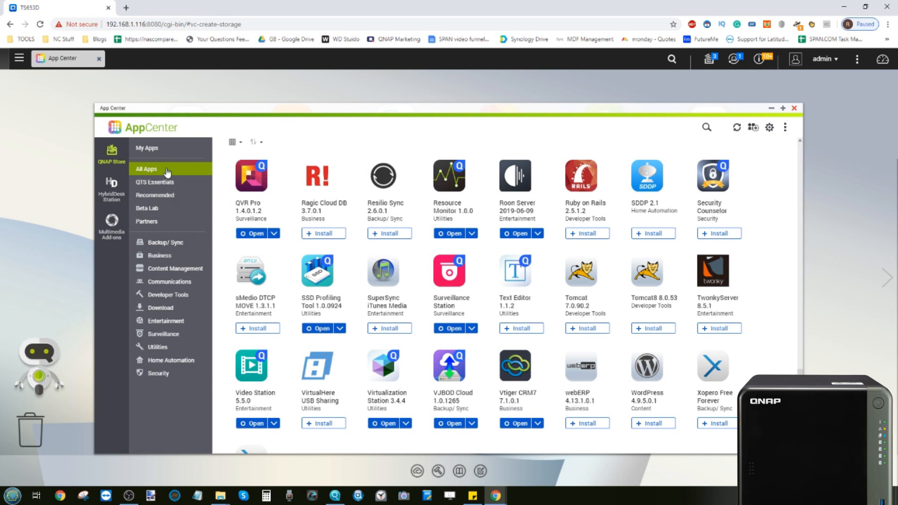
- Filter App Center to the QTS Essentials category, listing Qfiling through VJBOD Cloud
left_click(155, 182)
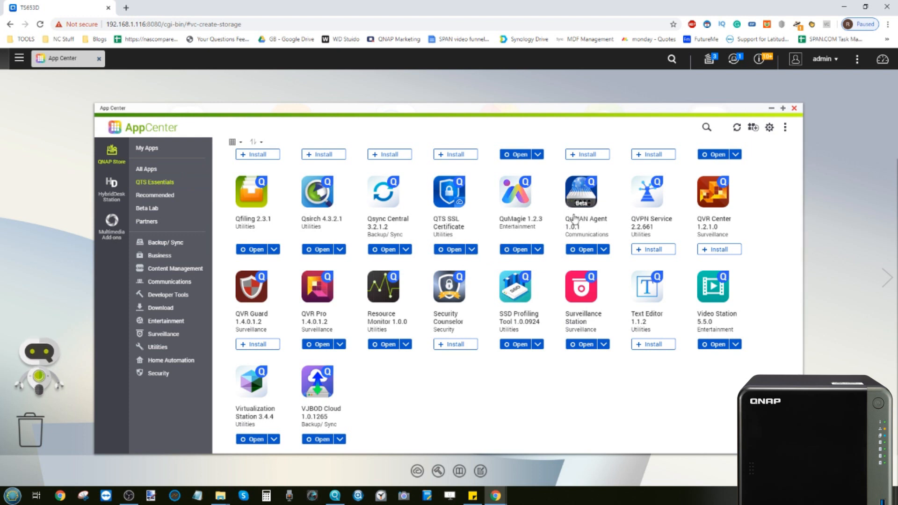
mouse_move(573, 224)
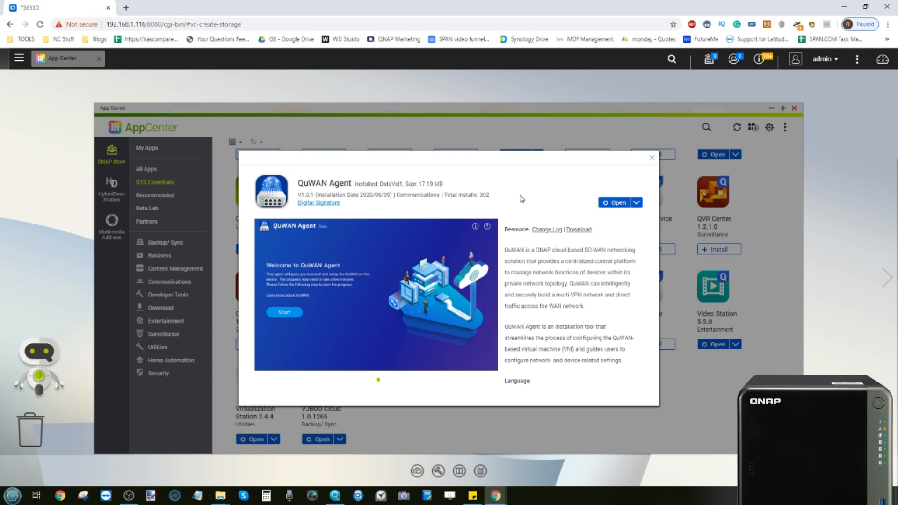
mouse_move(506, 176)
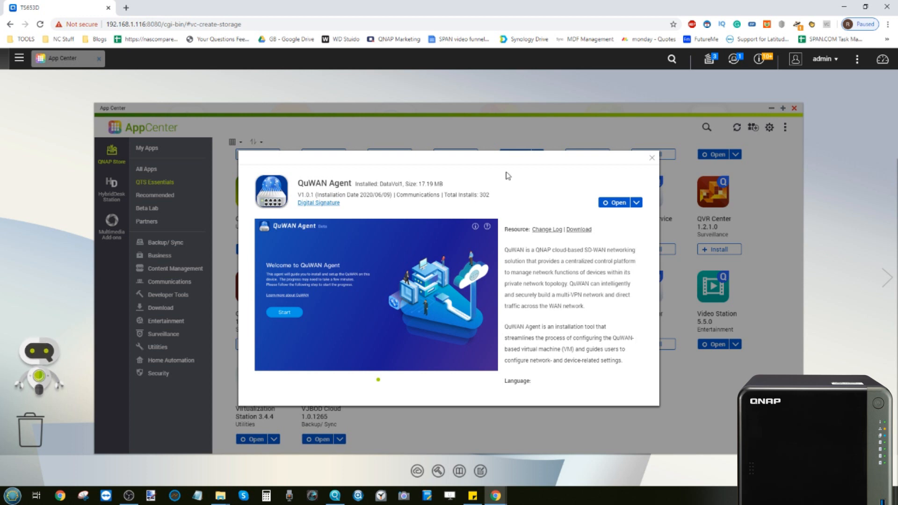
- Launch QuWAN Agent, start the guide, and sign in with a QNAP ID
left_click(284, 312)
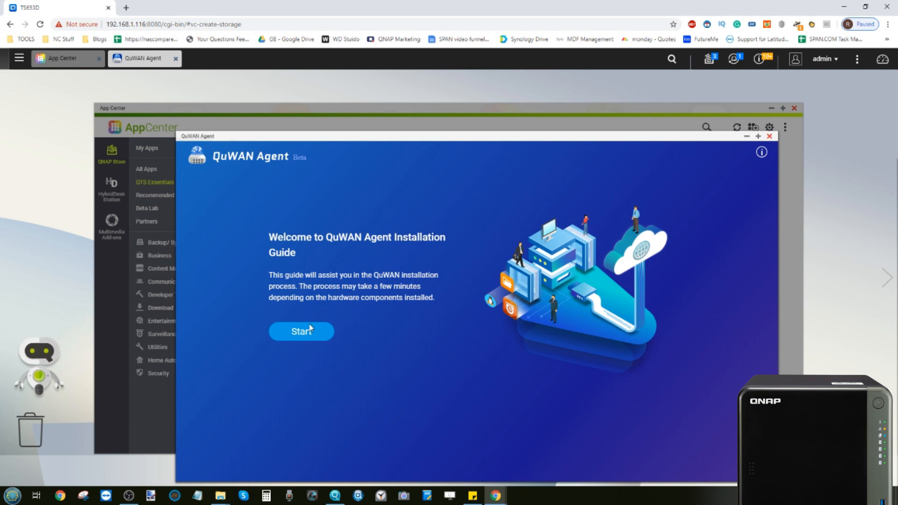
left_click(301, 331)
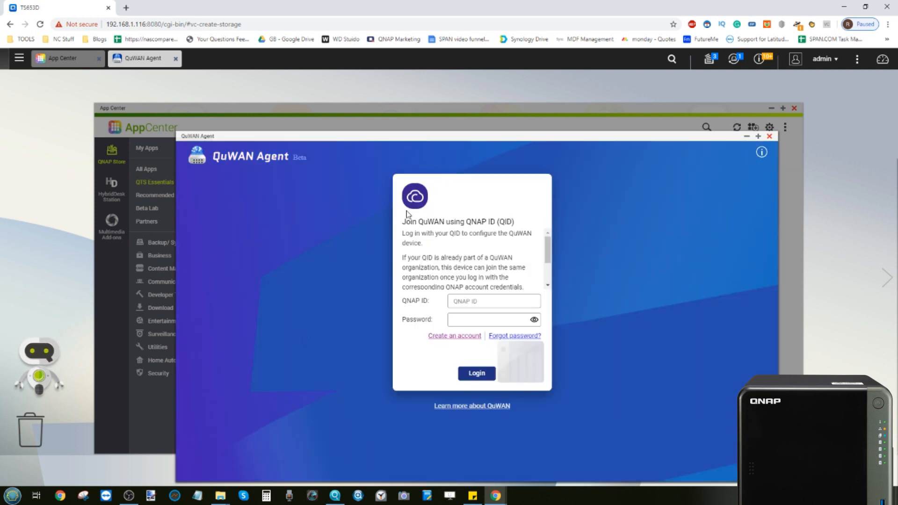
left_click(493, 299)
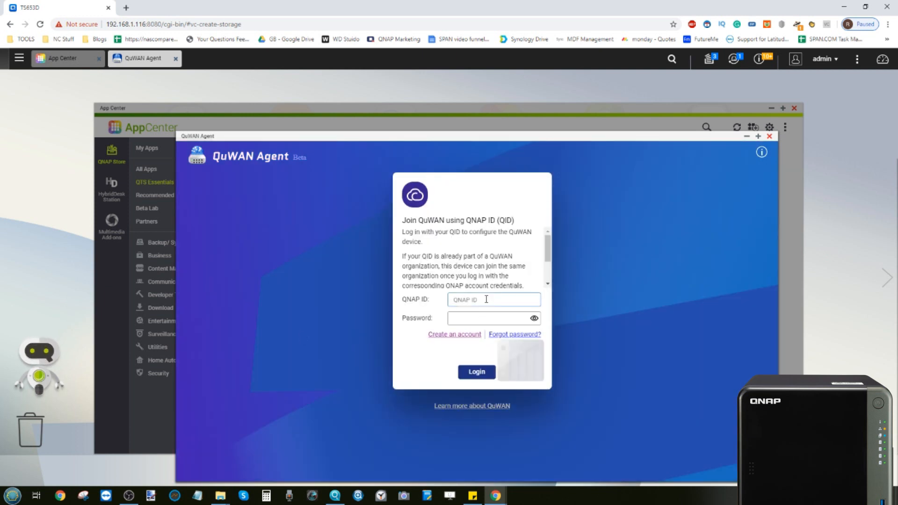
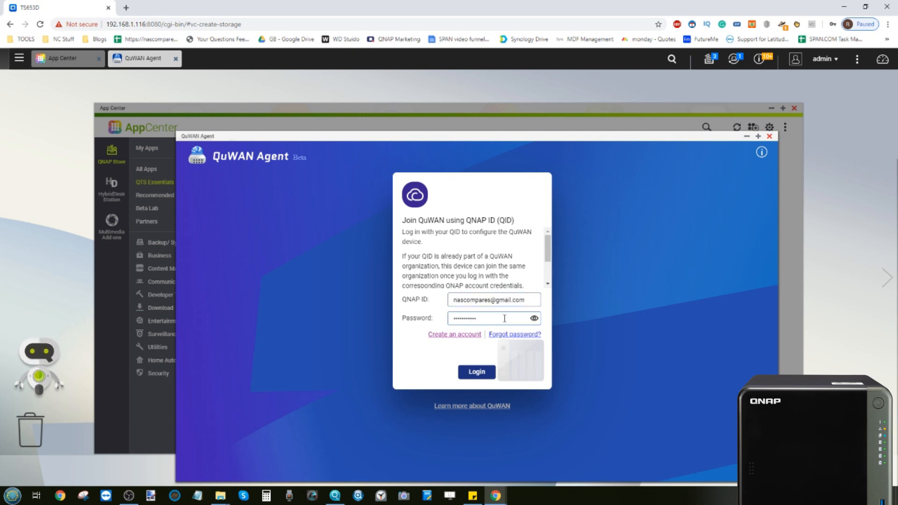
left_click(476, 372)
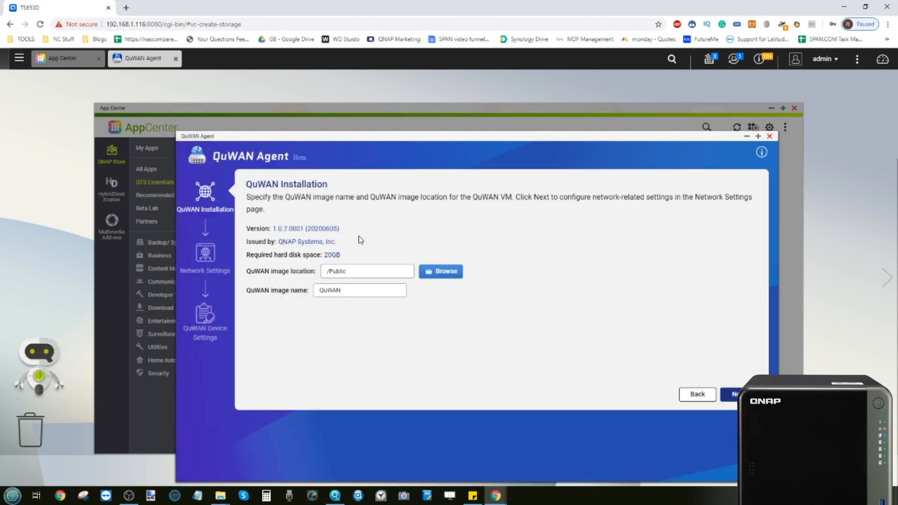
mouse_move(214, 260)
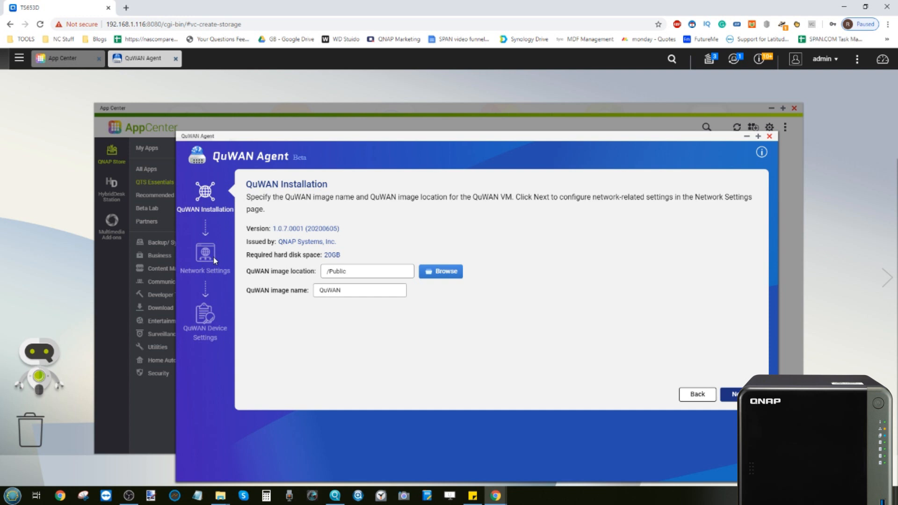
mouse_move(399, 232)
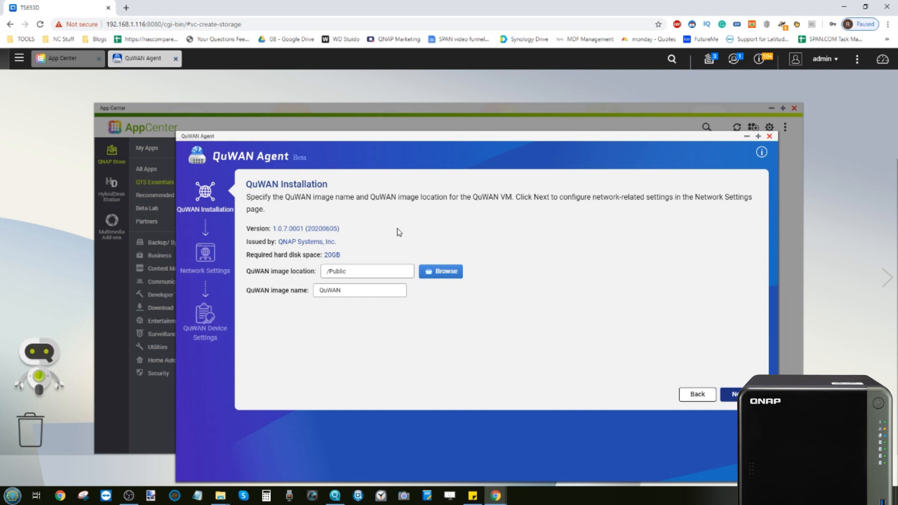
mouse_move(463, 283)
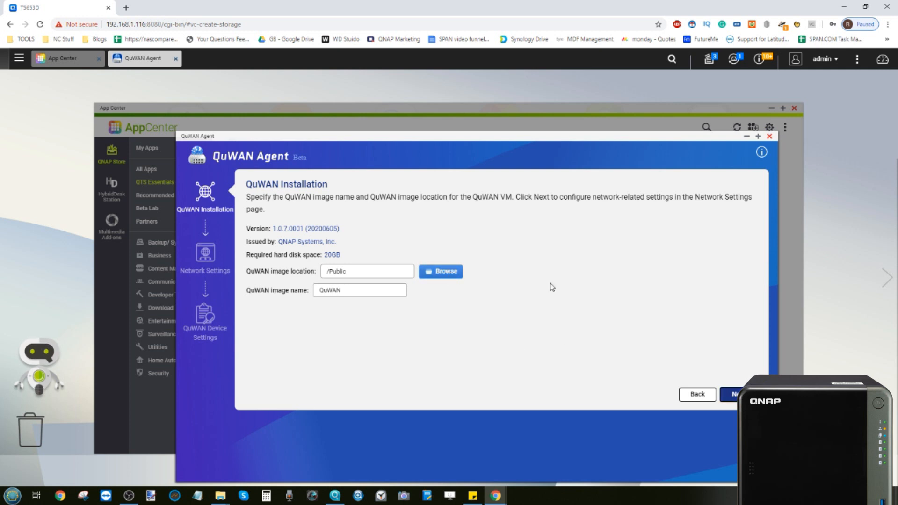
- Advance past QuWAN Installation (image location /Public, name QuWAN) to Network Settings
left_click(738, 394)
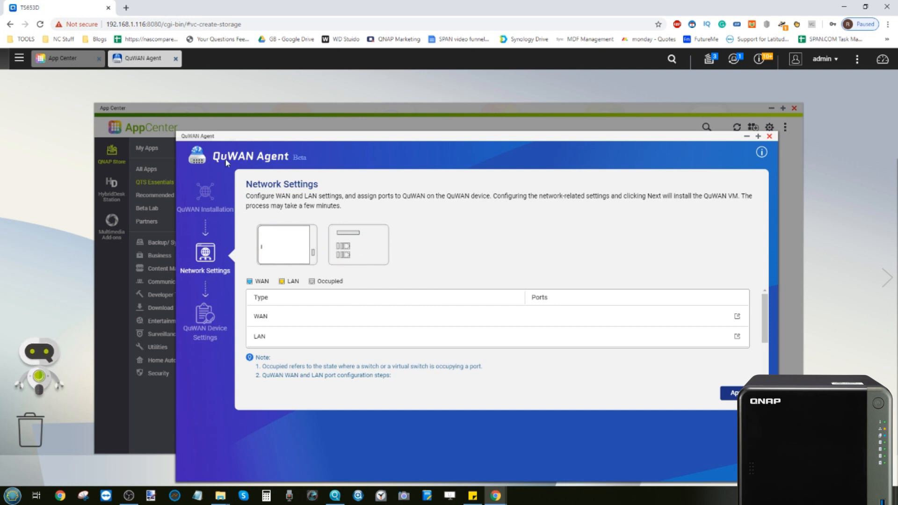
mouse_move(346, 245)
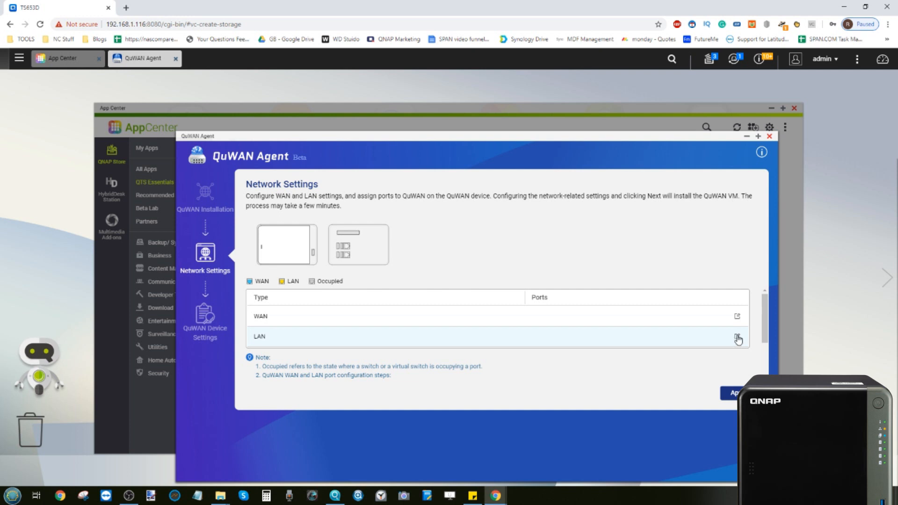
mouse_move(360, 218)
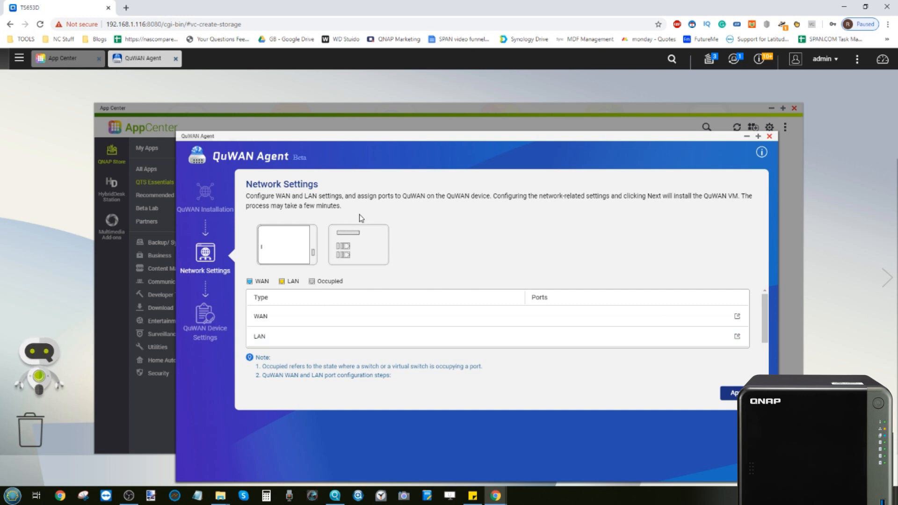
mouse_move(348, 257)
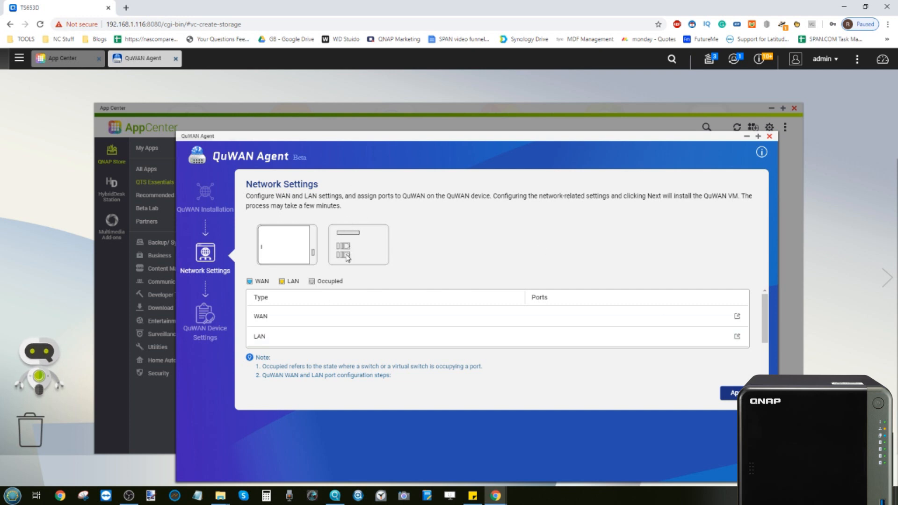
mouse_move(345, 308)
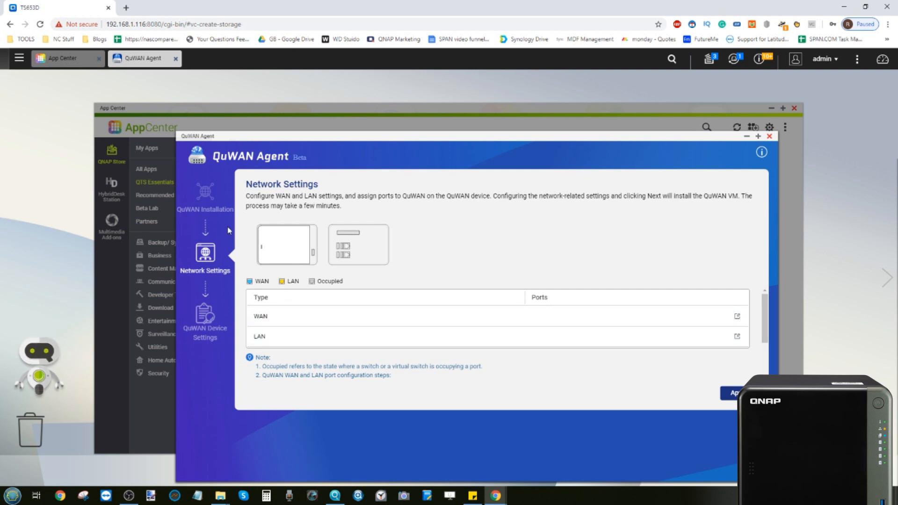
mouse_move(409, 194)
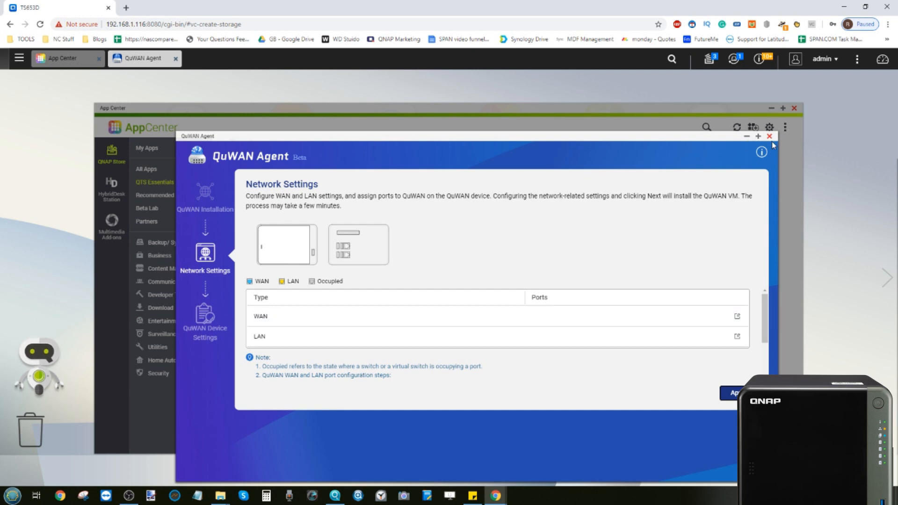
- Close the QuWAN Agent window and its details panel, returning to QTS Essentials
left_click(769, 135)
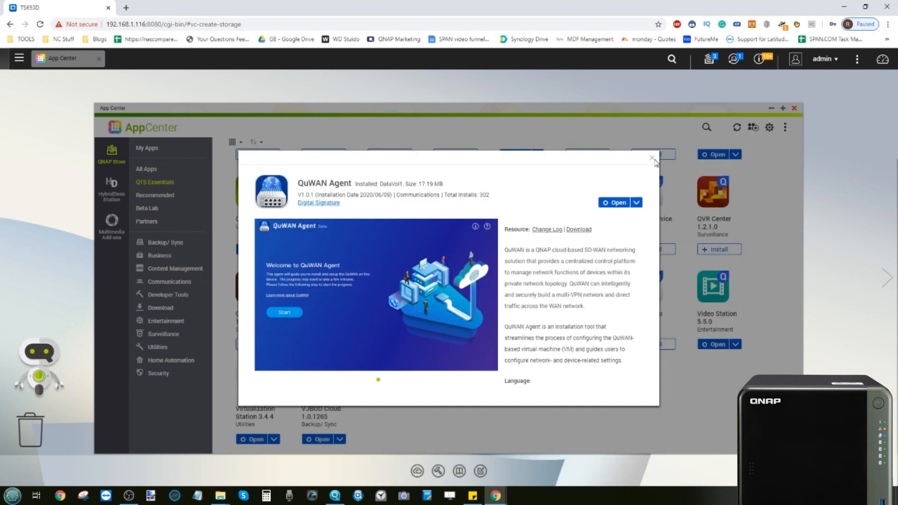
left_click(652, 159)
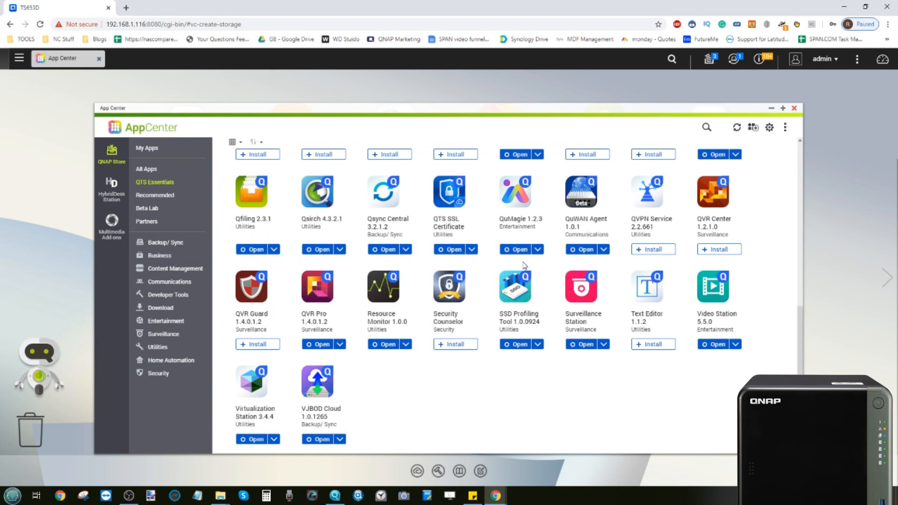
mouse_move(460, 199)
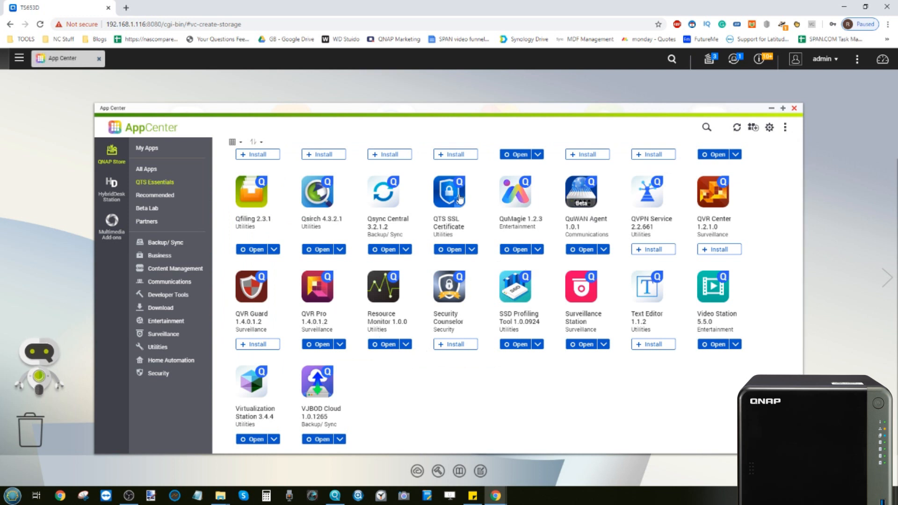
mouse_move(522, 278)
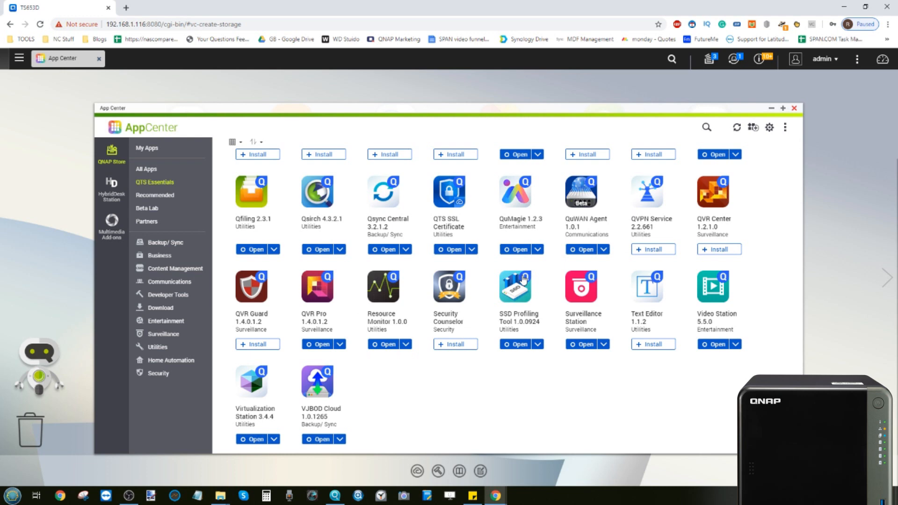
scroll("down", 3)
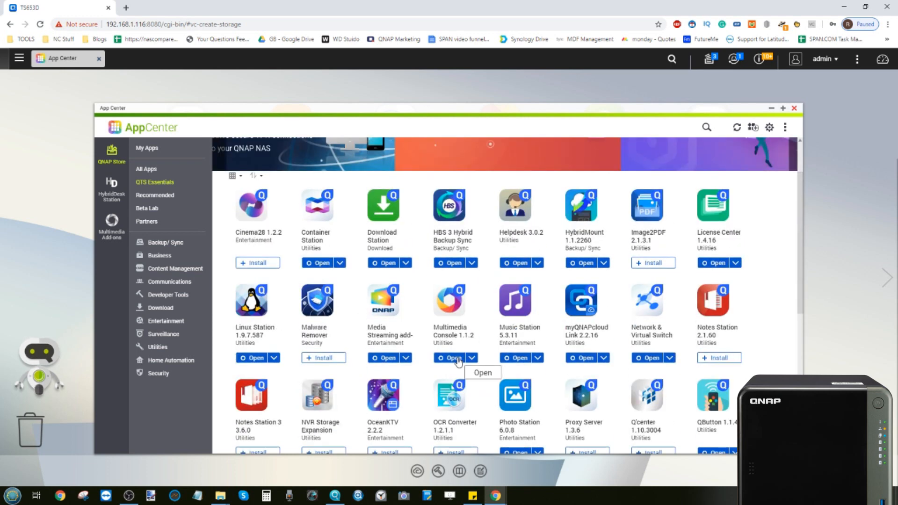
mouse_move(169, 222)
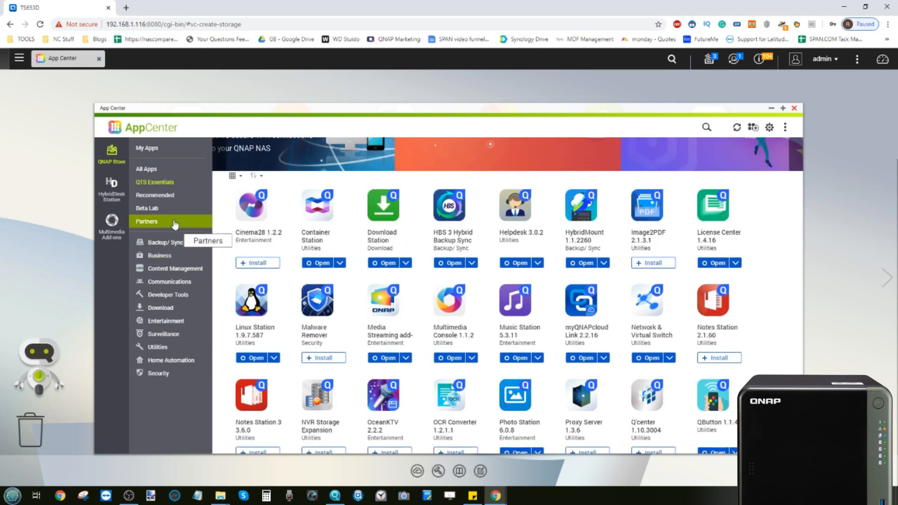
mouse_move(162, 194)
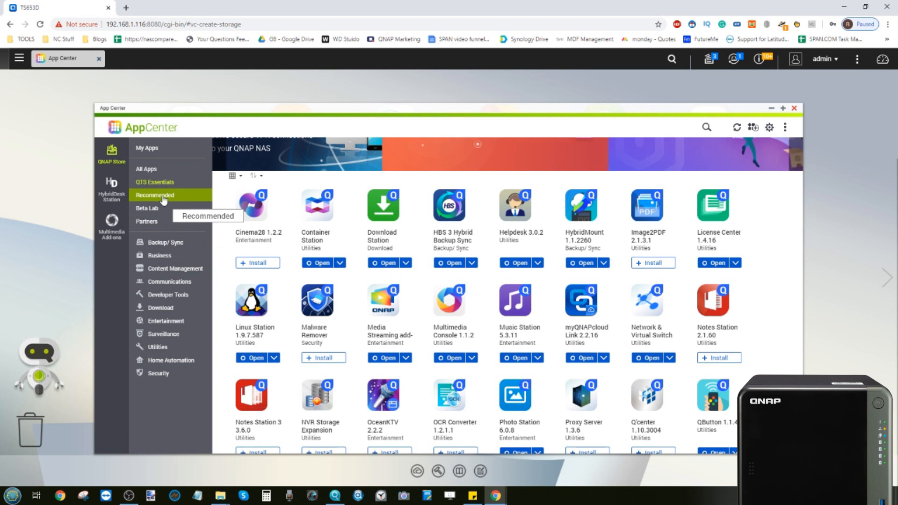